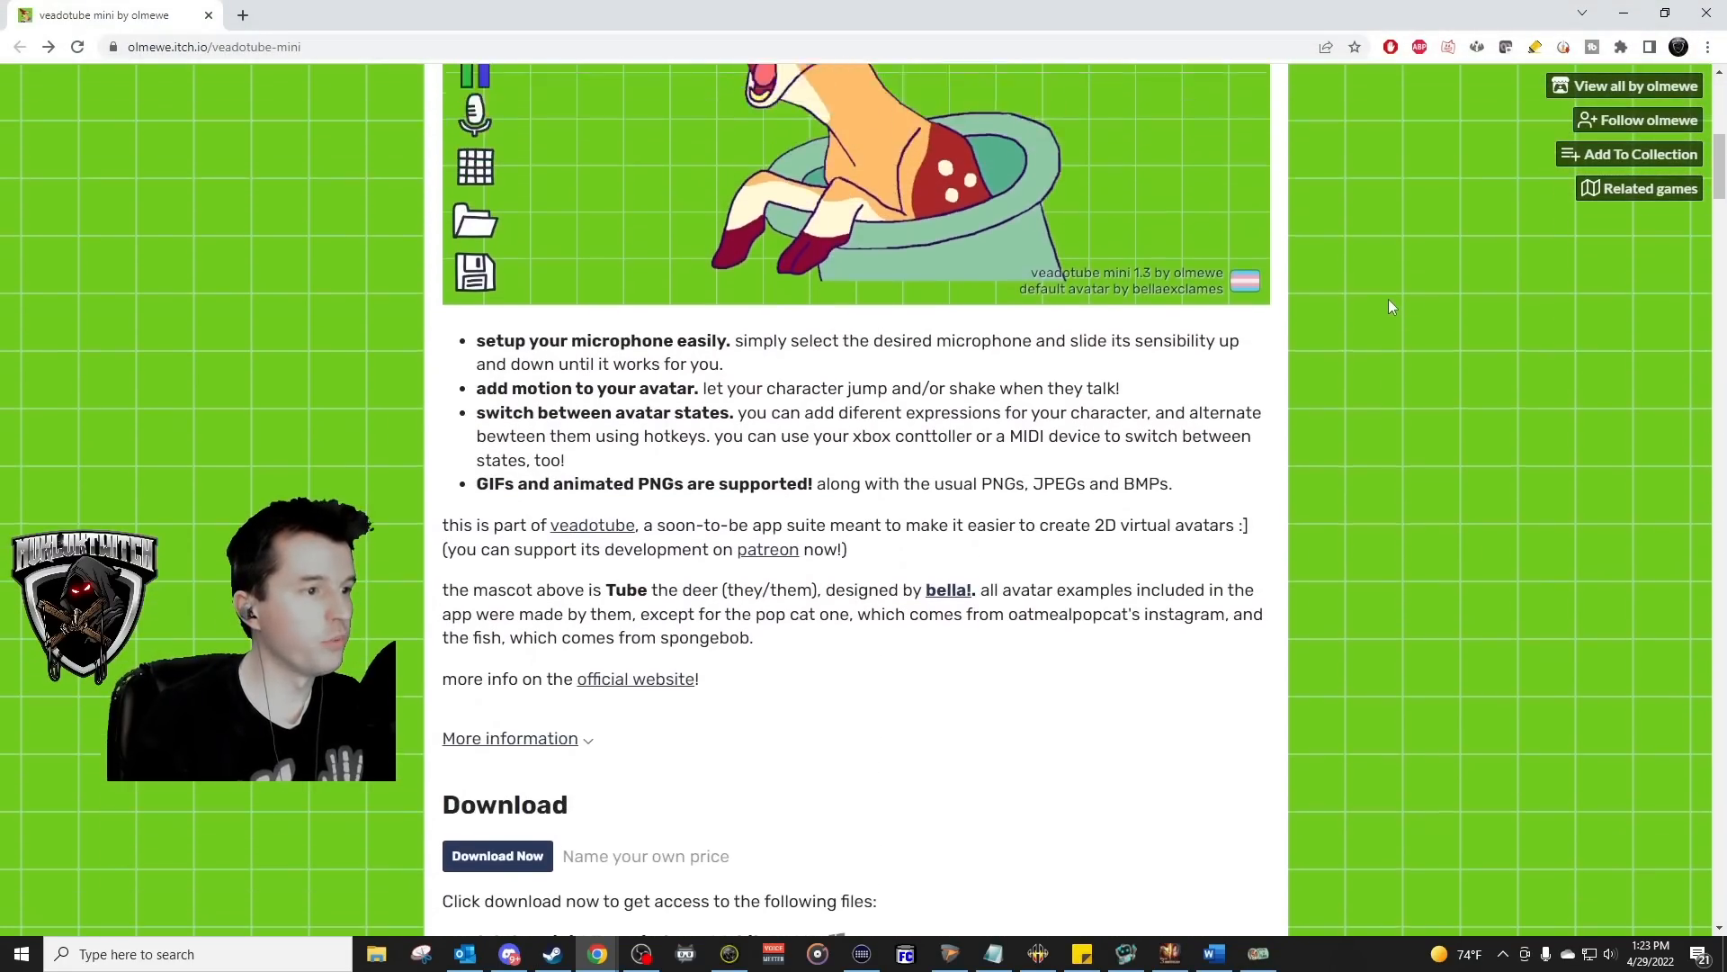
# Scroll the veadotube mini itch.io page down to the Windows, Linux and macOS downloads
pyautogui.scroll(-3)
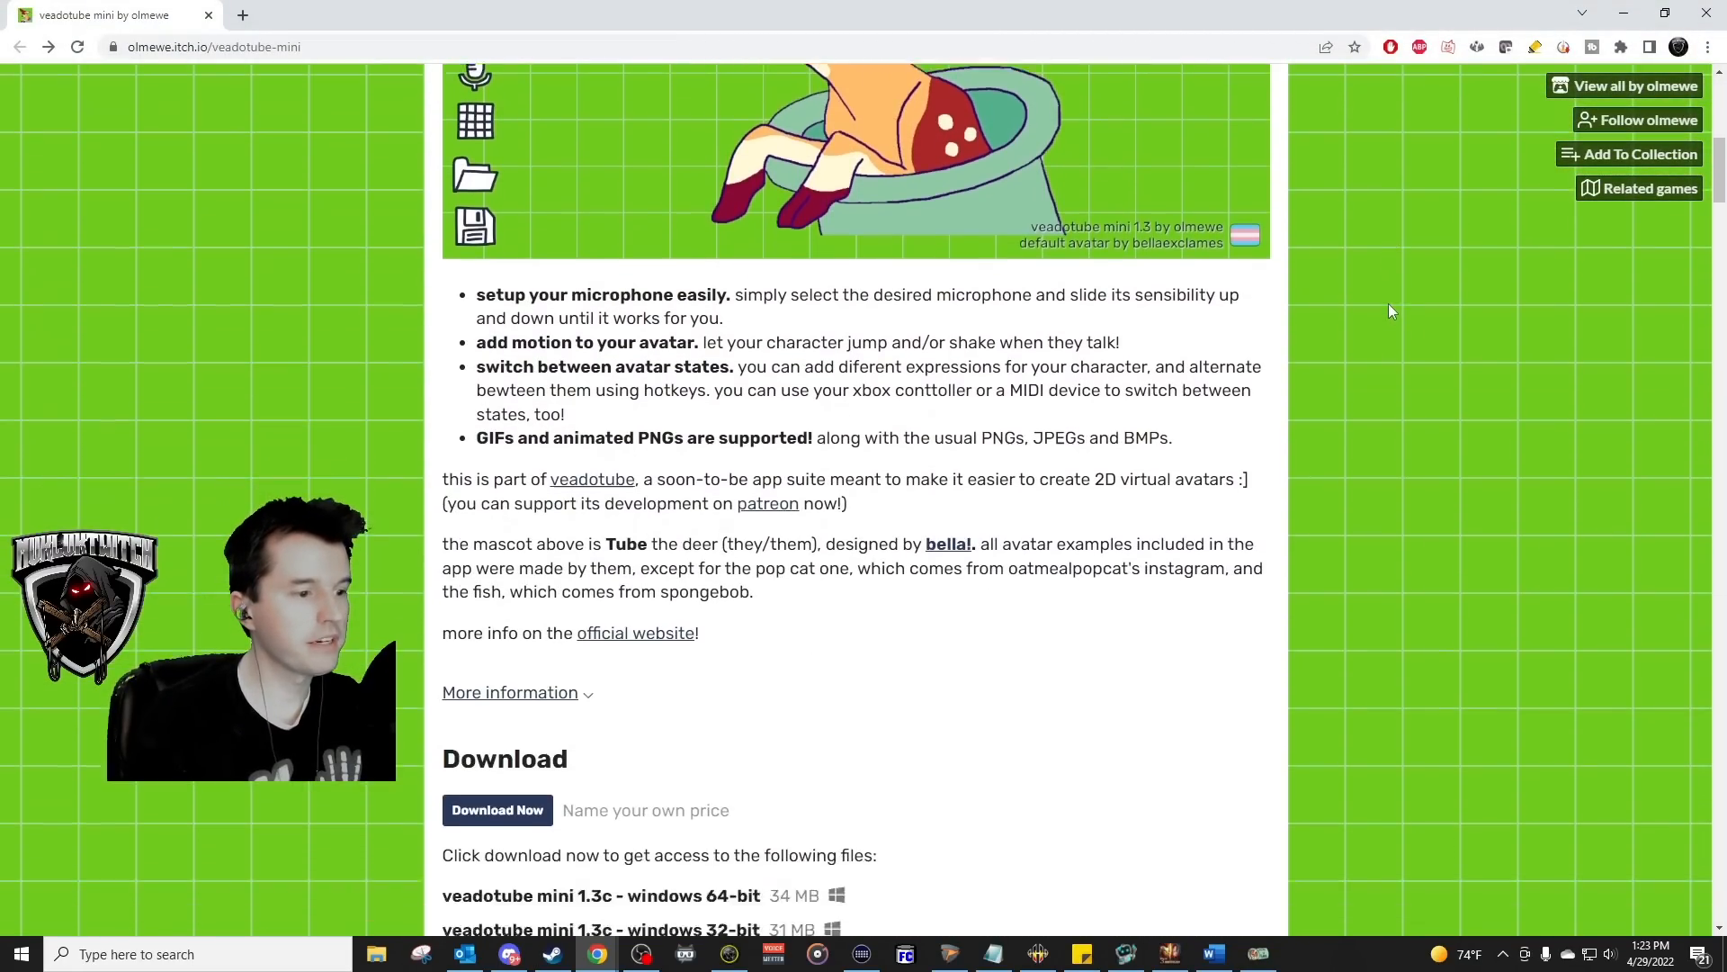
pyautogui.scroll(-3)
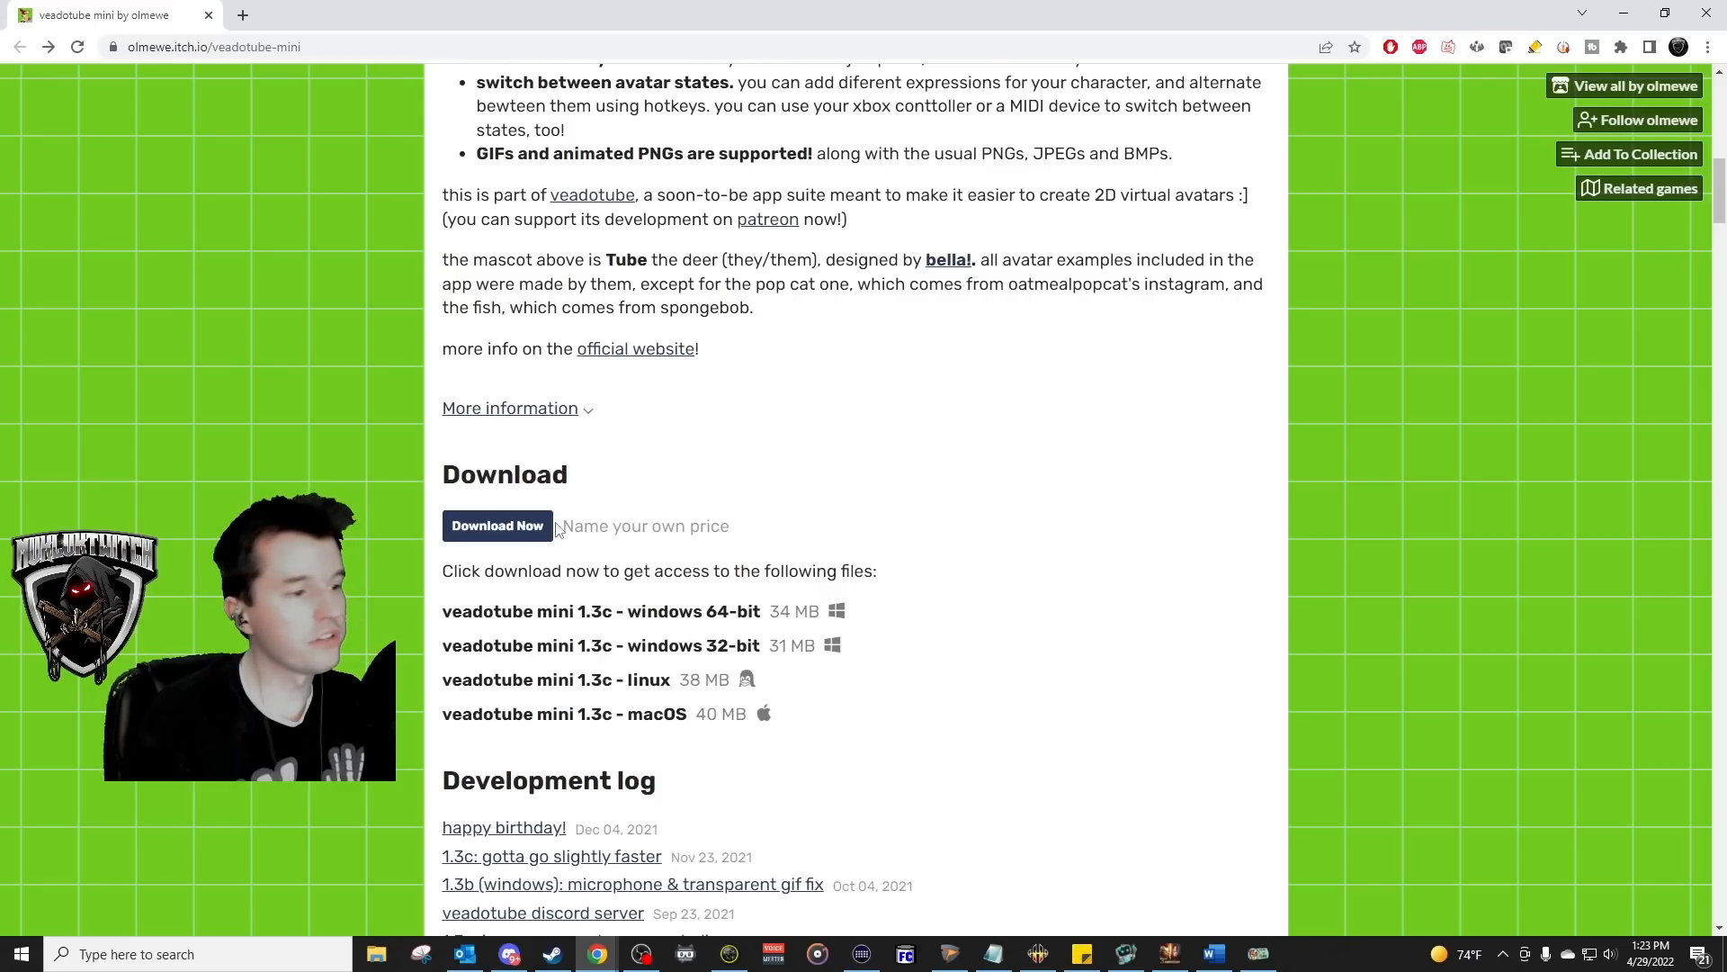
pyautogui.moveTo(770, 473)
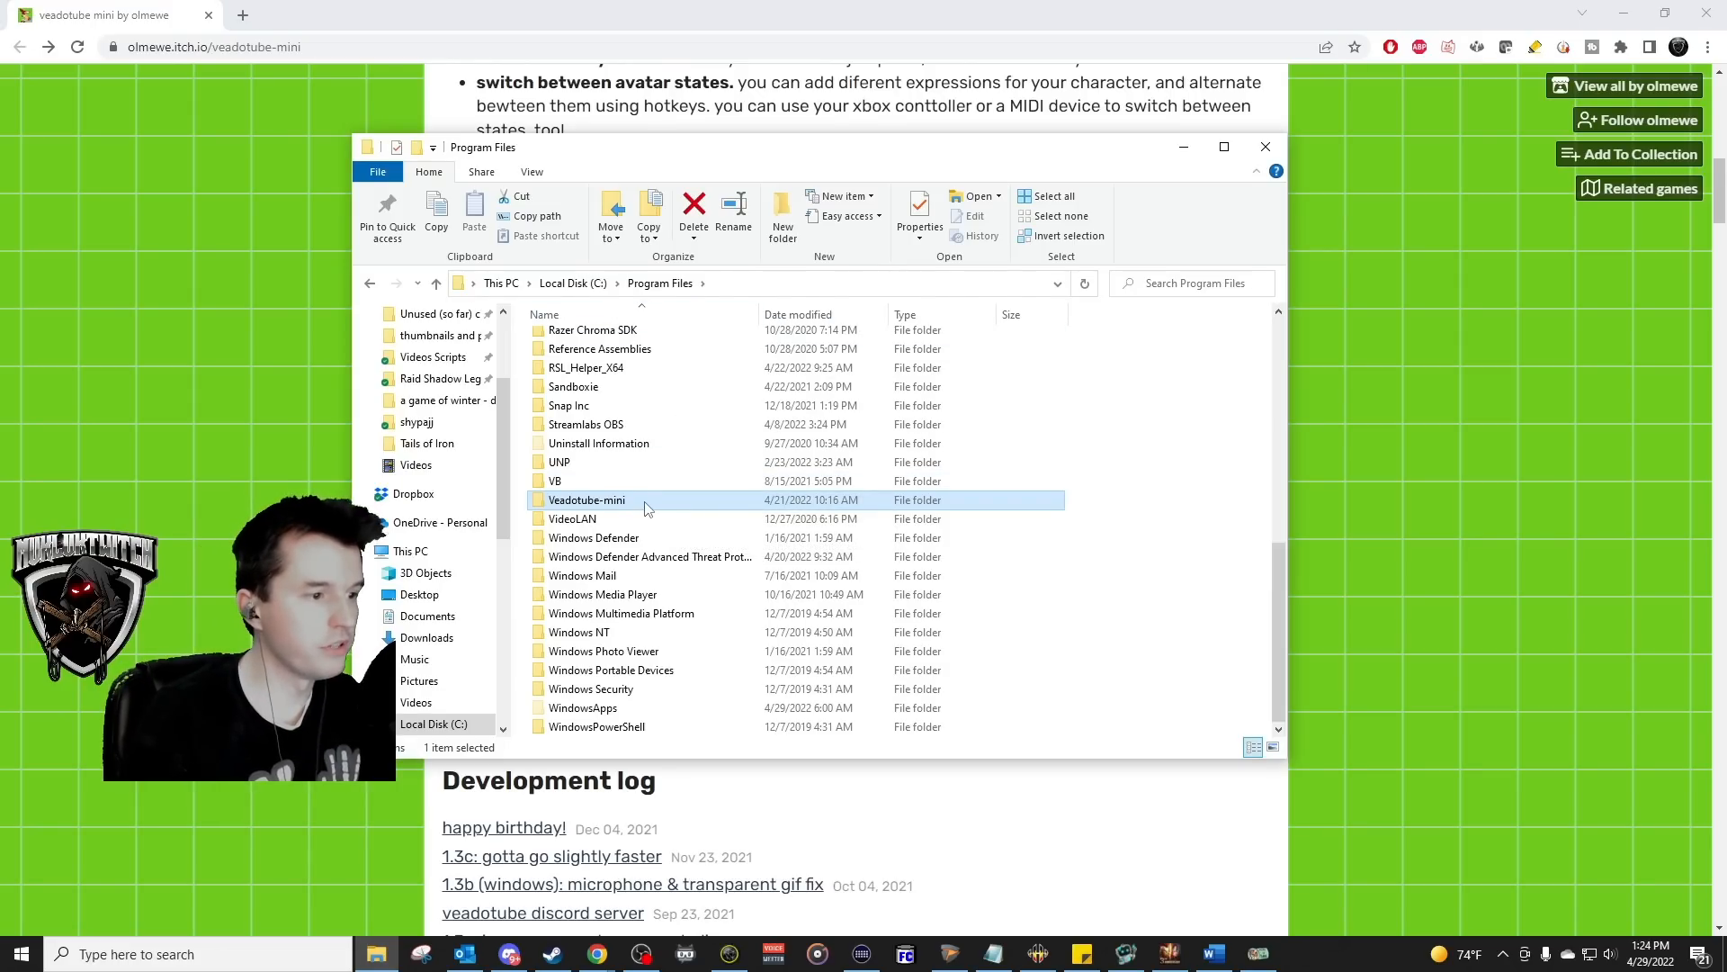
# Open the Veadotube-mini folder in Program Files and select the veadotube mini application
pyautogui.doubleClick(587, 499)
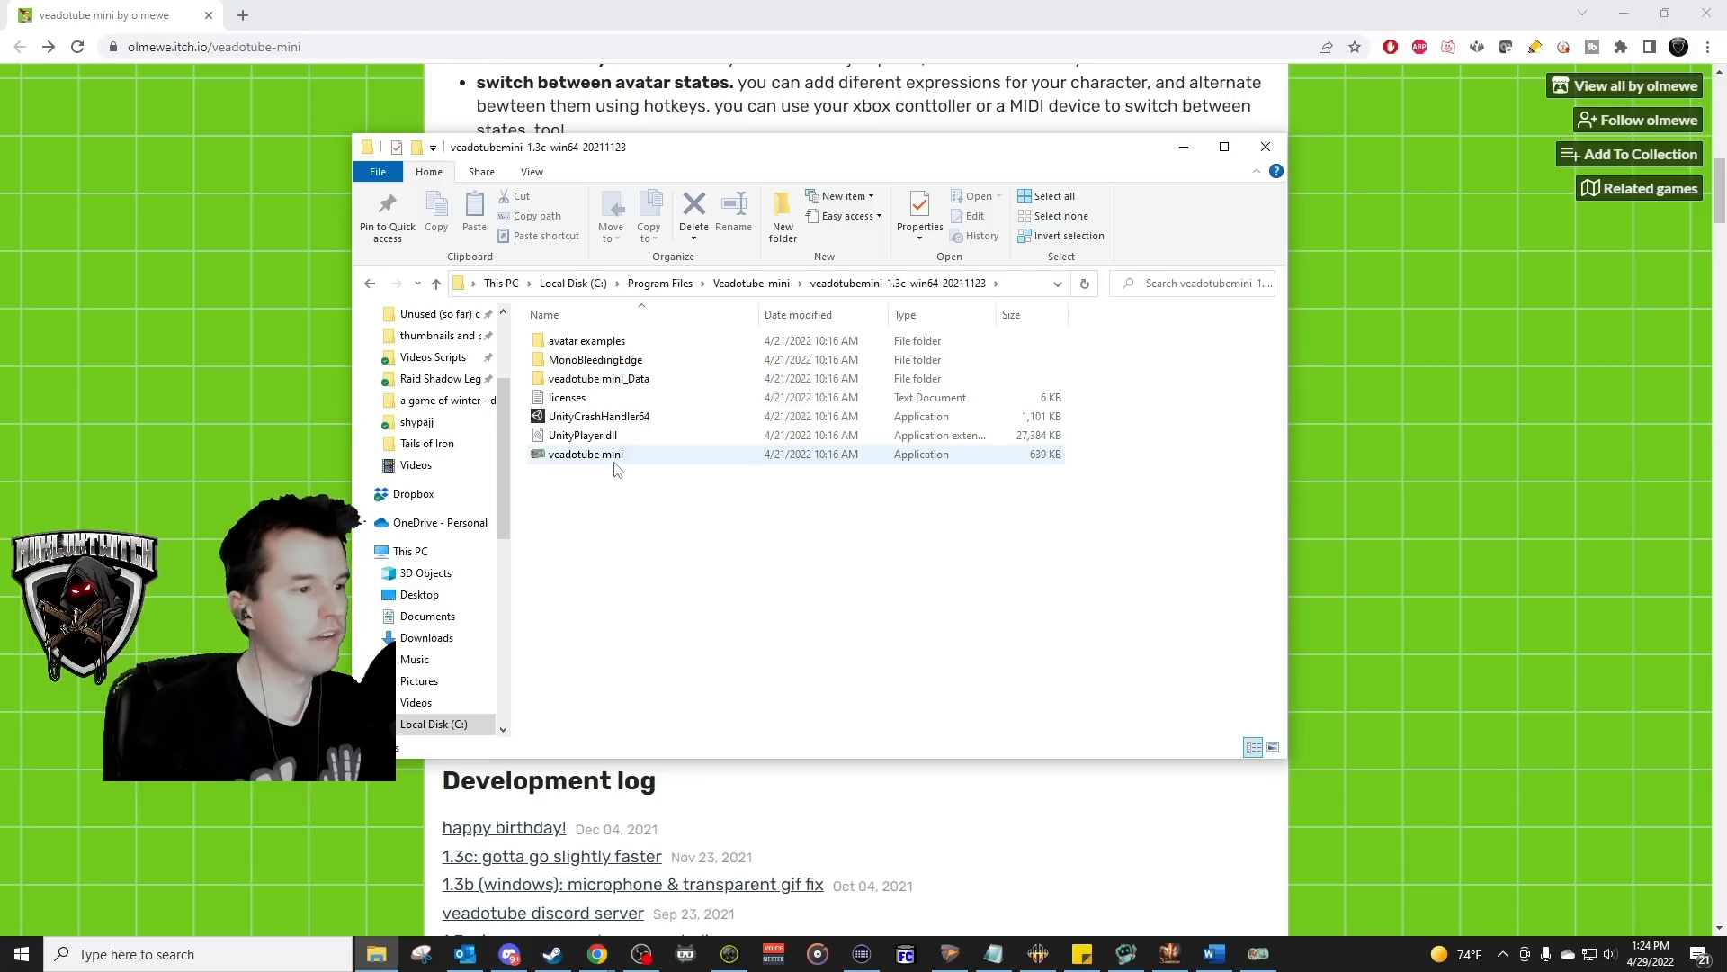
pyautogui.click(585, 455)
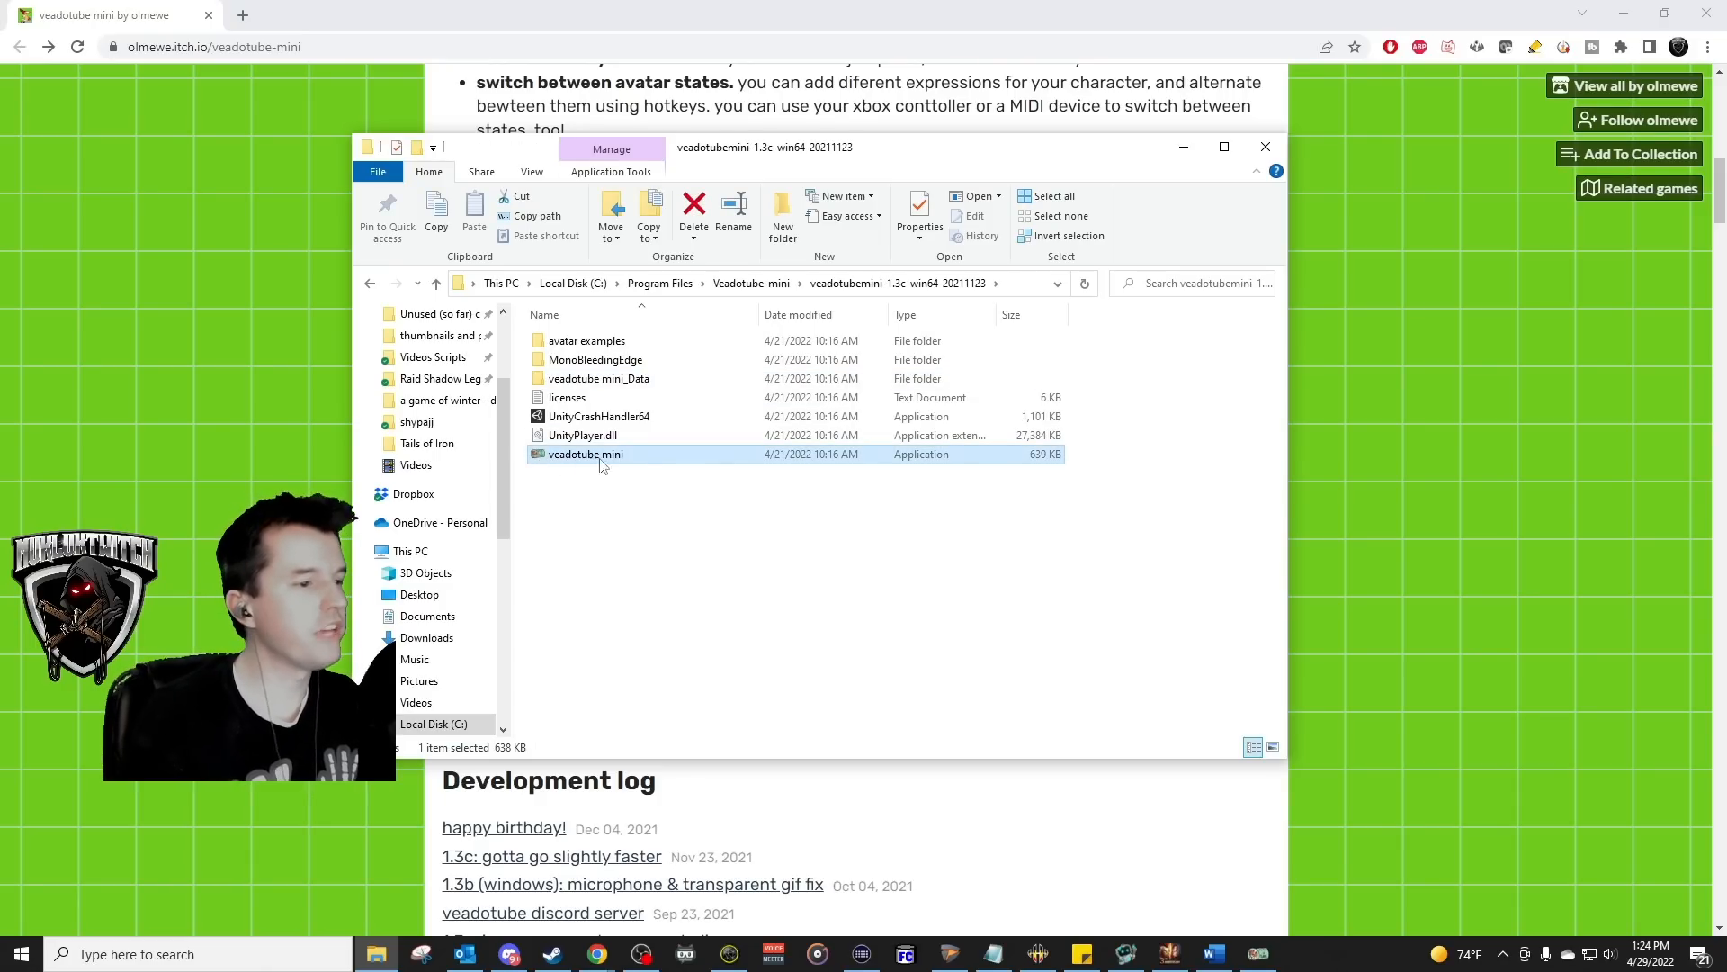
pyautogui.moveTo(666, 461)
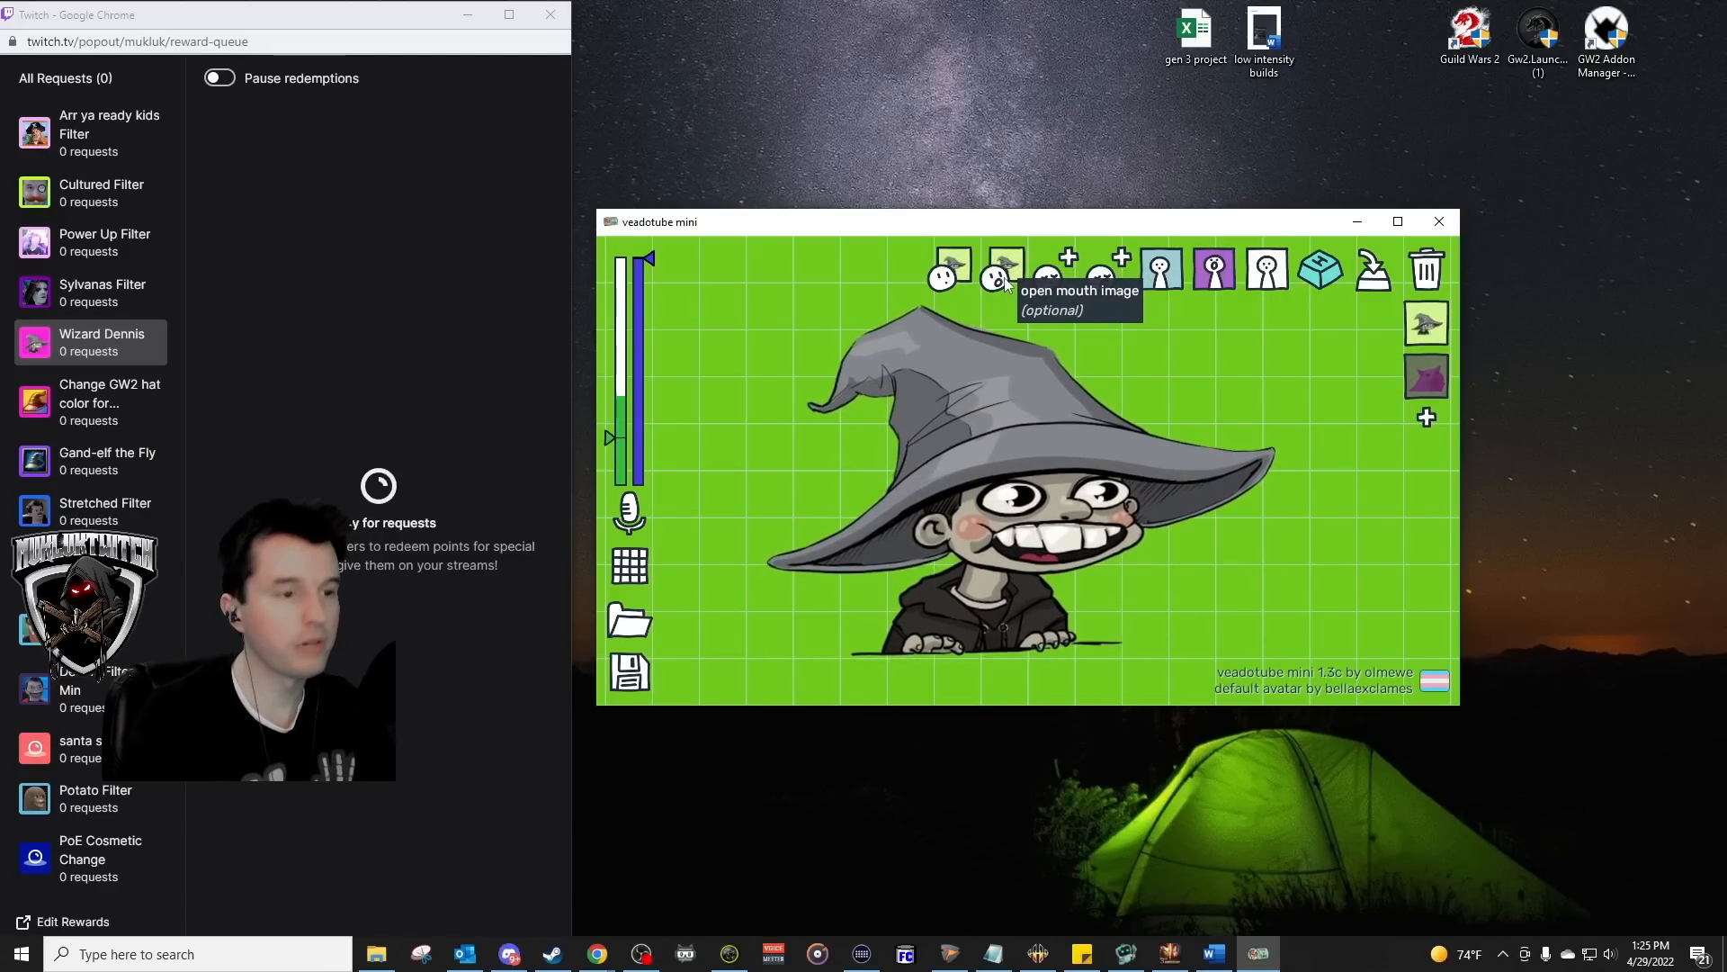
pyautogui.moveTo(849, 278)
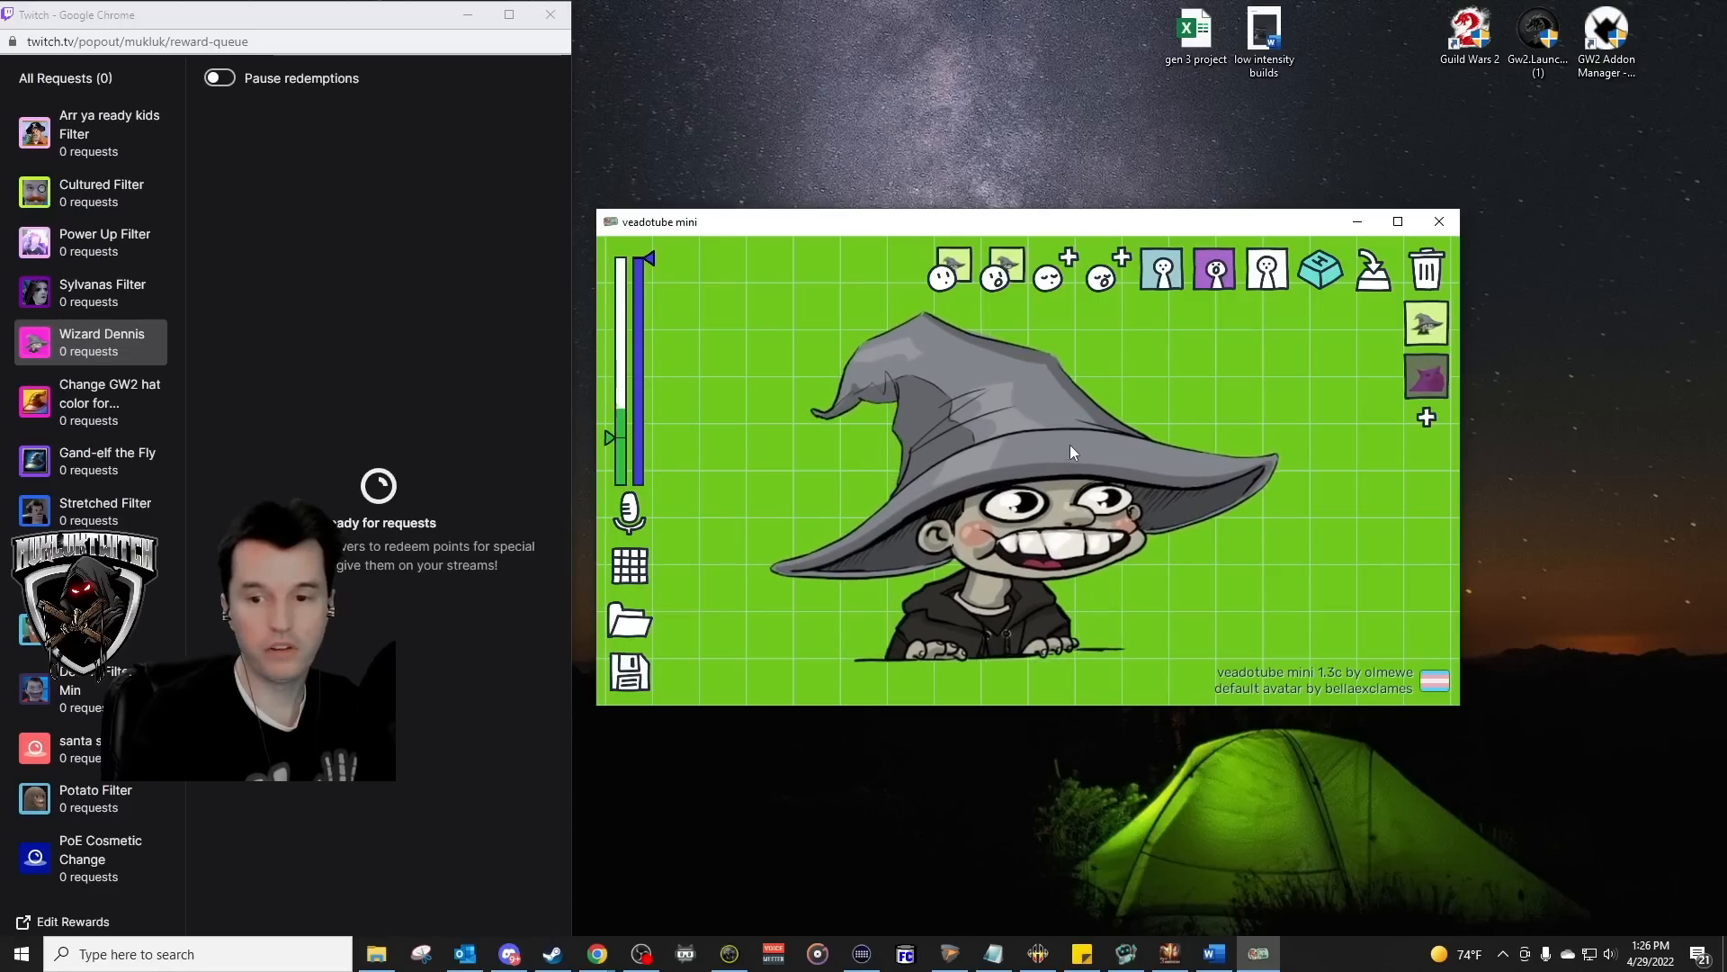
pyautogui.moveTo(612, 438)
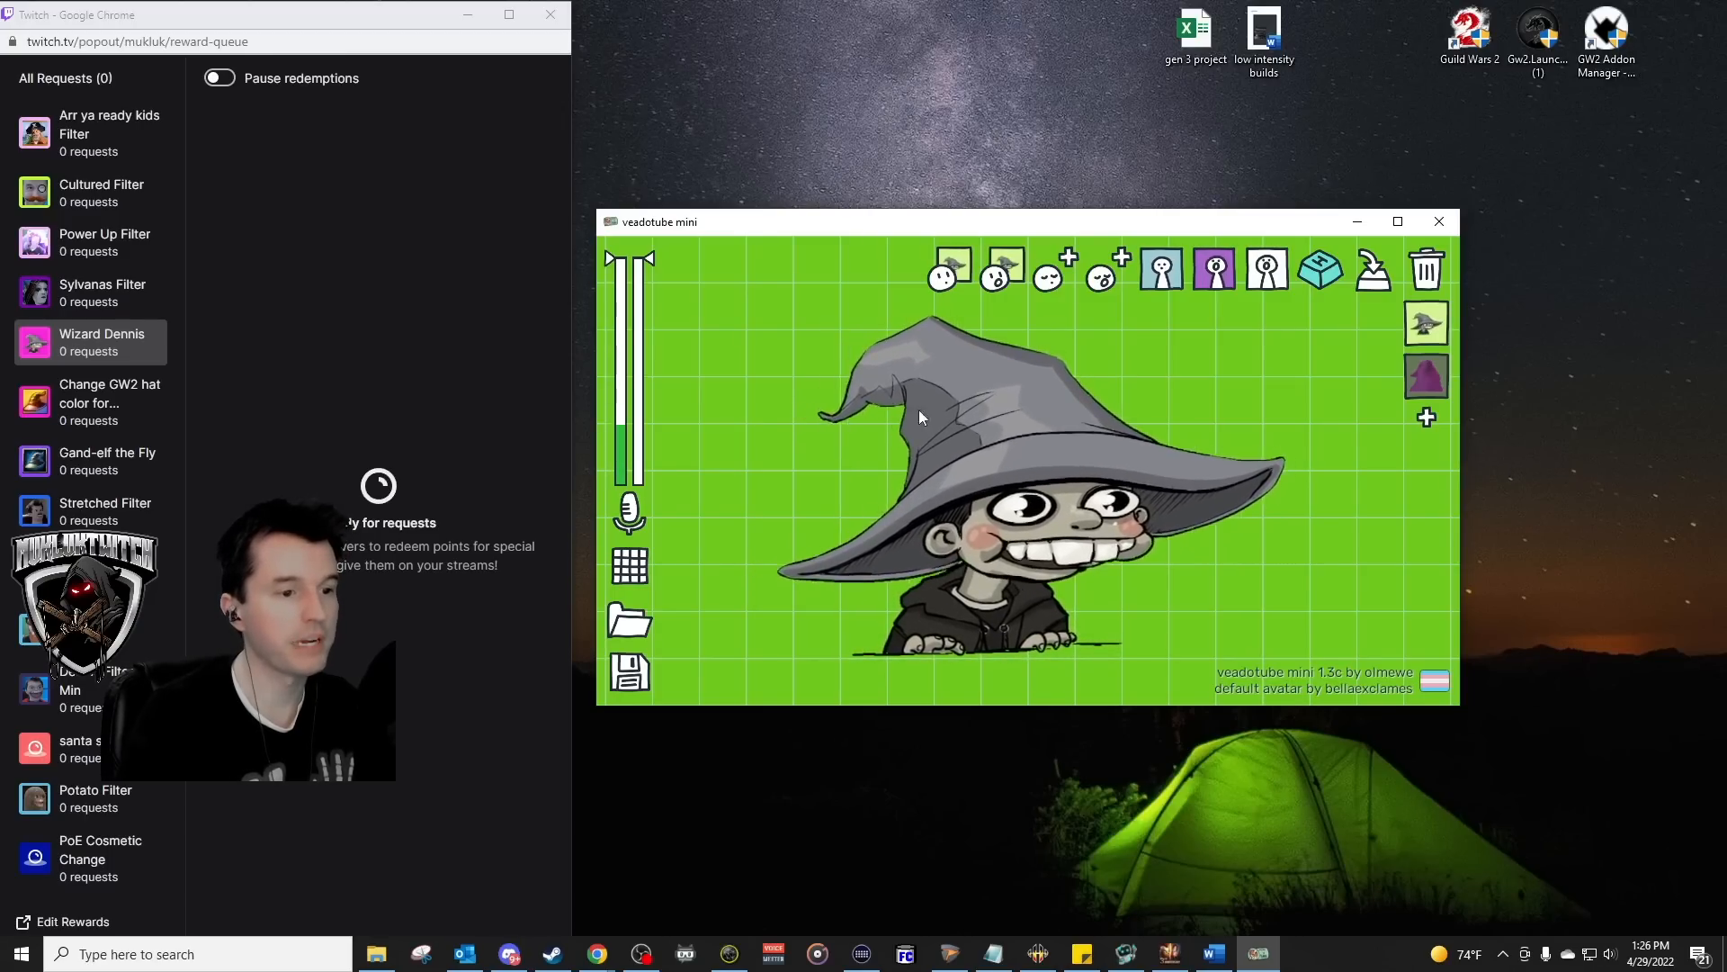
pyautogui.moveTo(616, 265)
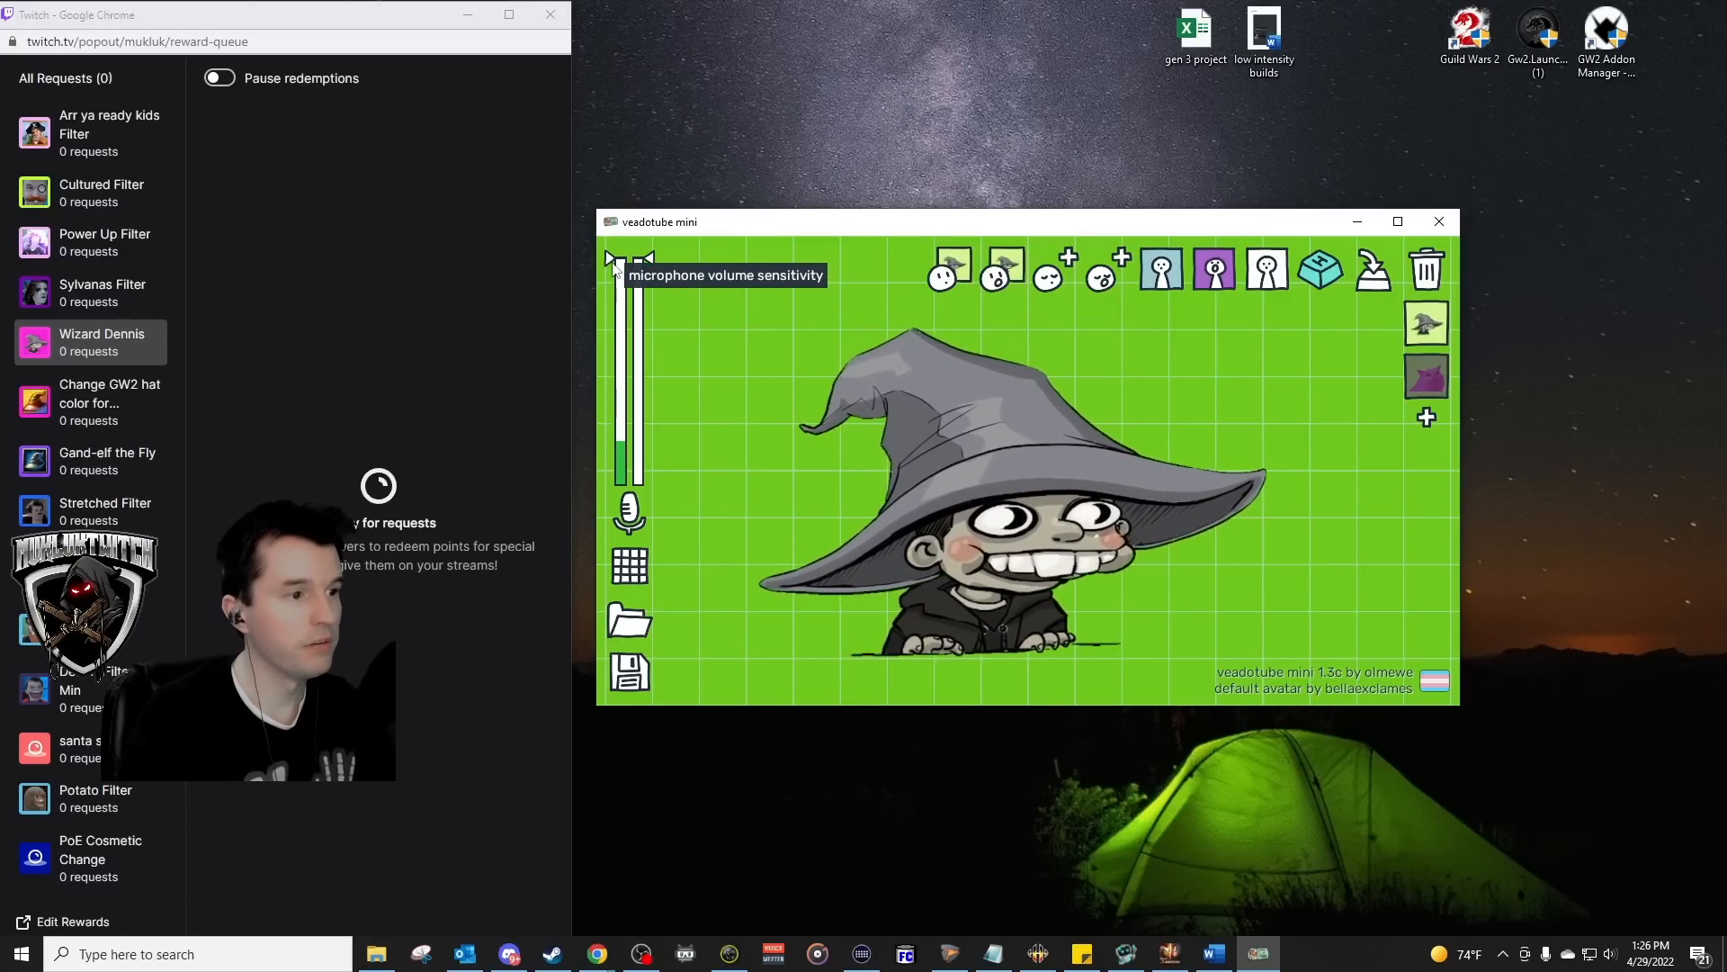
# Drag the upper and lower microphone sensitivity markers to set the wizard's talking threshold
pyautogui.moveTo(632, 262); pyautogui.dragTo(632, 482)
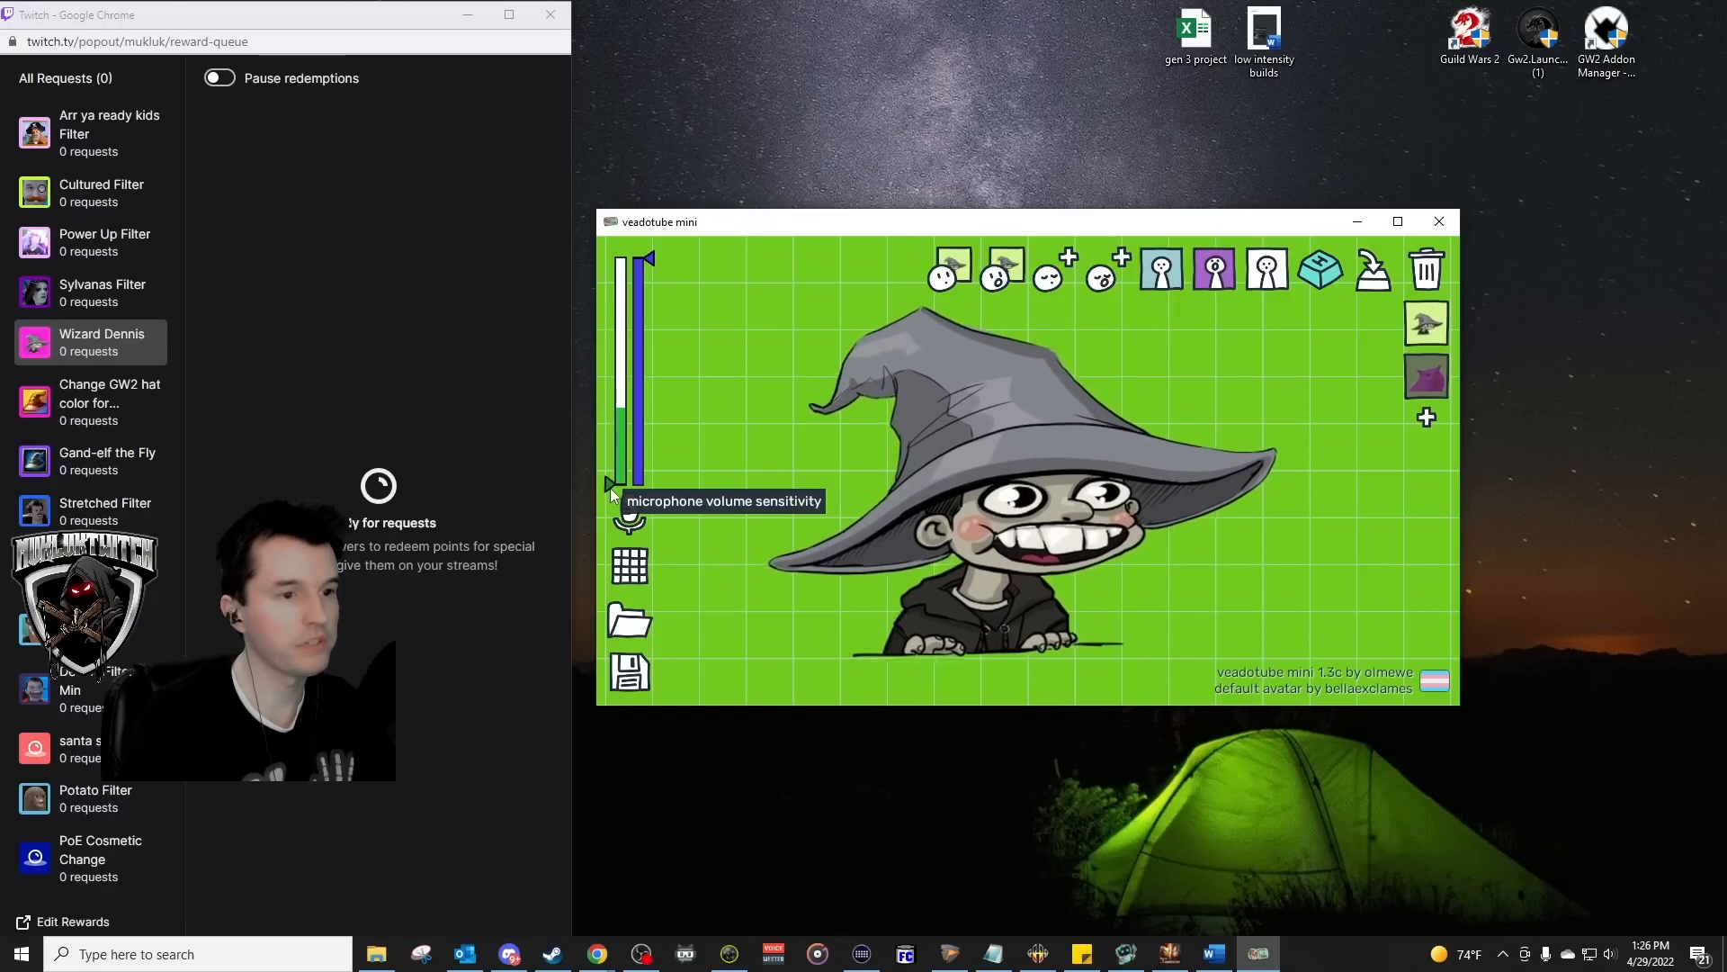
pyautogui.moveTo(612, 490); pyautogui.dragTo(612, 424)
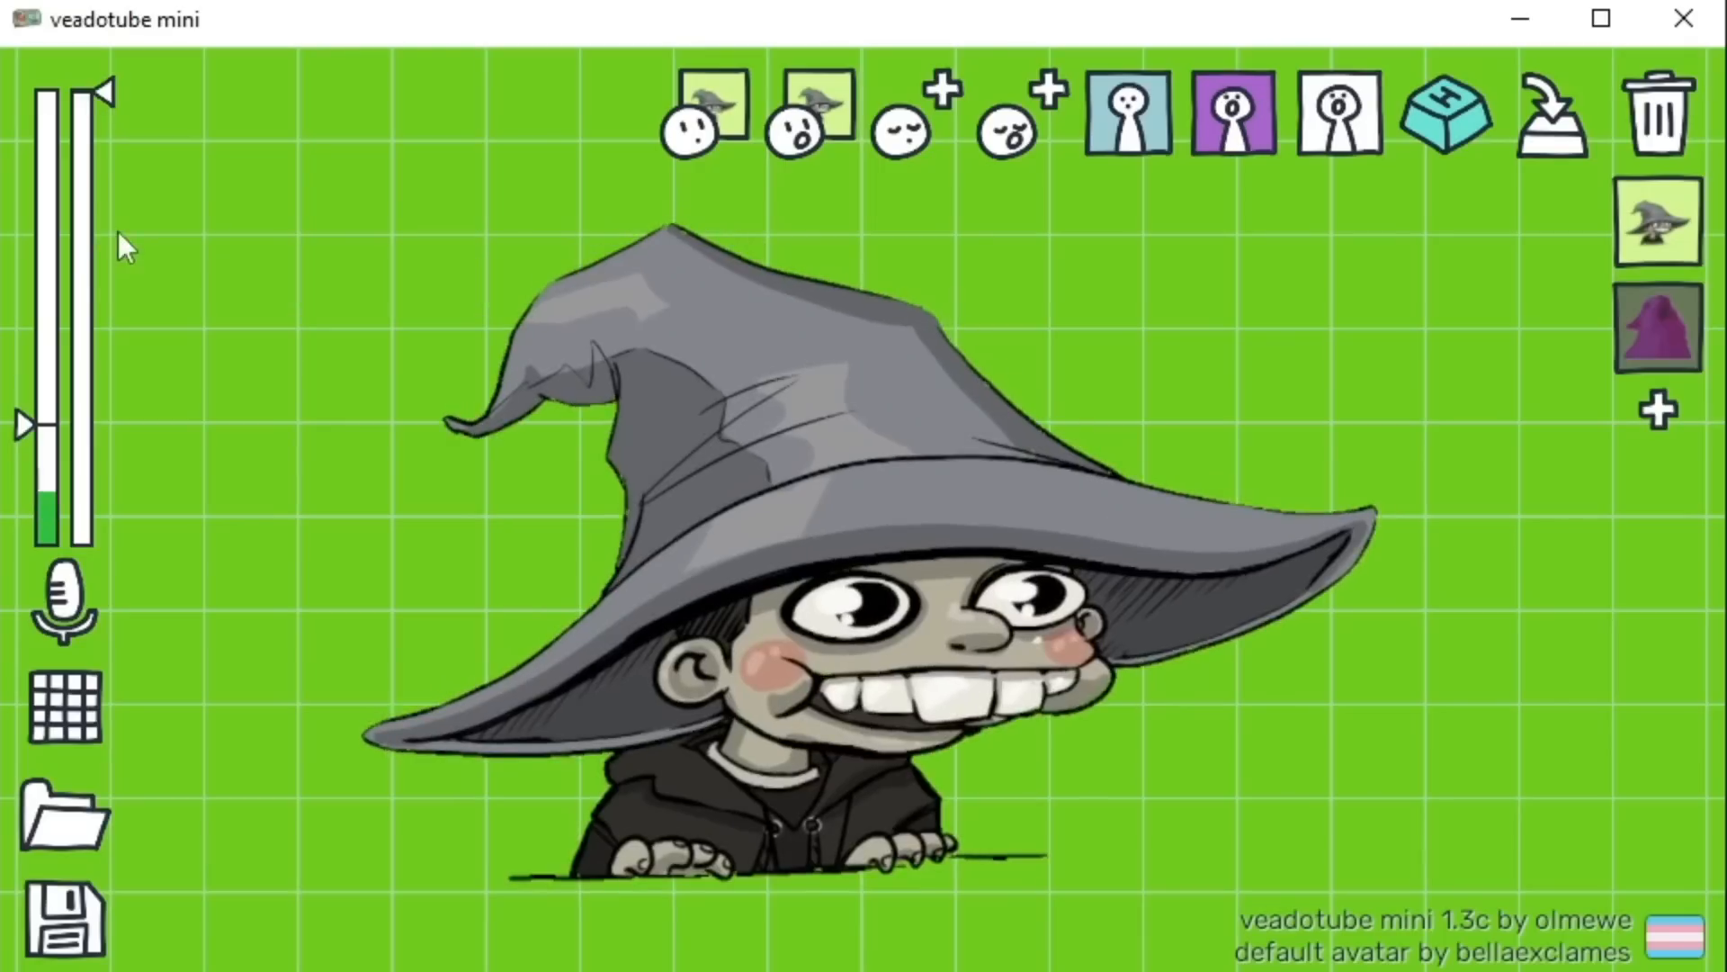
pyautogui.moveTo(110, 117)
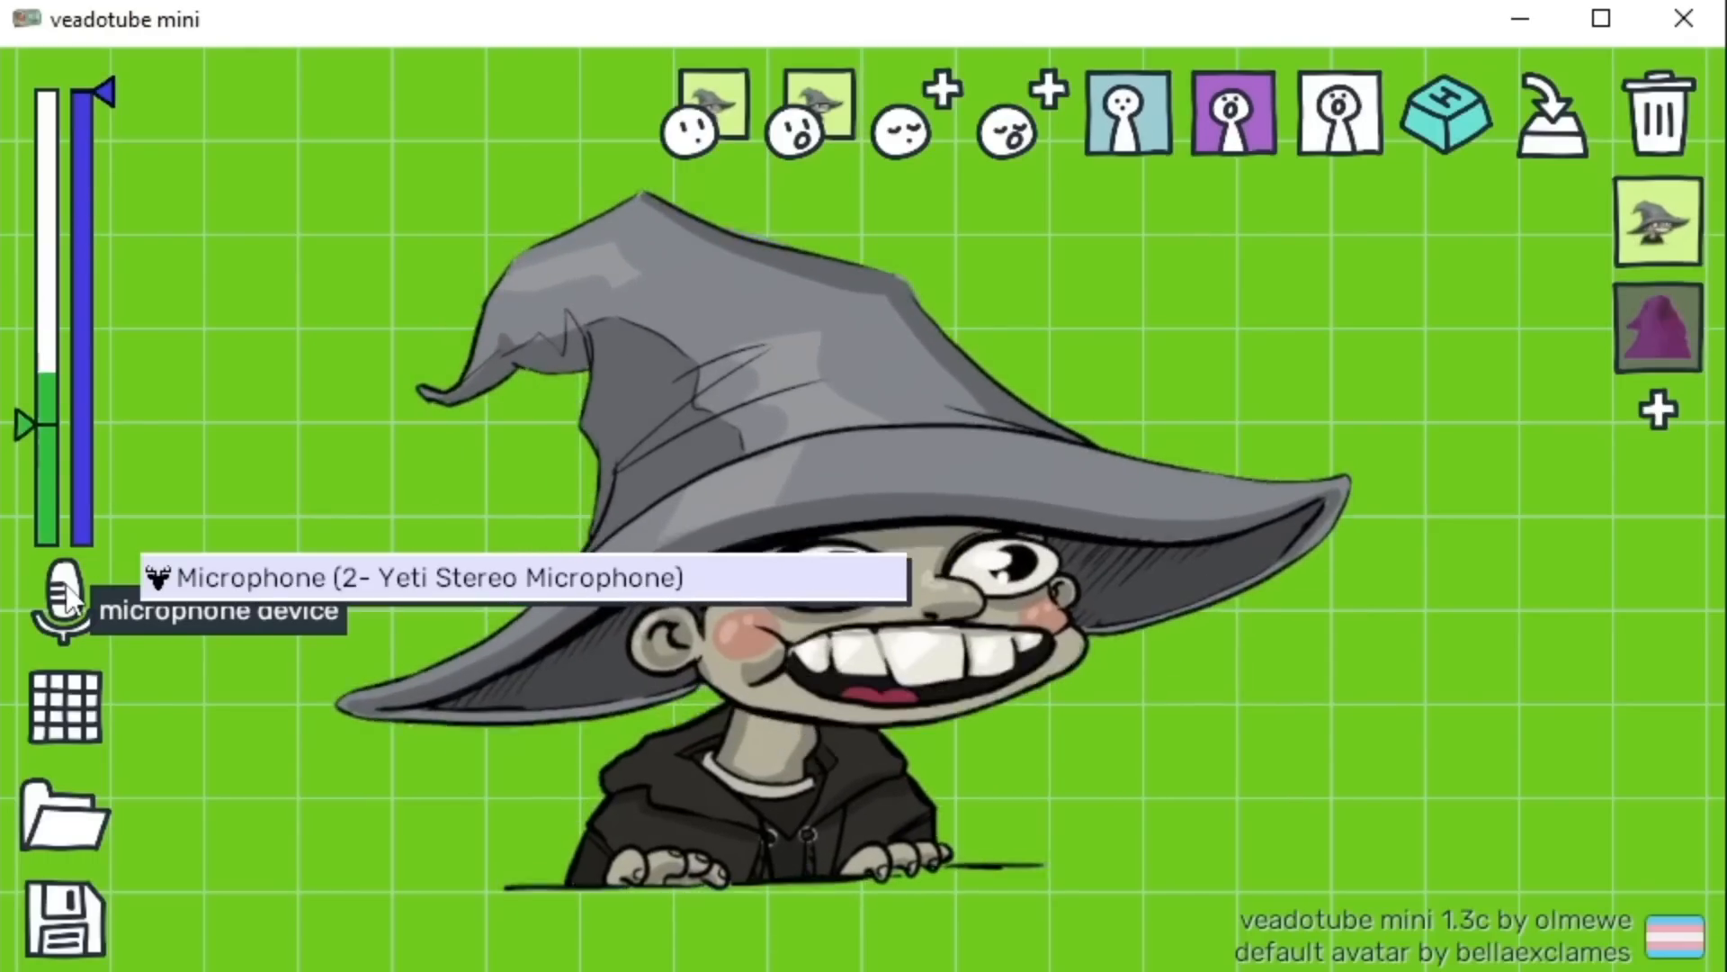
pyautogui.moveTo(86, 709)
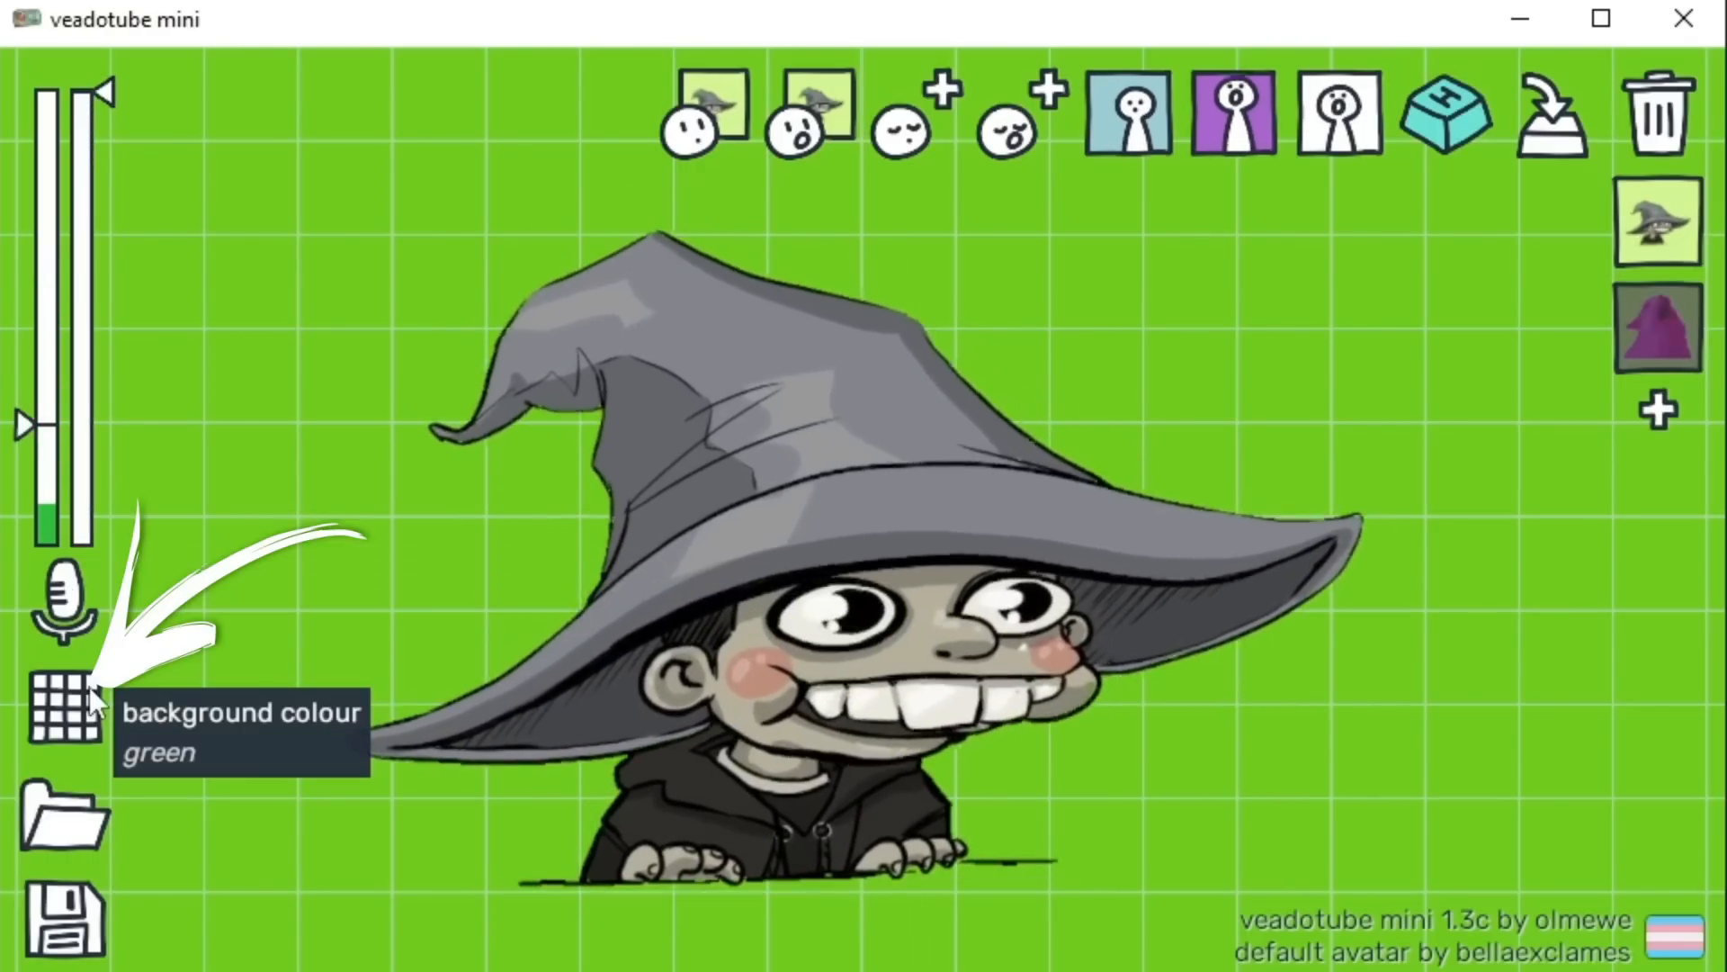
pyautogui.click(56, 715)
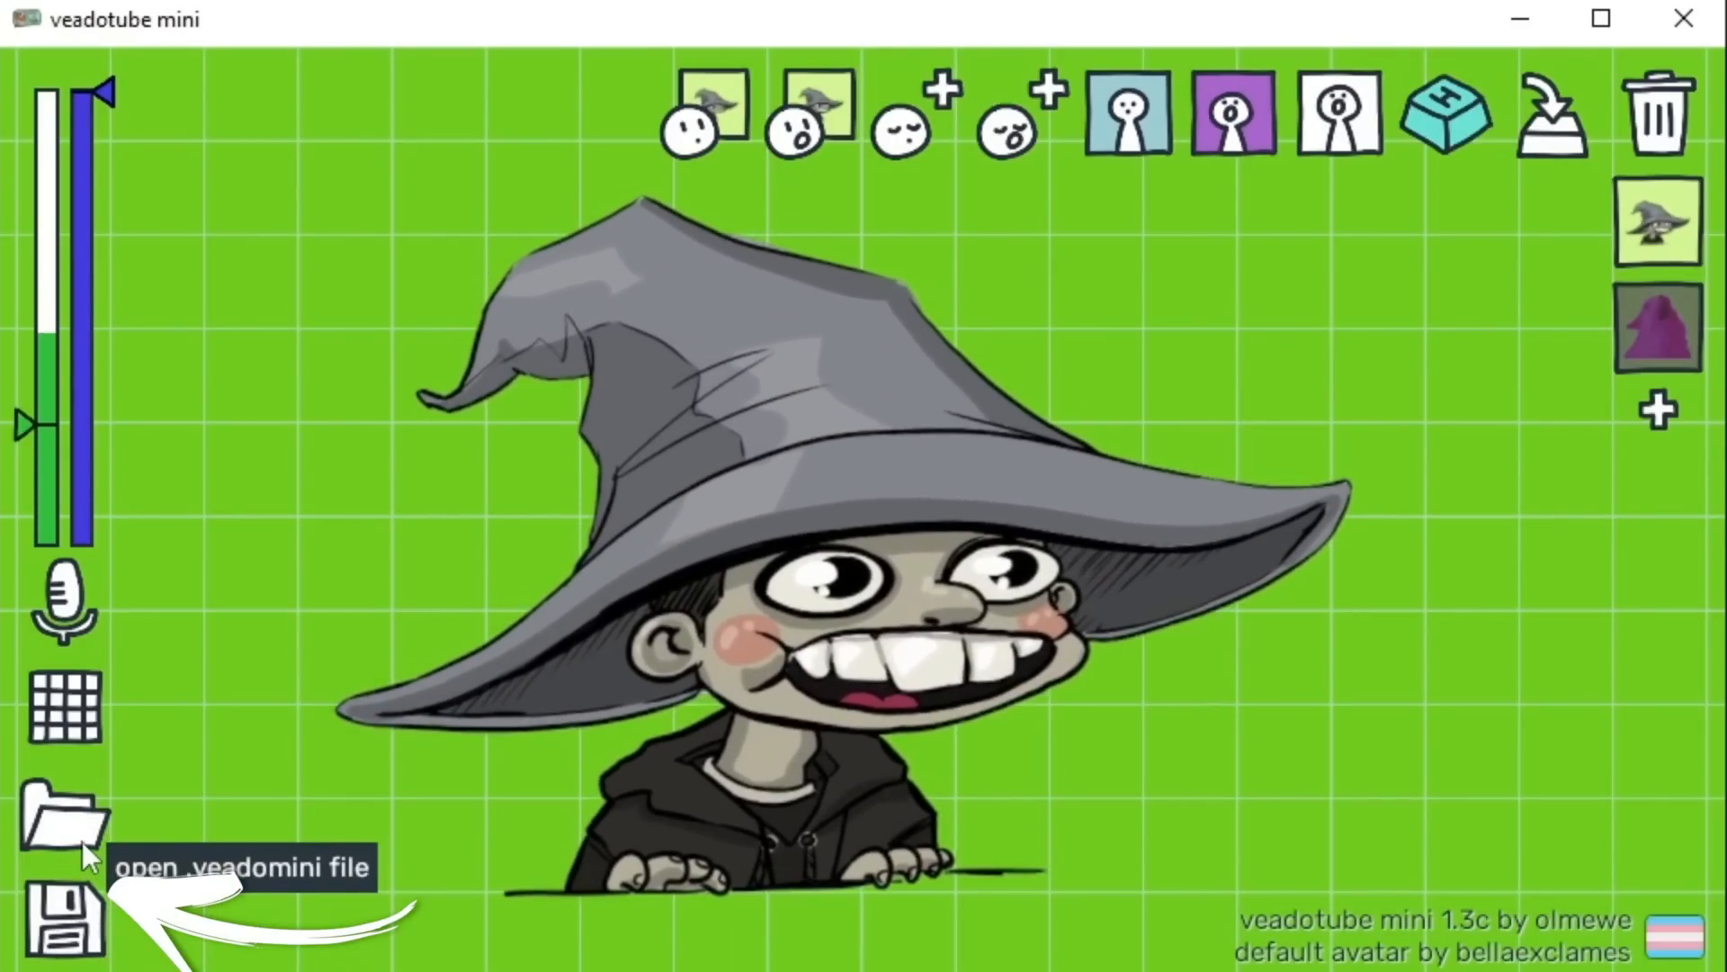
pyautogui.moveTo(97, 948)
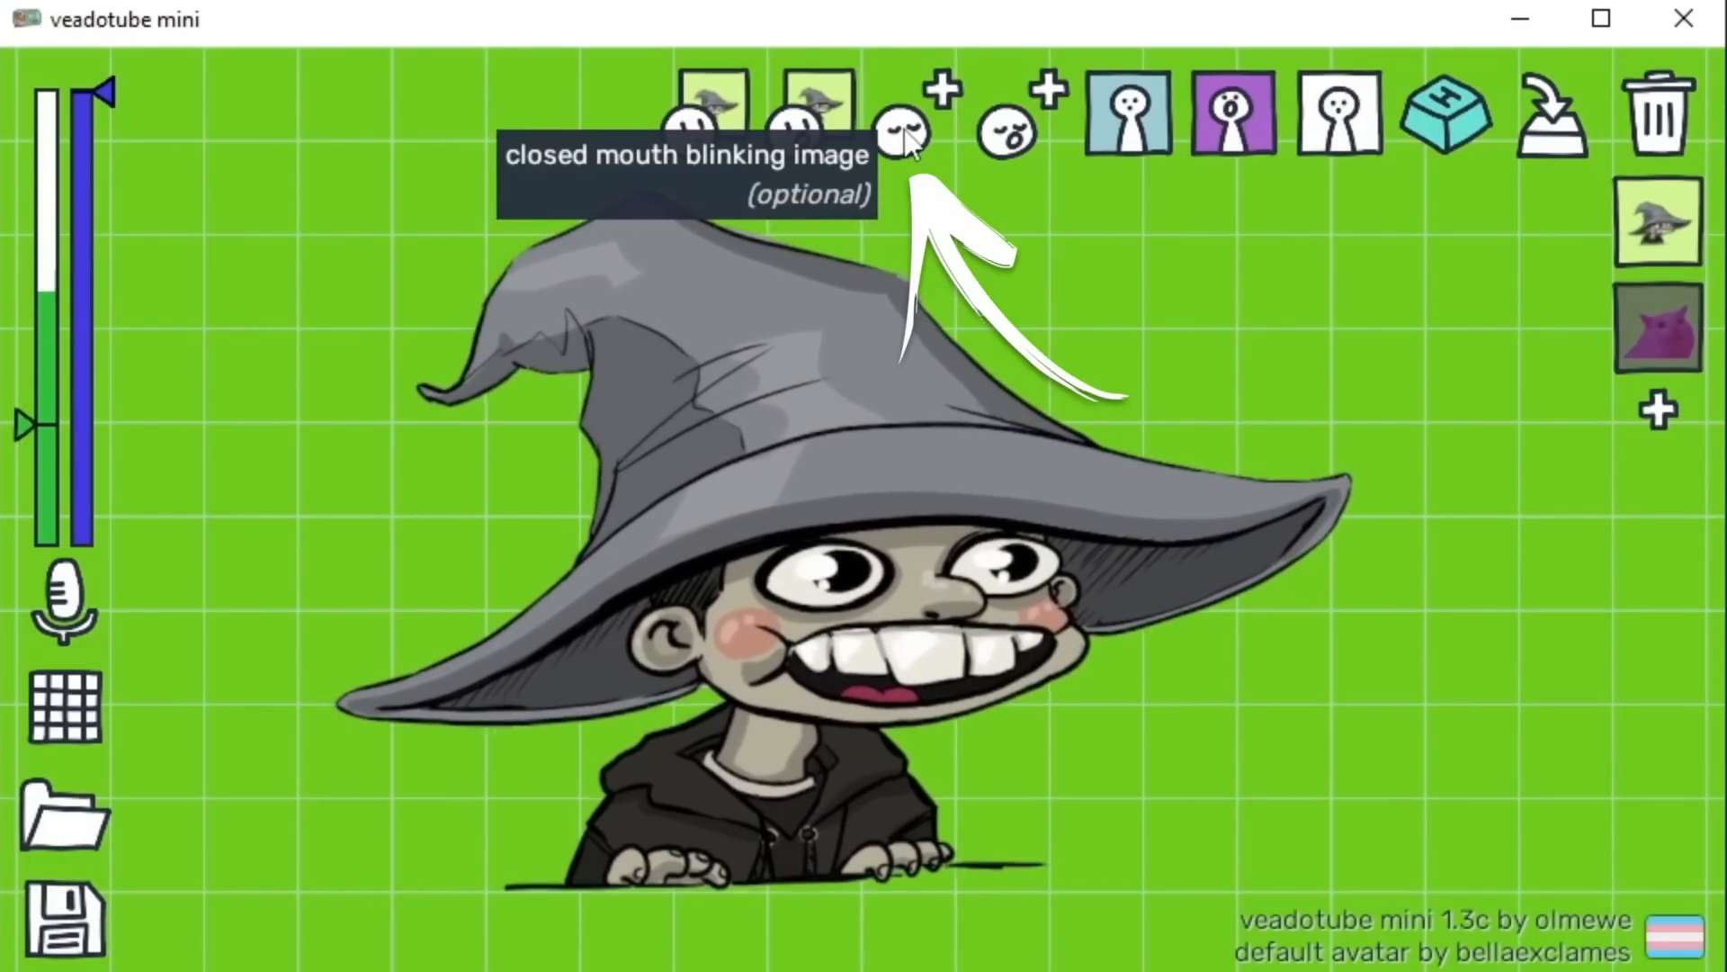
pyautogui.moveTo(1021, 149)
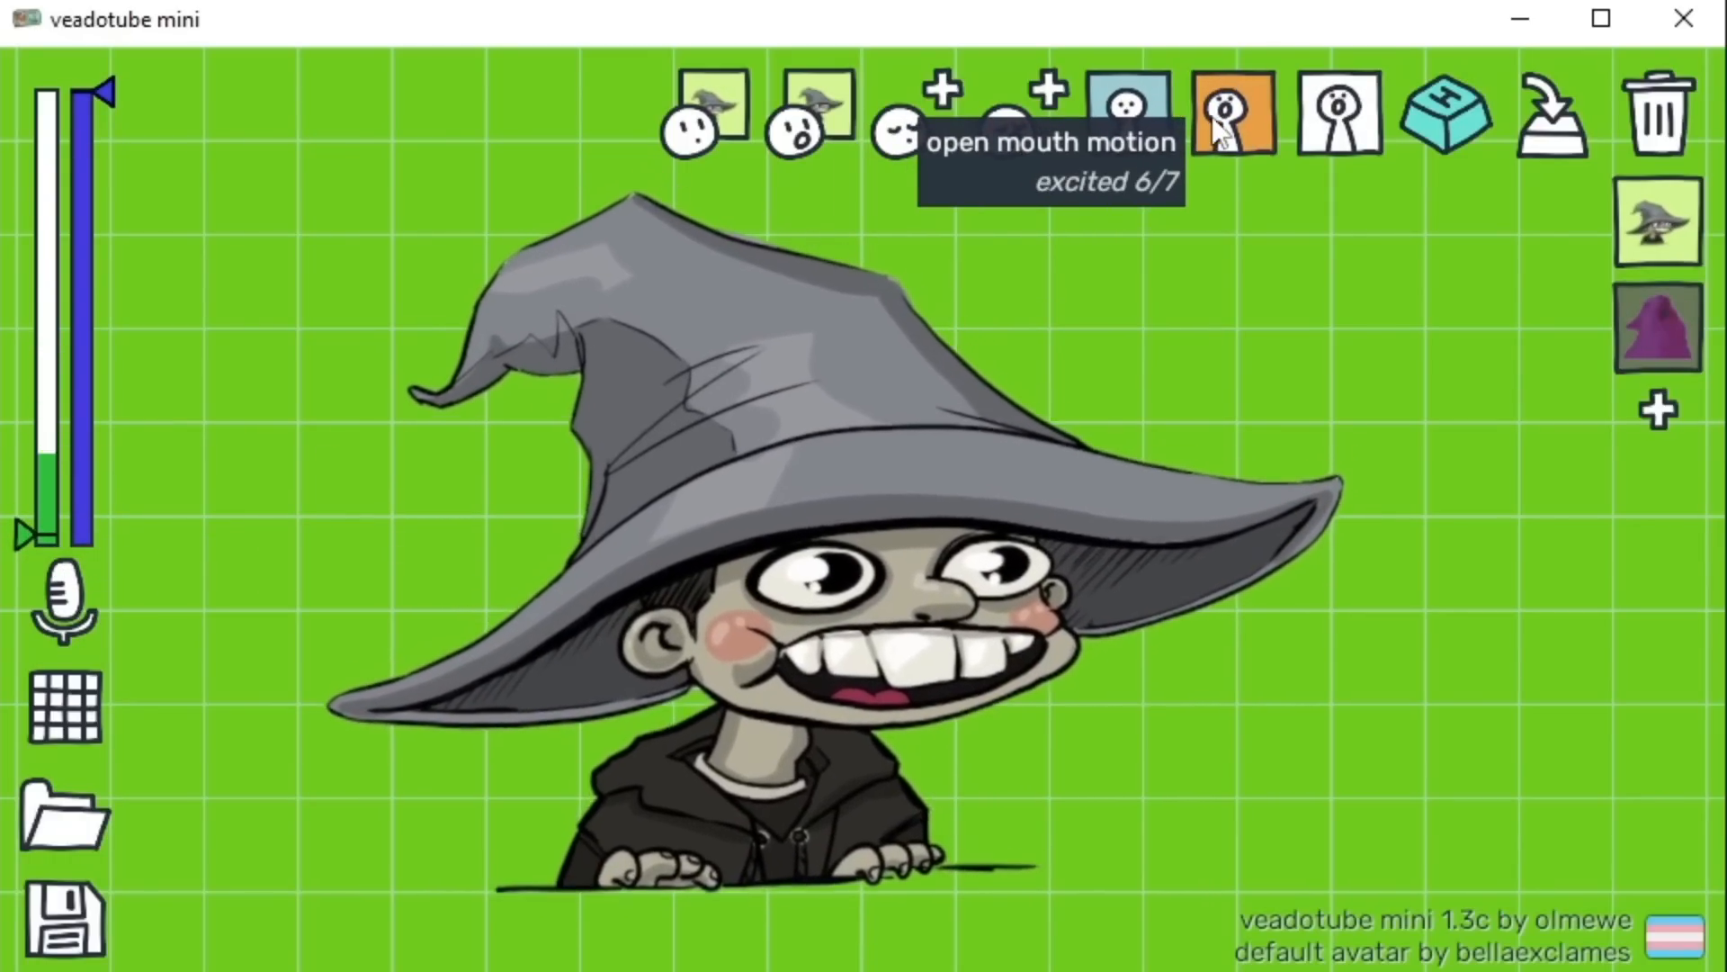
# Cycle the talking motion through static and vibing to shaking, and set jump on talk
pyautogui.click(1233, 115)
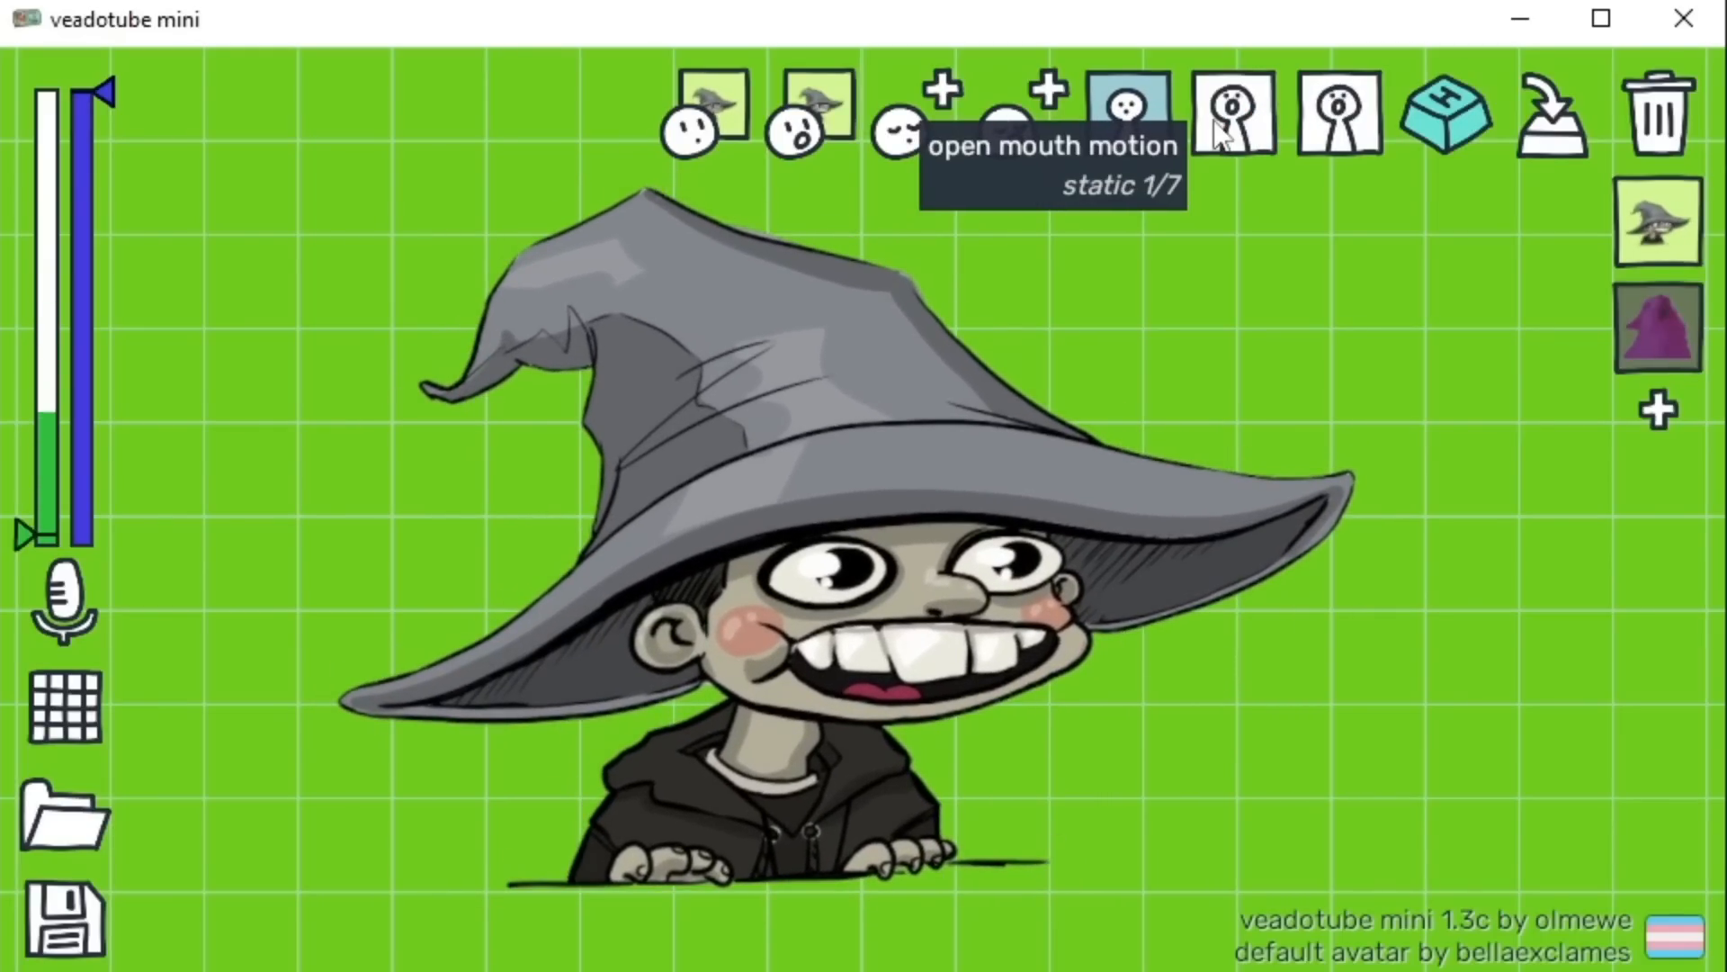
pyautogui.click(1233, 115)
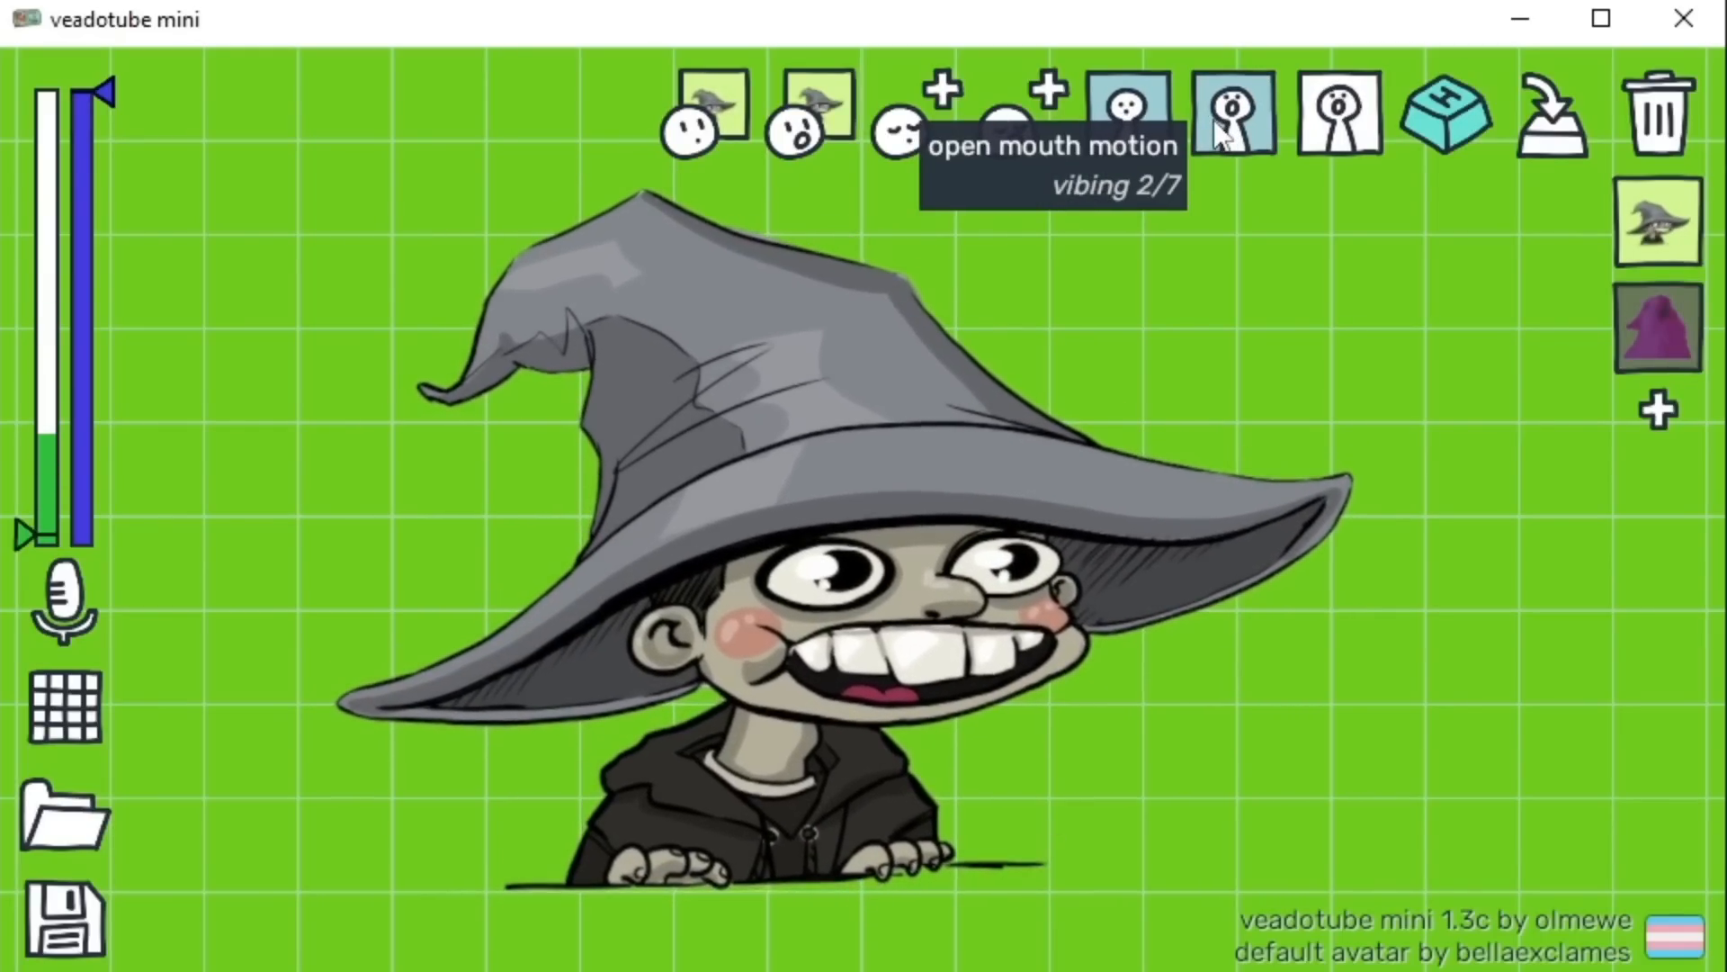
pyautogui.click(1233, 115)
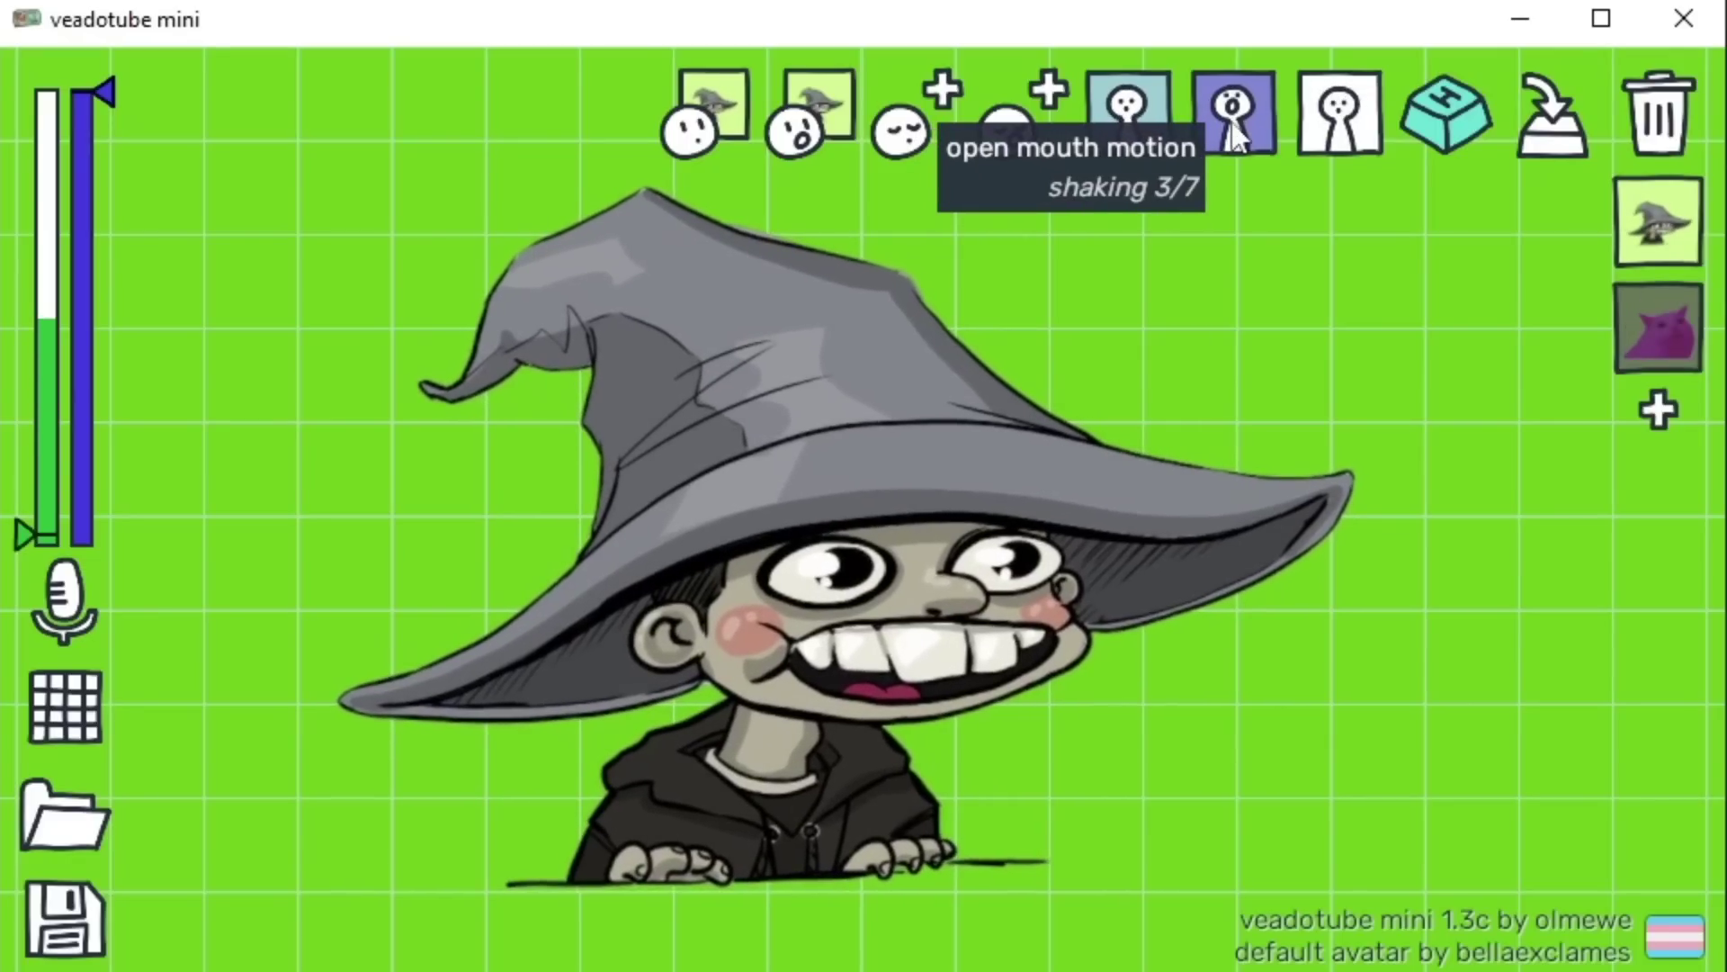
pyautogui.moveTo(49, 525)
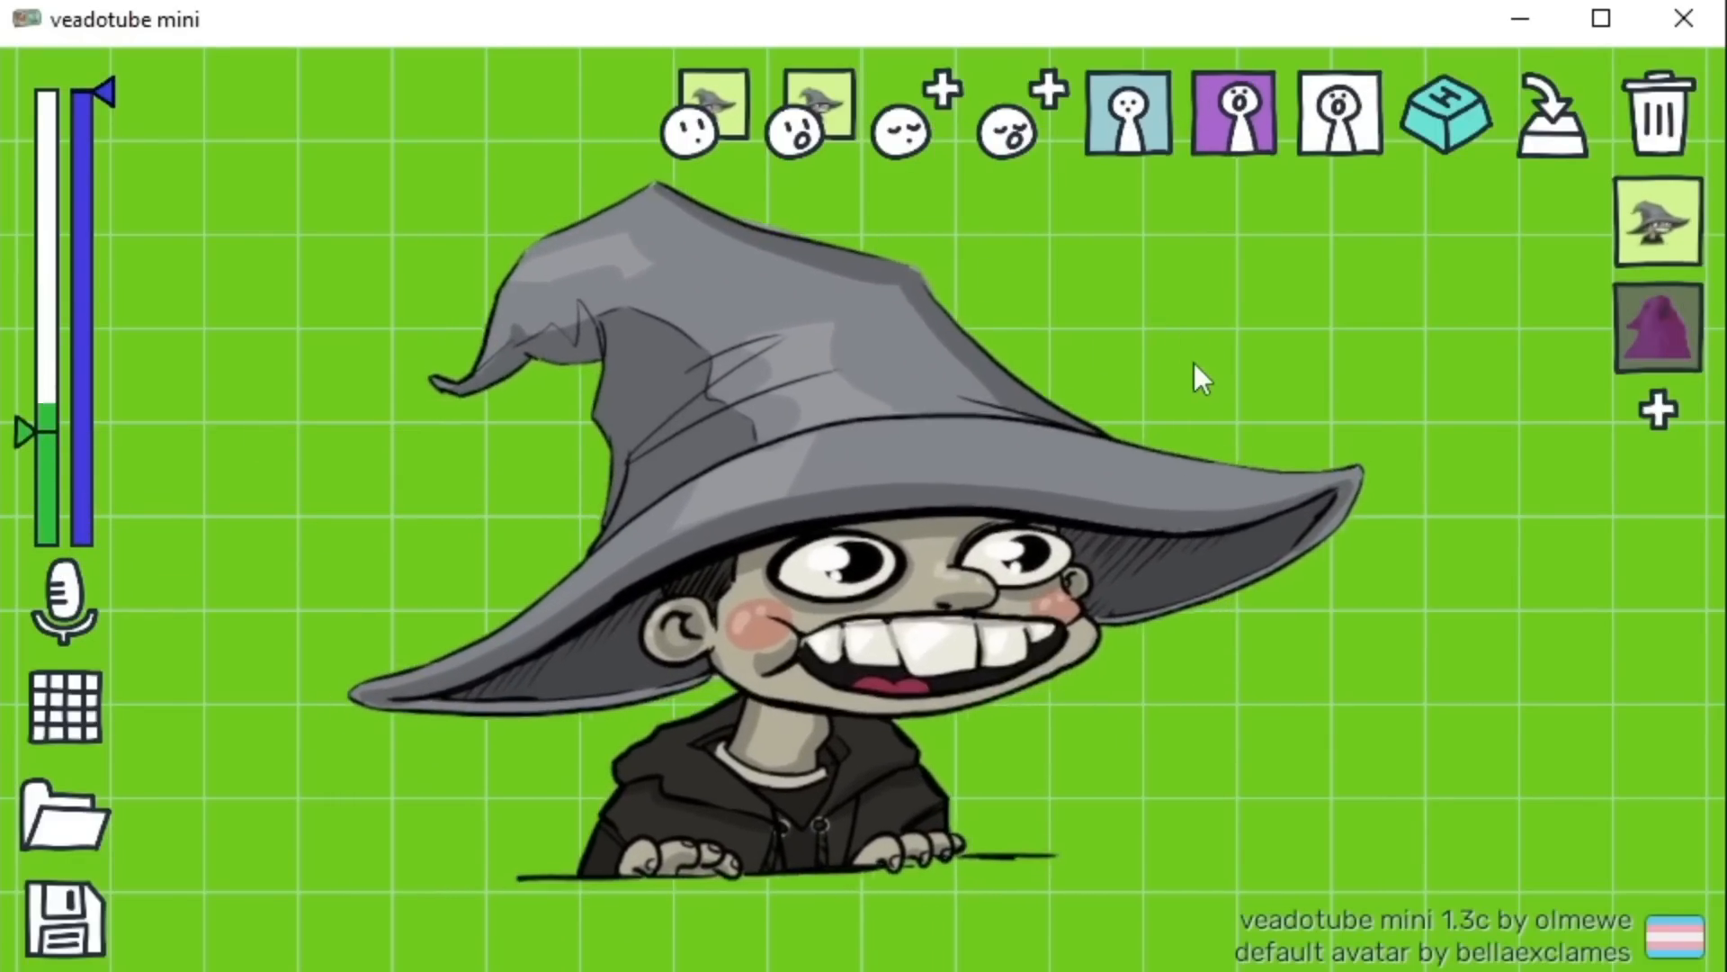
pyautogui.moveTo(1342, 117)
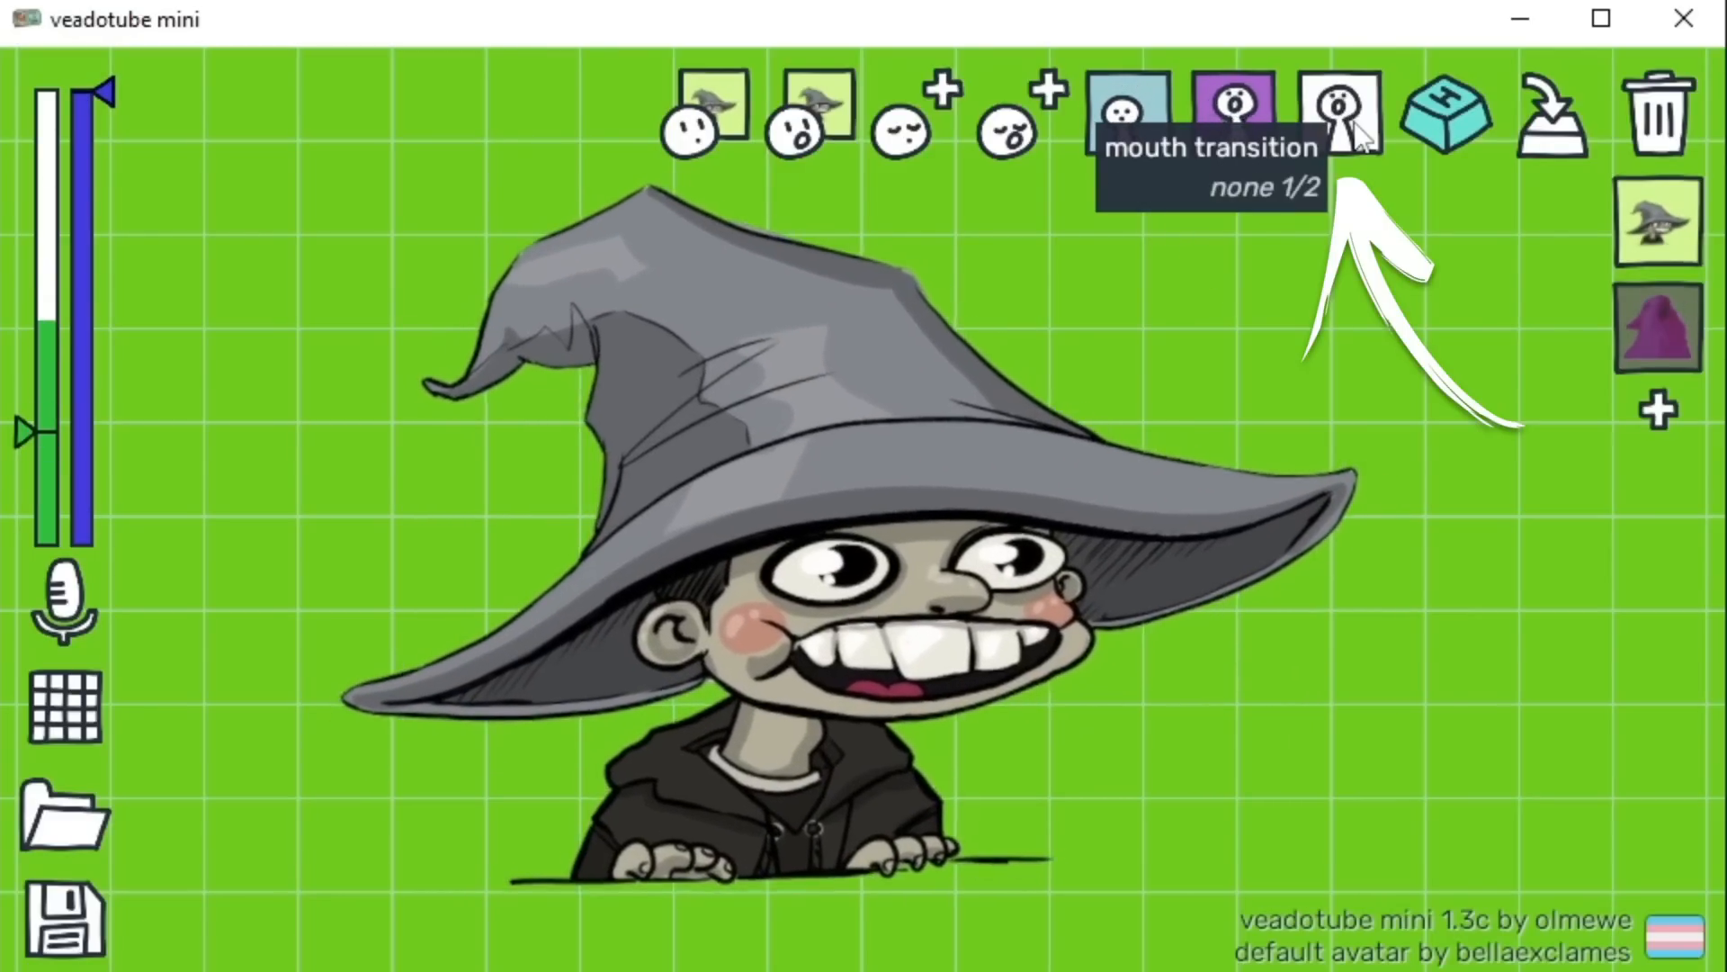
pyautogui.click(1340, 108)
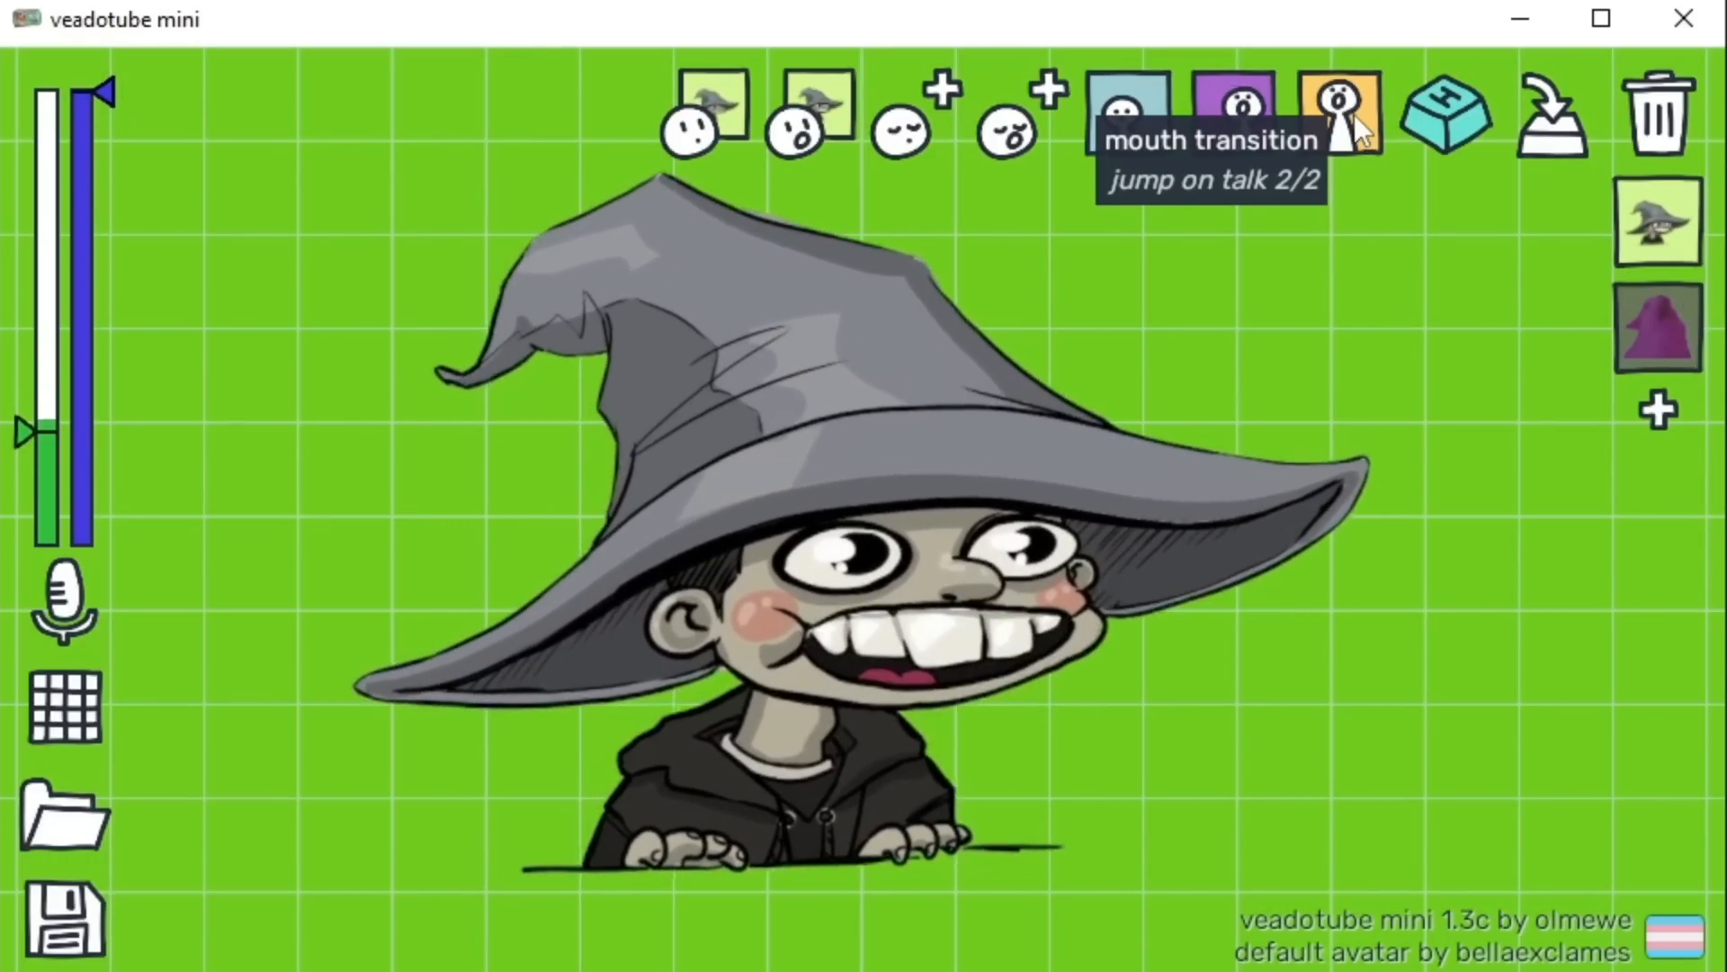
pyautogui.moveTo(1448, 126)
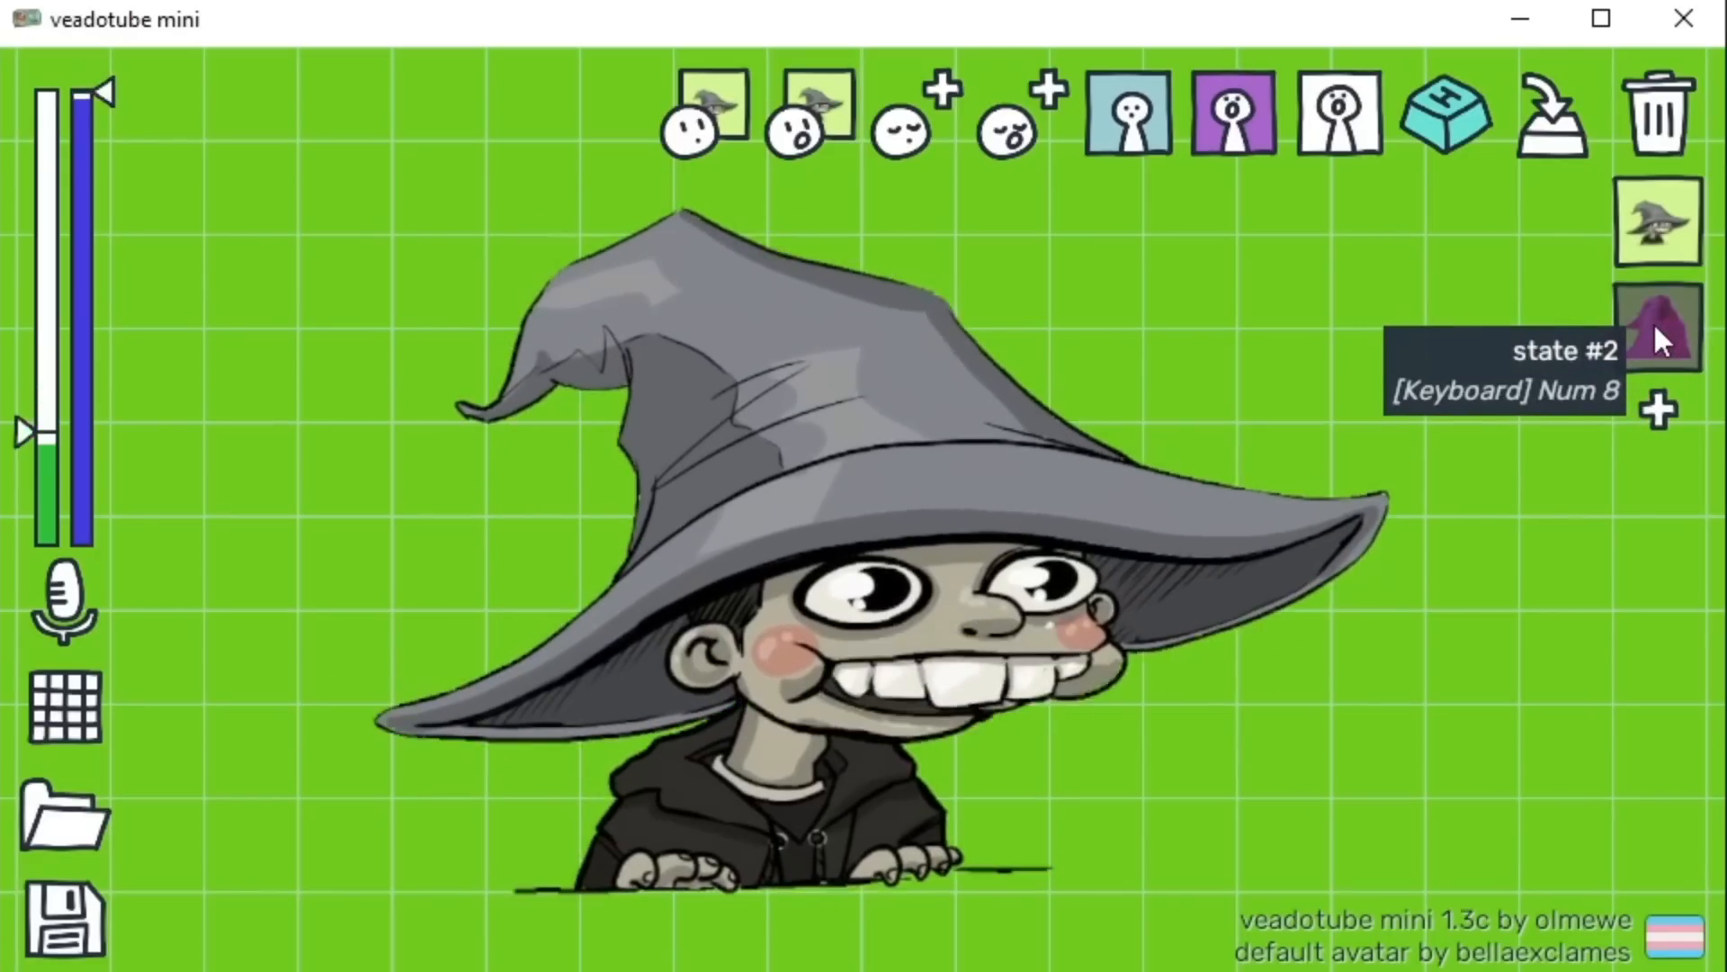
pyautogui.click(1658, 326)
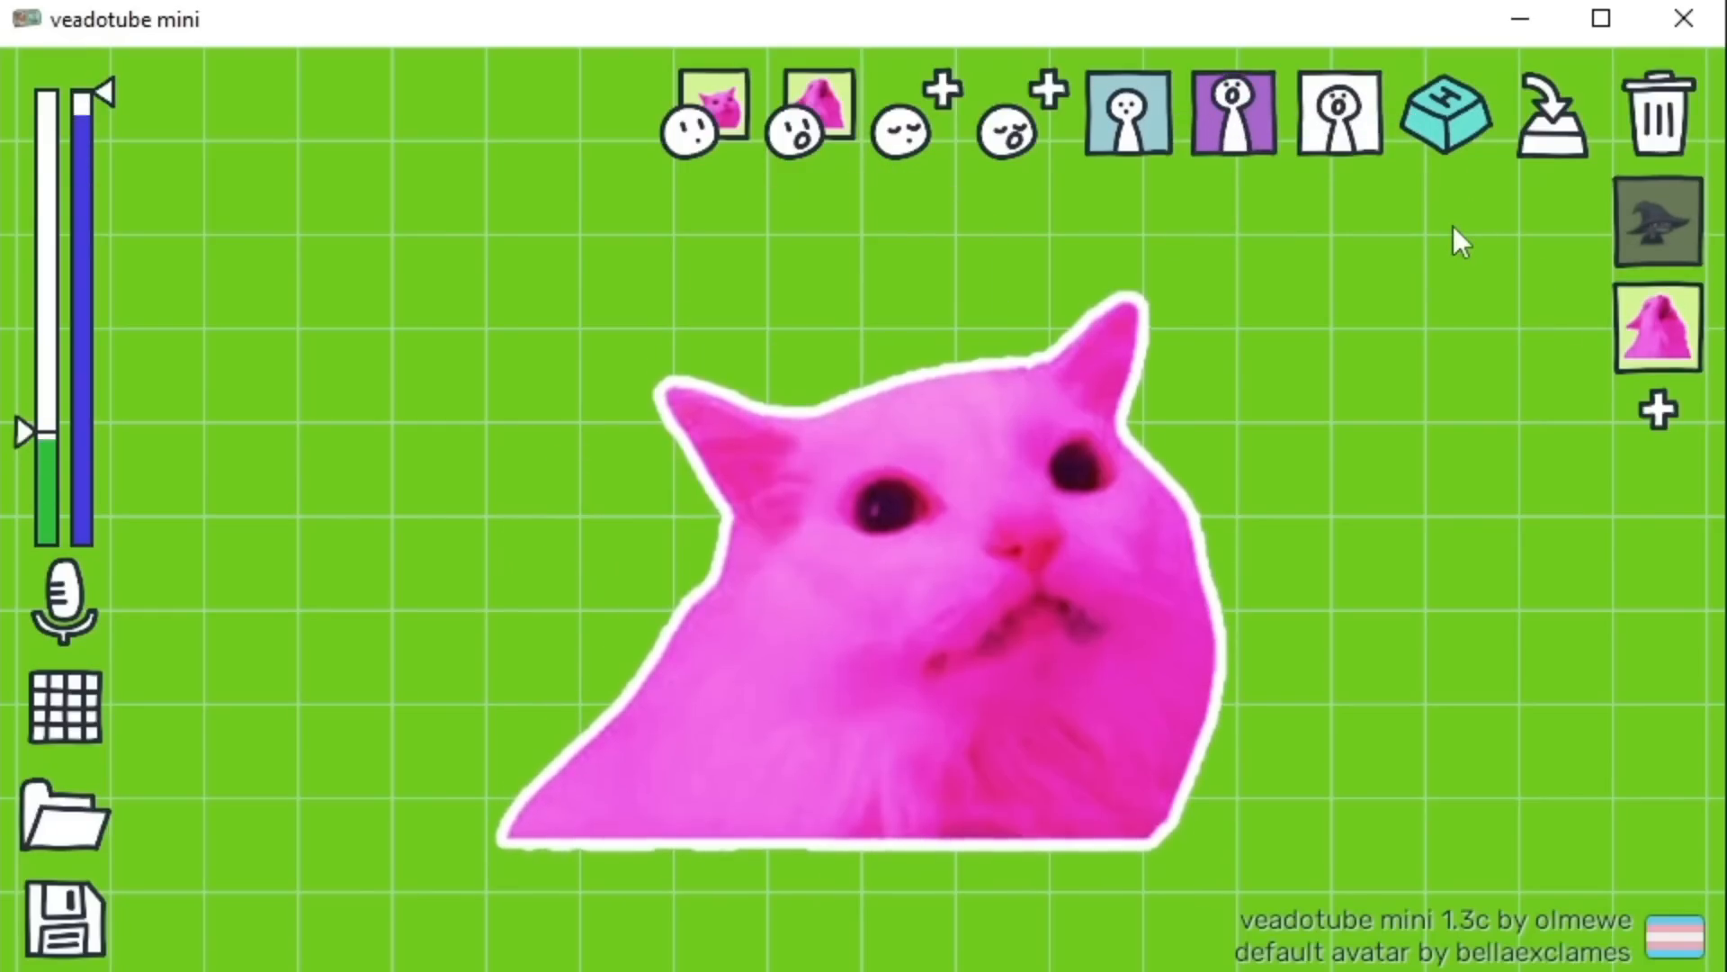
pyautogui.click(1658, 220)
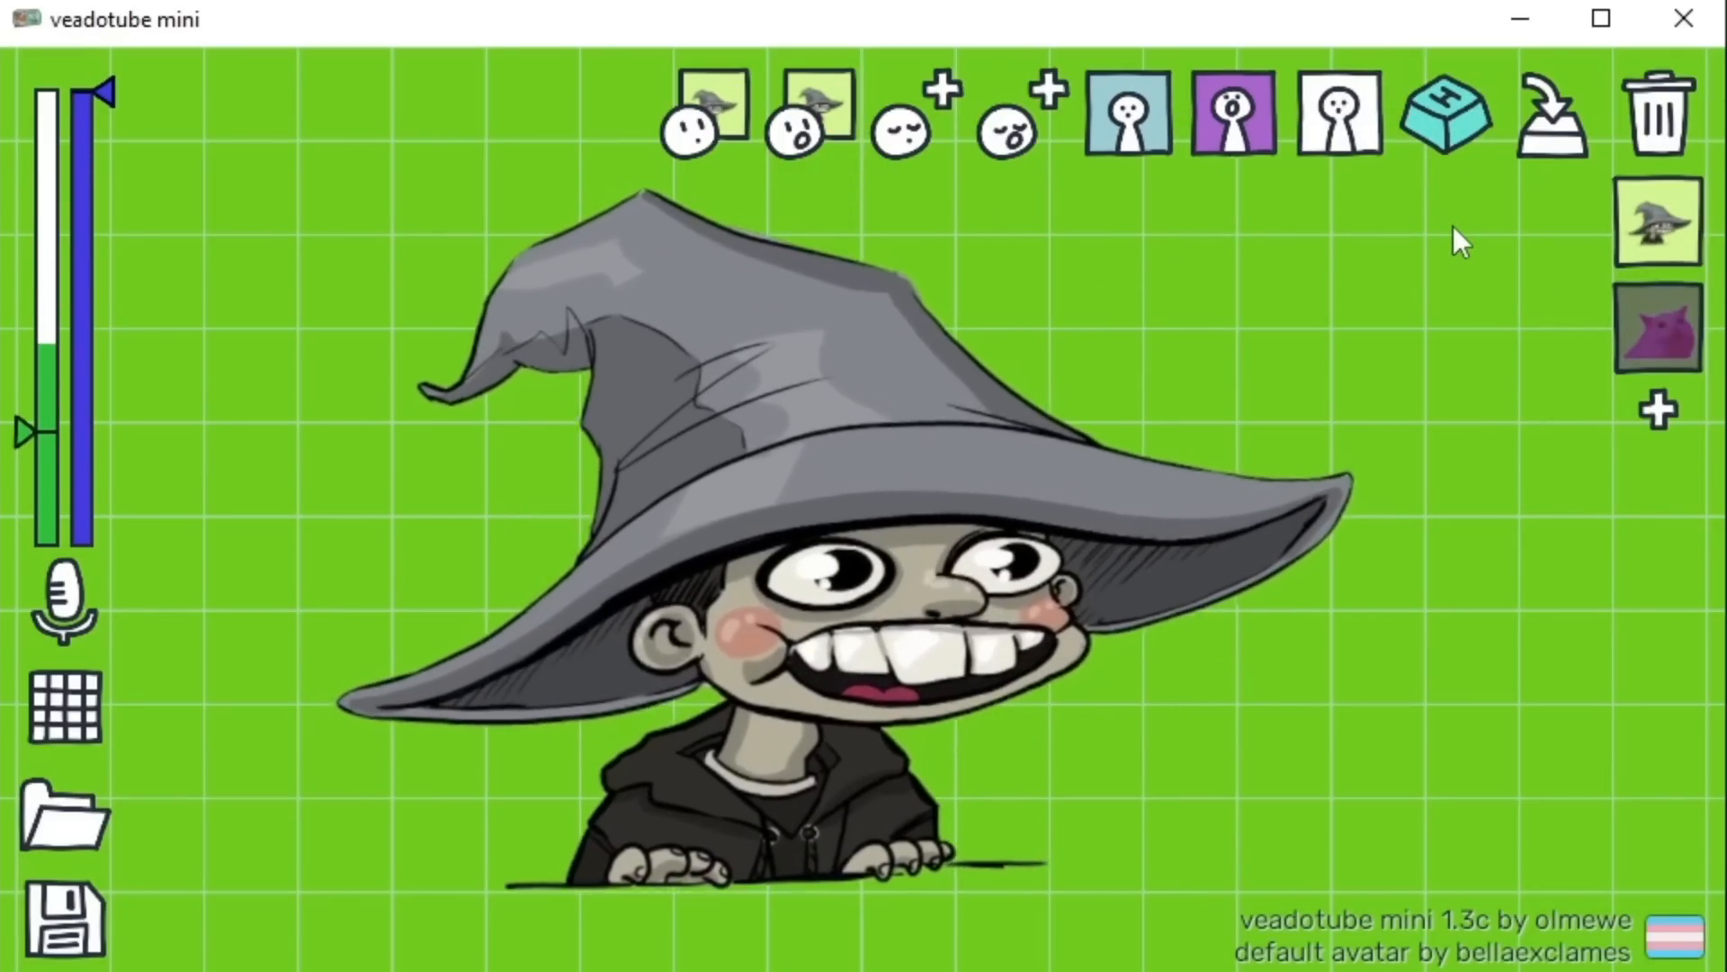
pyautogui.click(1658, 327)
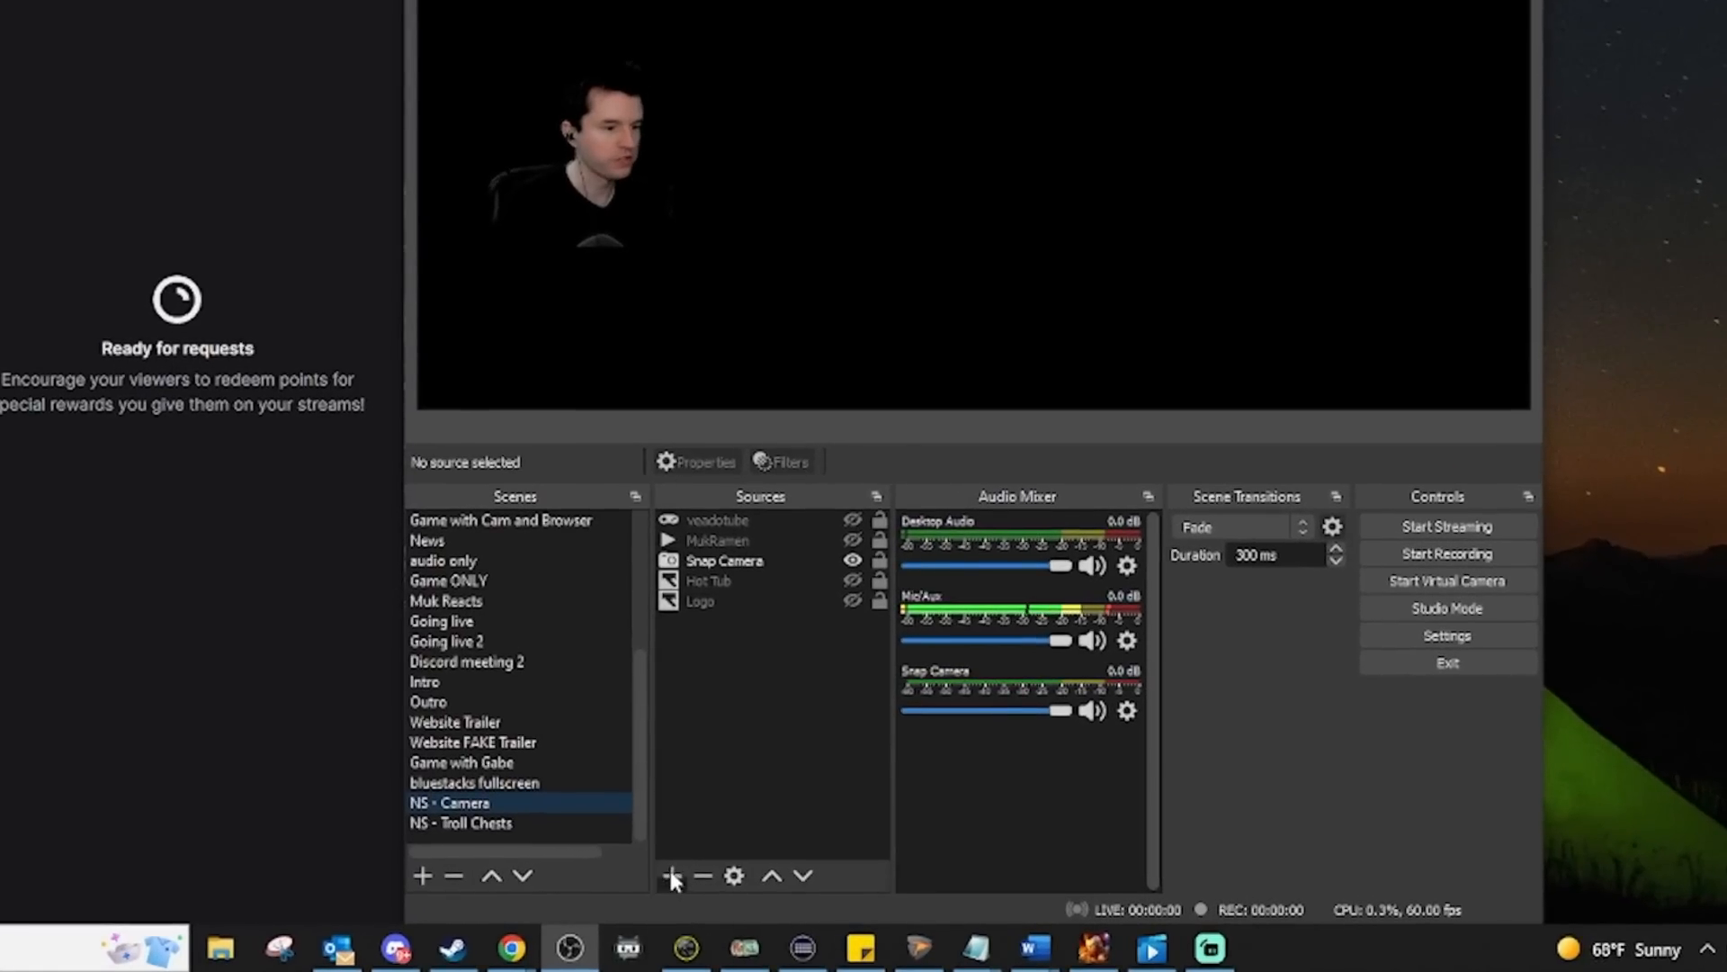
# Add the existing veadotube Game Capture source to the NS - Camera scene
pyautogui.click(677, 876)
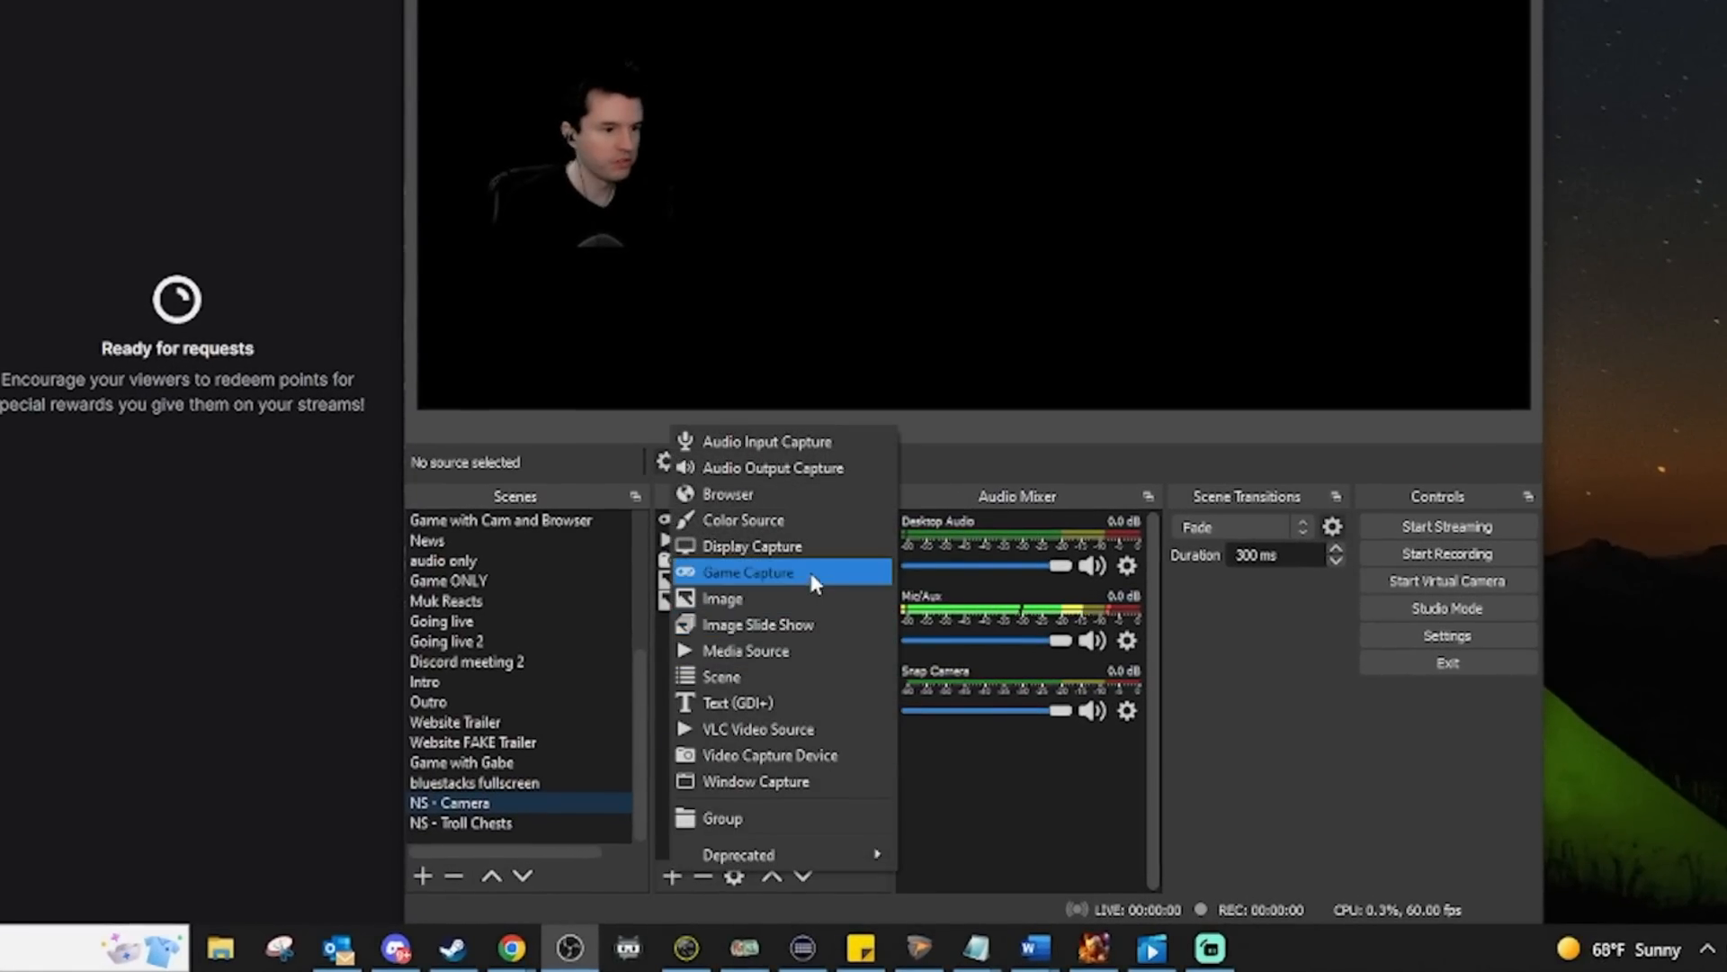
pyautogui.click(747, 572)
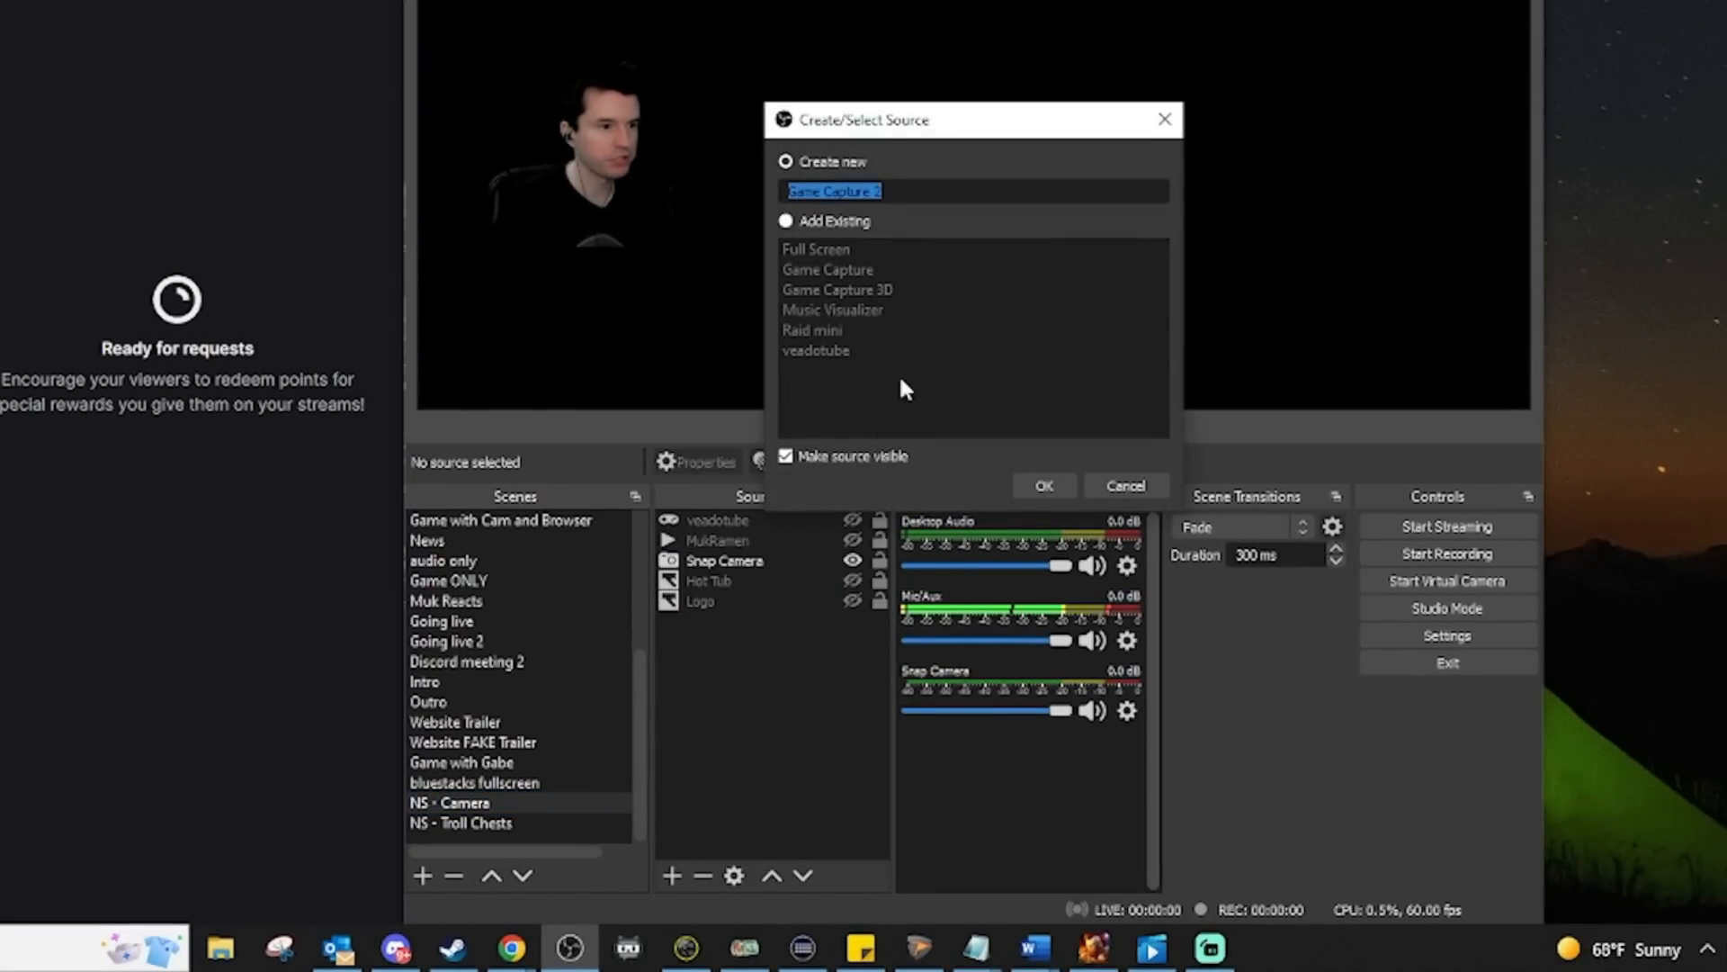
pyautogui.click(817, 350)
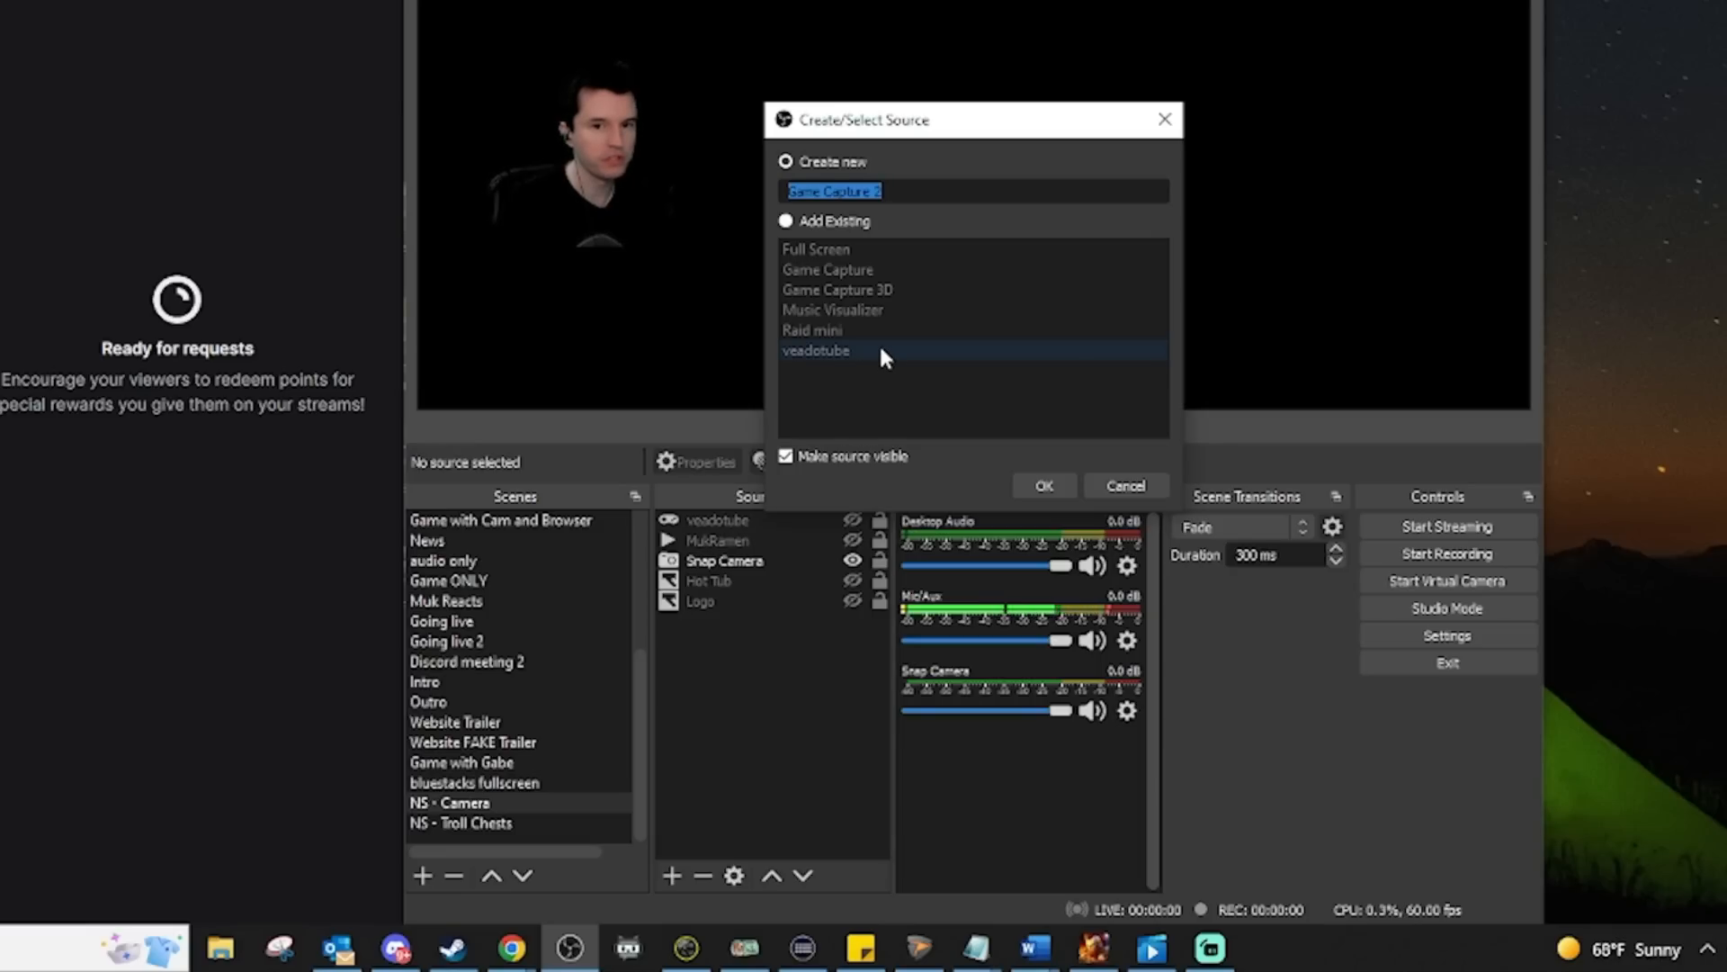
# Set the veadotube source's capture window to veadotube mini in Properties
pyautogui.rightClick(717, 520)
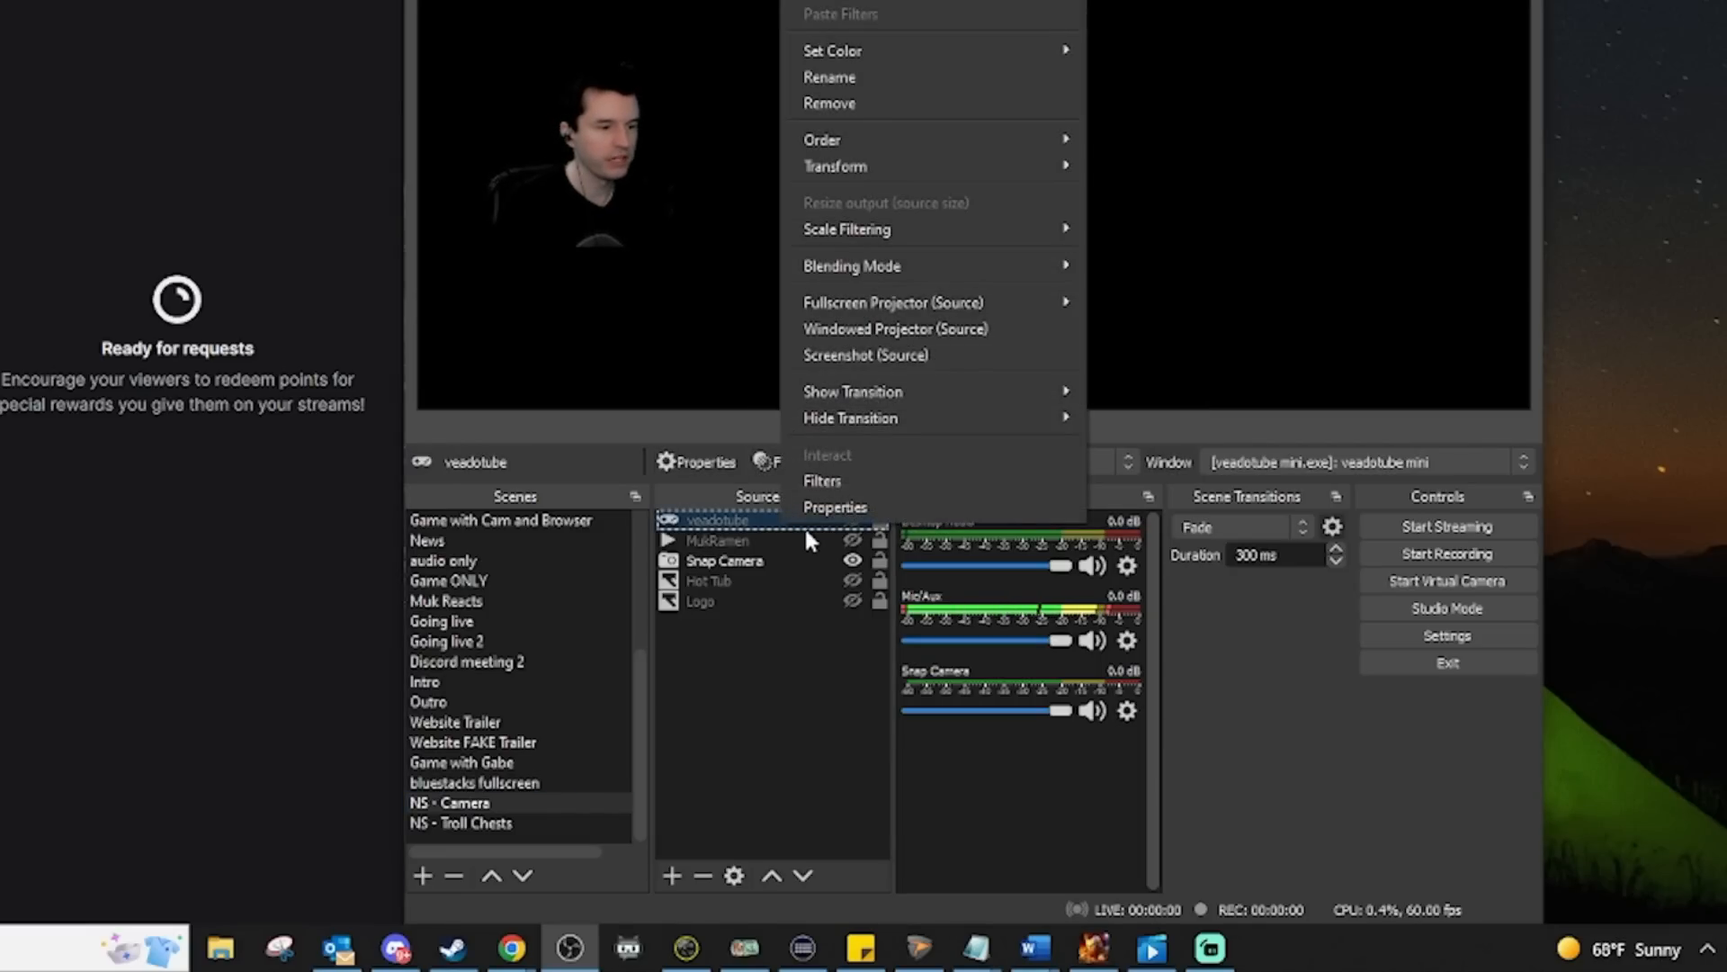
pyautogui.moveTo(851, 507)
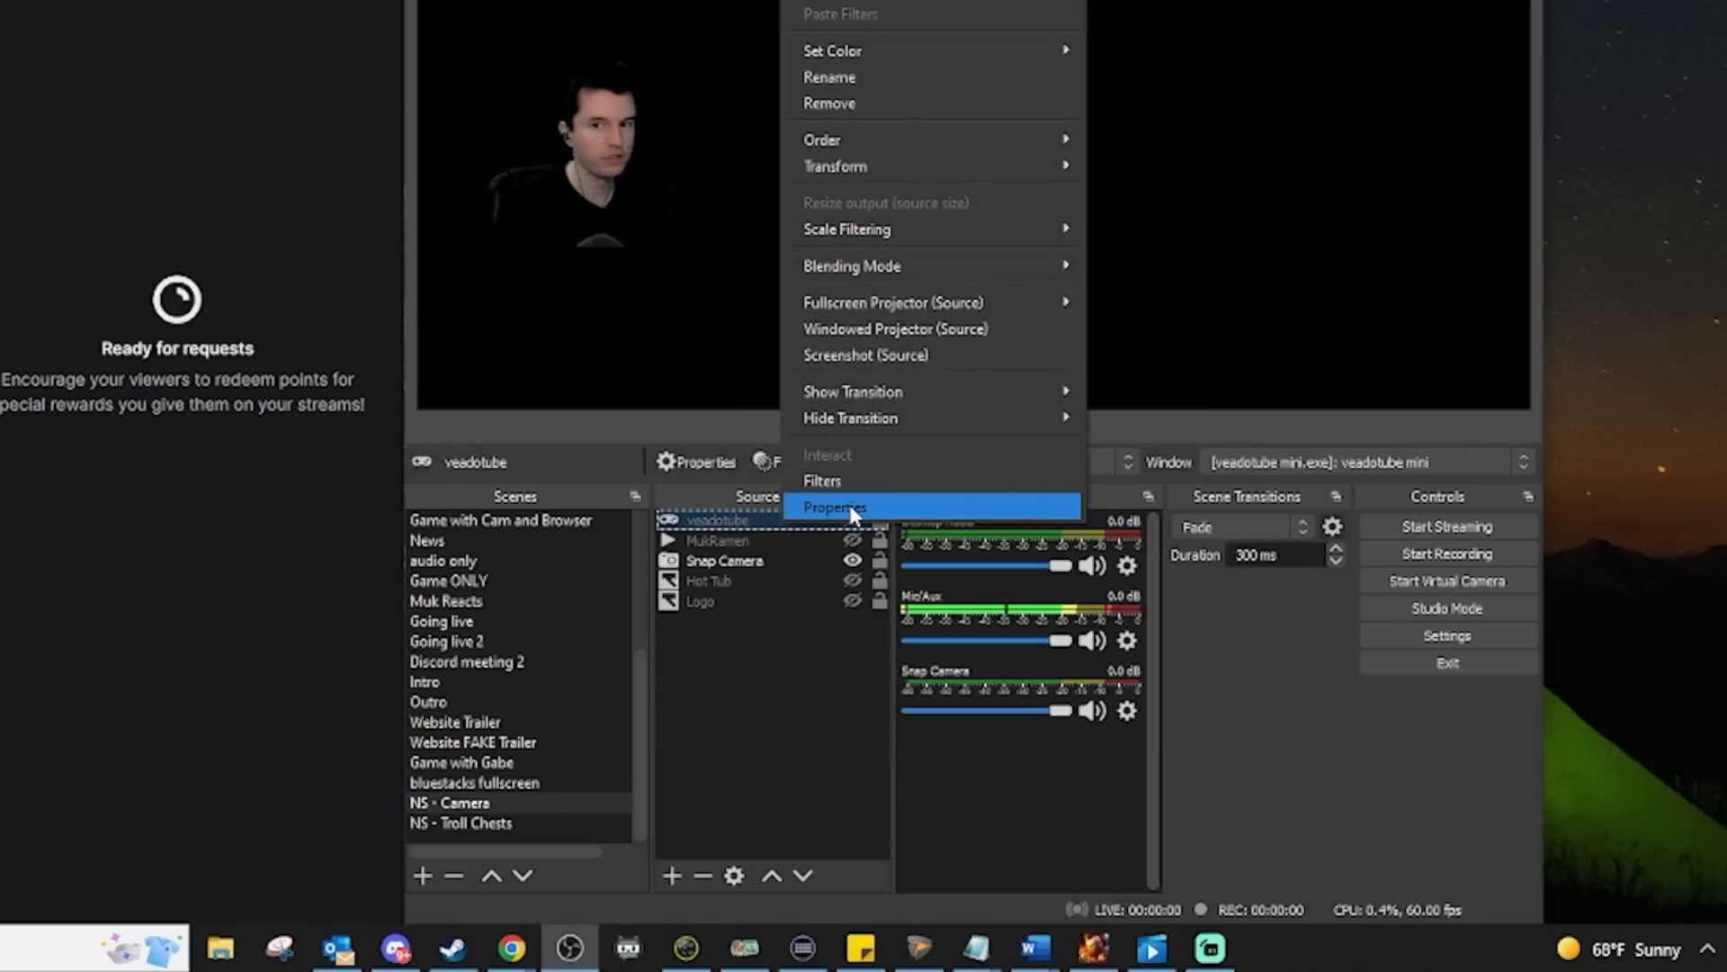
pyautogui.click(835, 506)
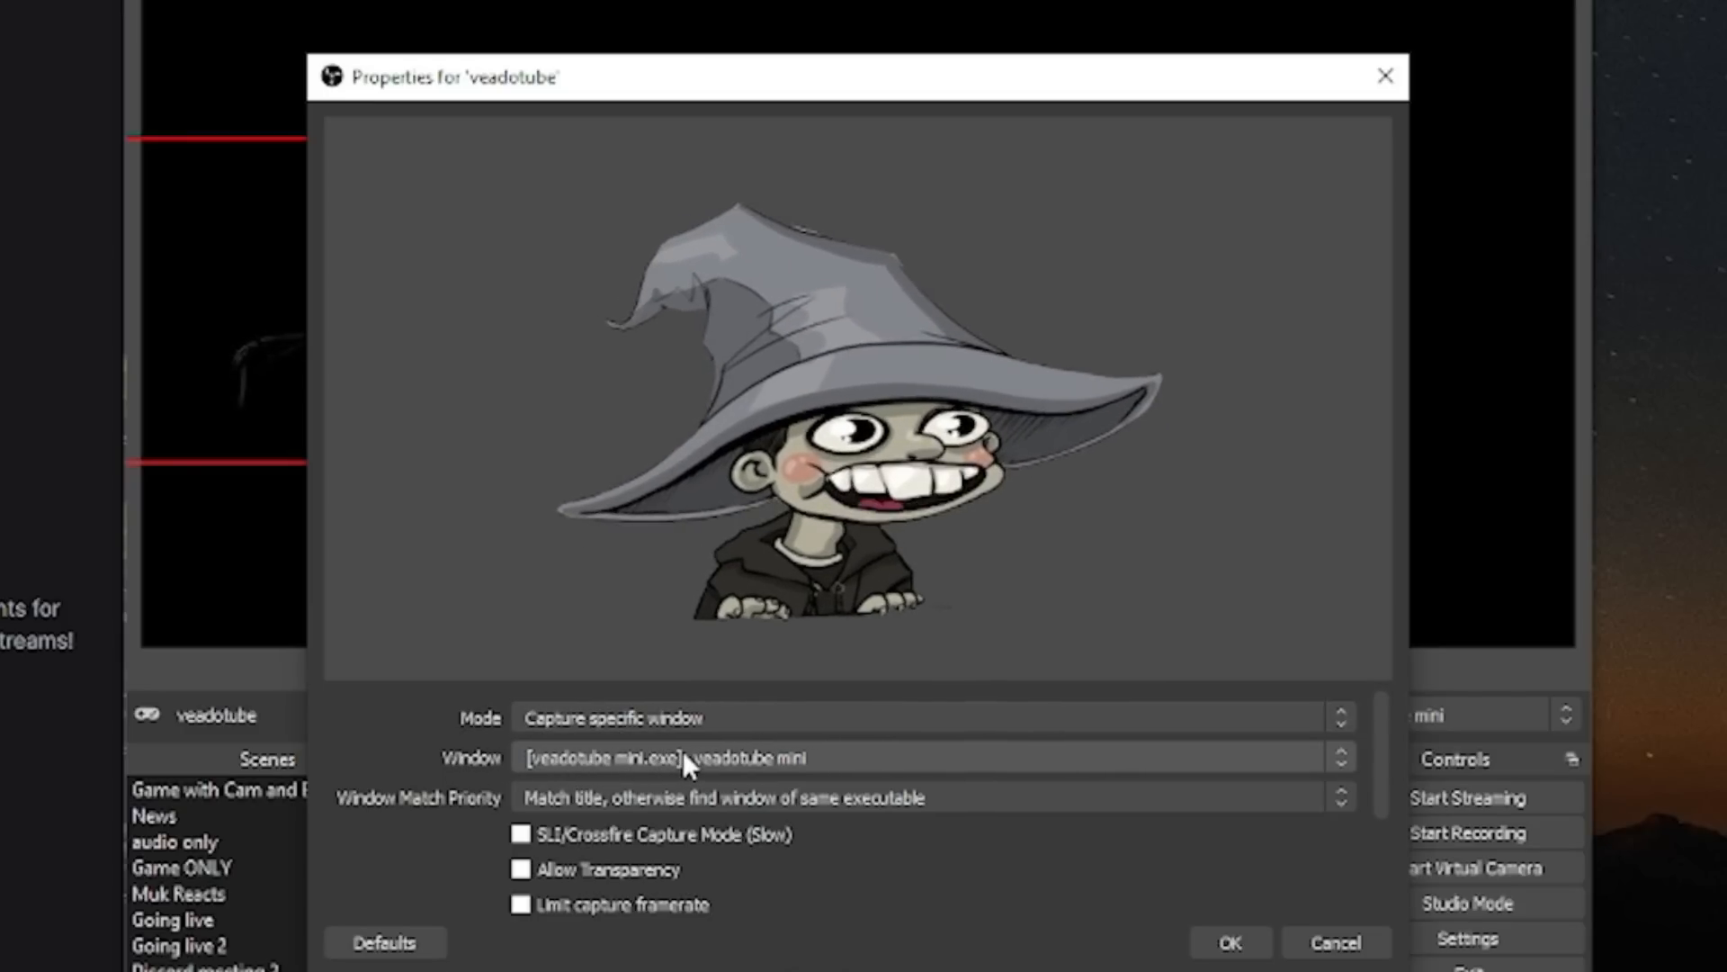
pyautogui.click(1233, 942)
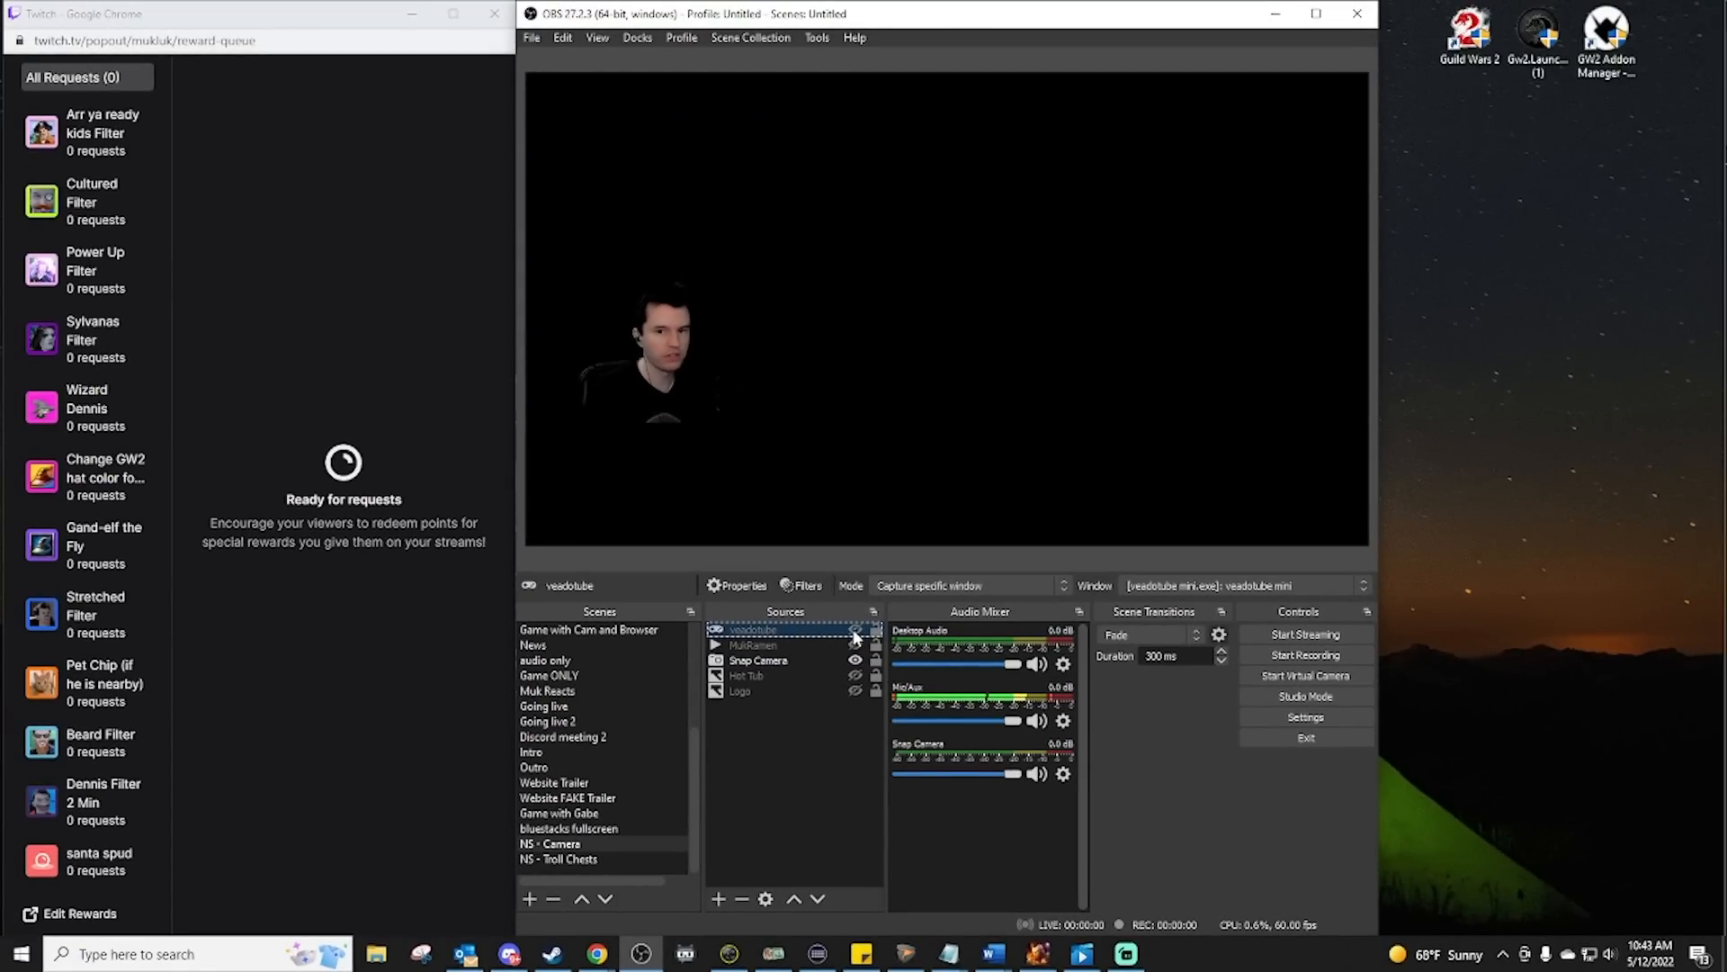
# Toggle the veadotube source's visibility in the scene
pyautogui.click(855, 629)
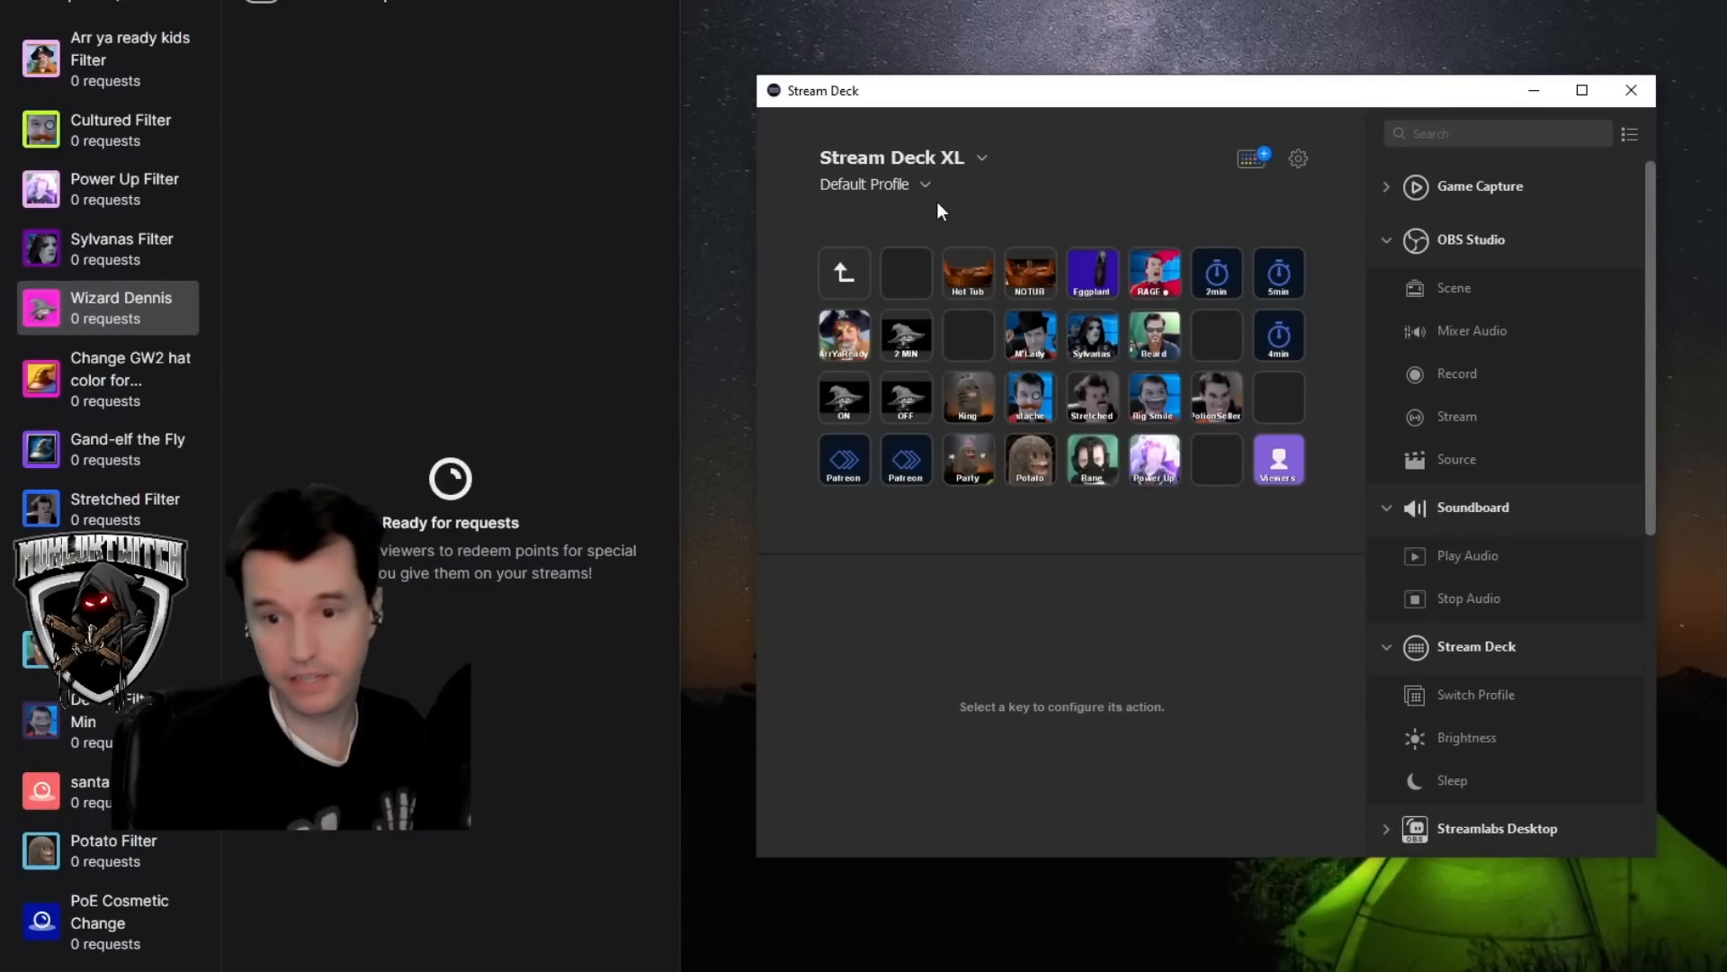
# Select the ON multi-action key in Stream Deck
pyautogui.click(843, 396)
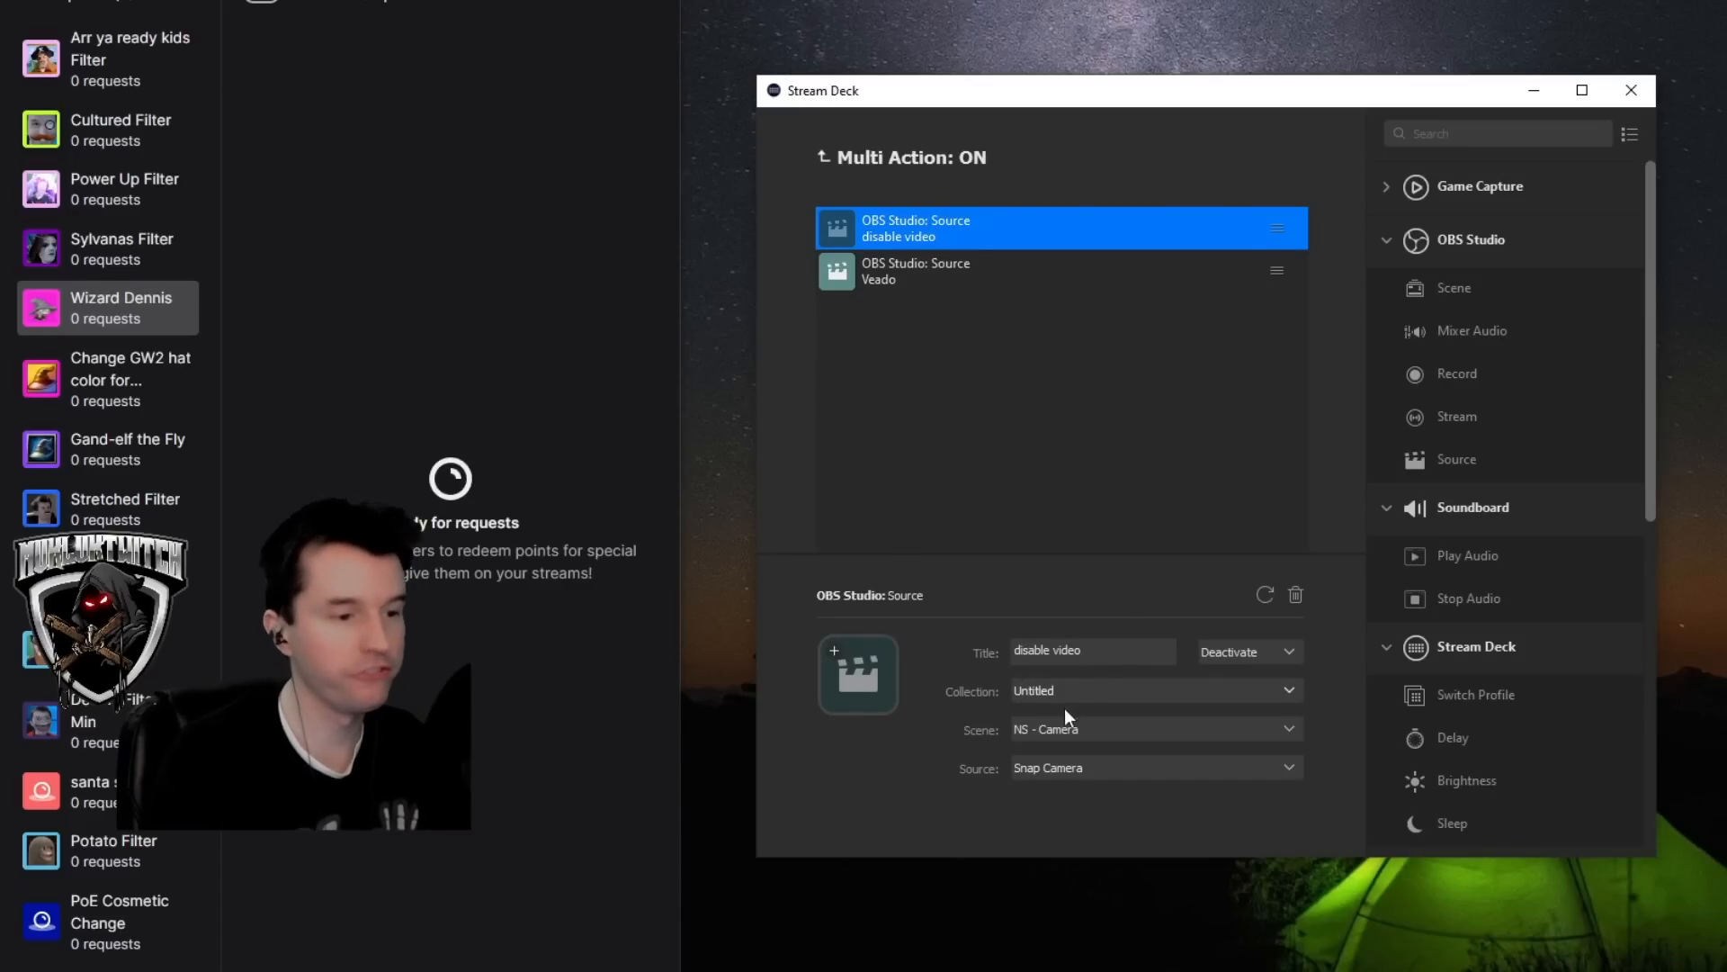
pyautogui.moveTo(1109, 679)
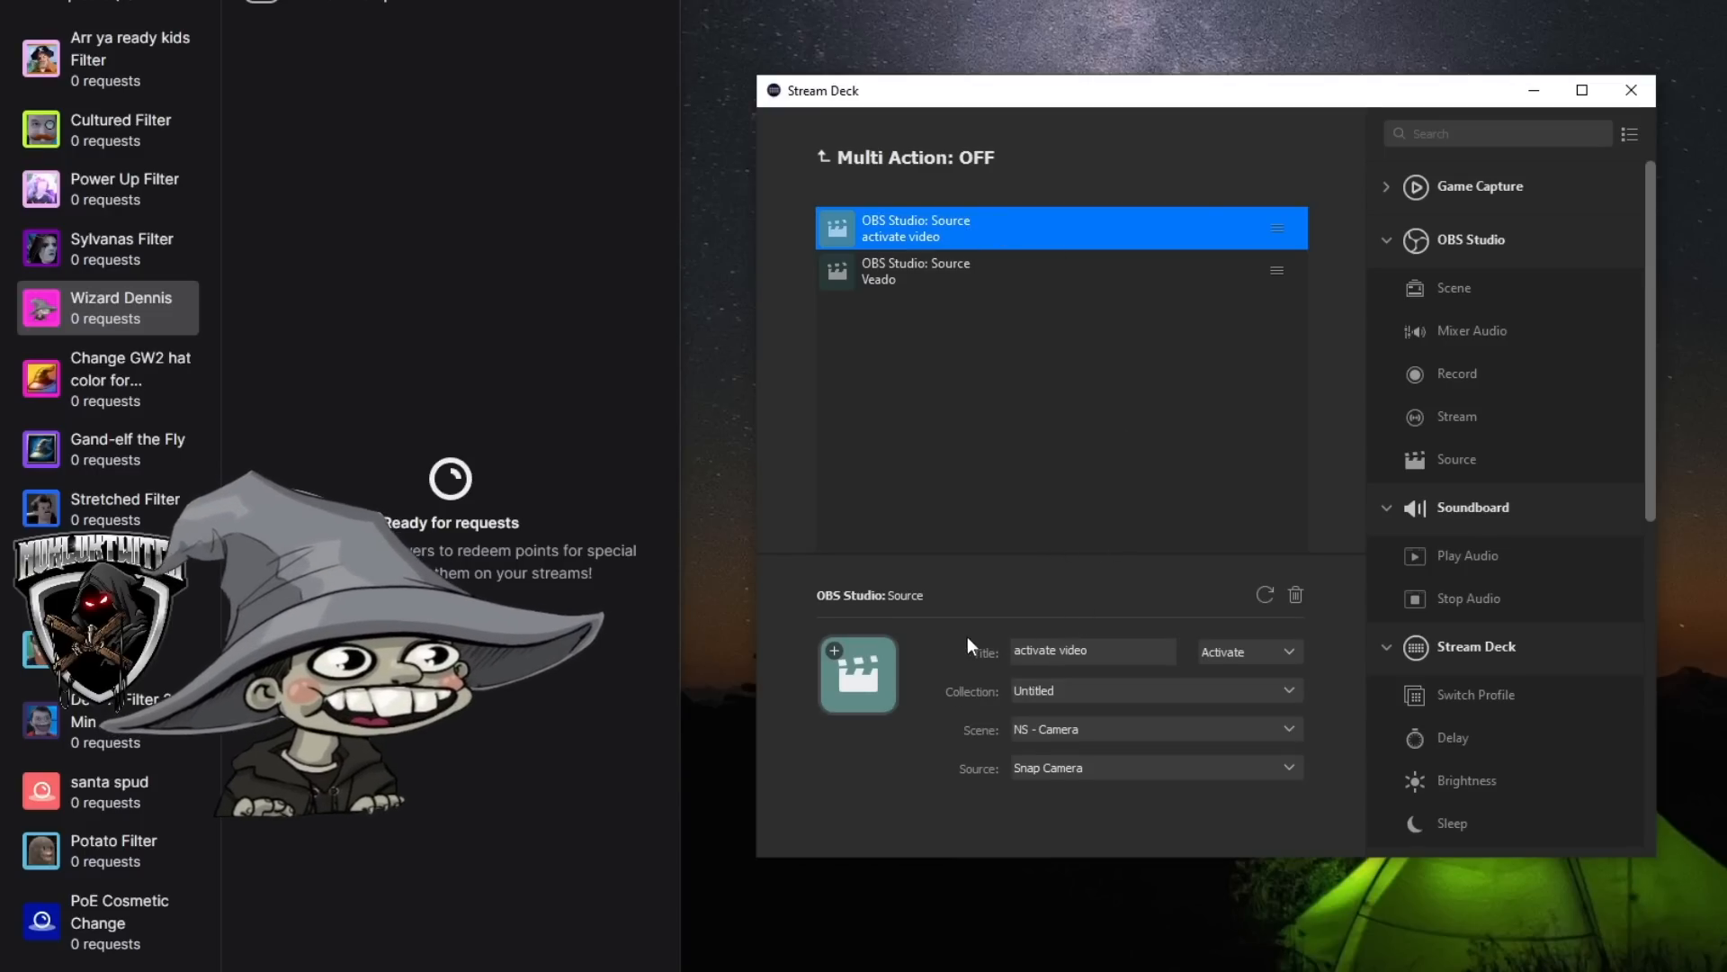
pyautogui.moveTo(1073, 745)
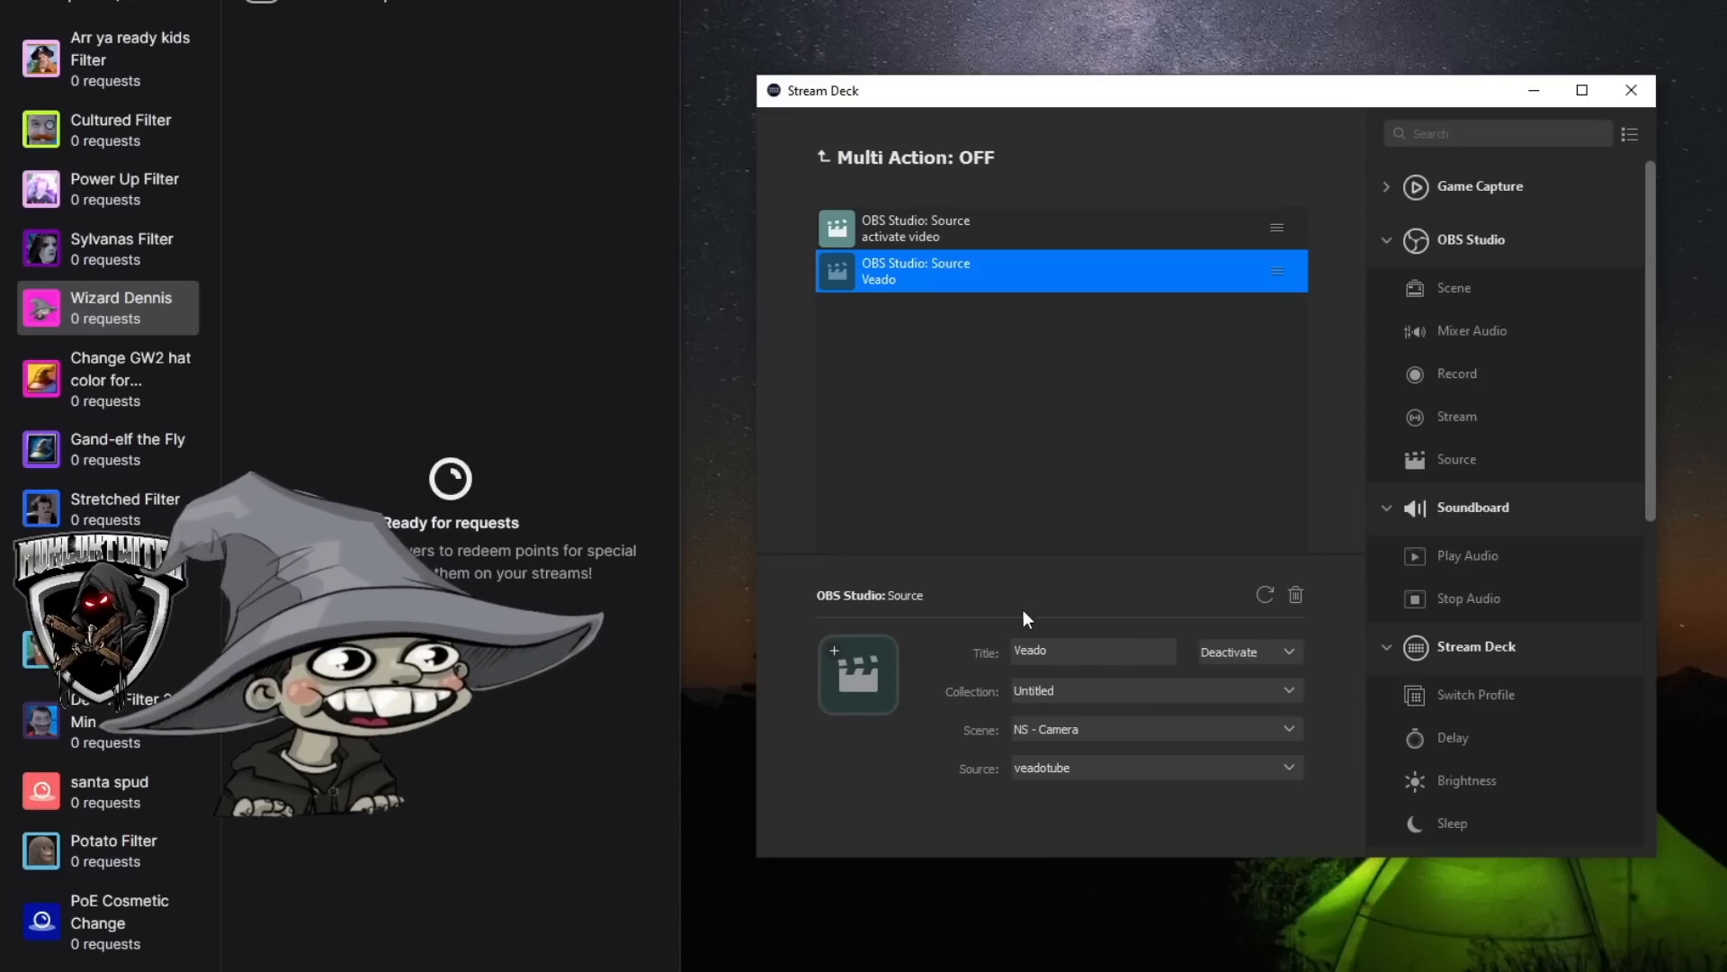
pyautogui.moveTo(1123, 612)
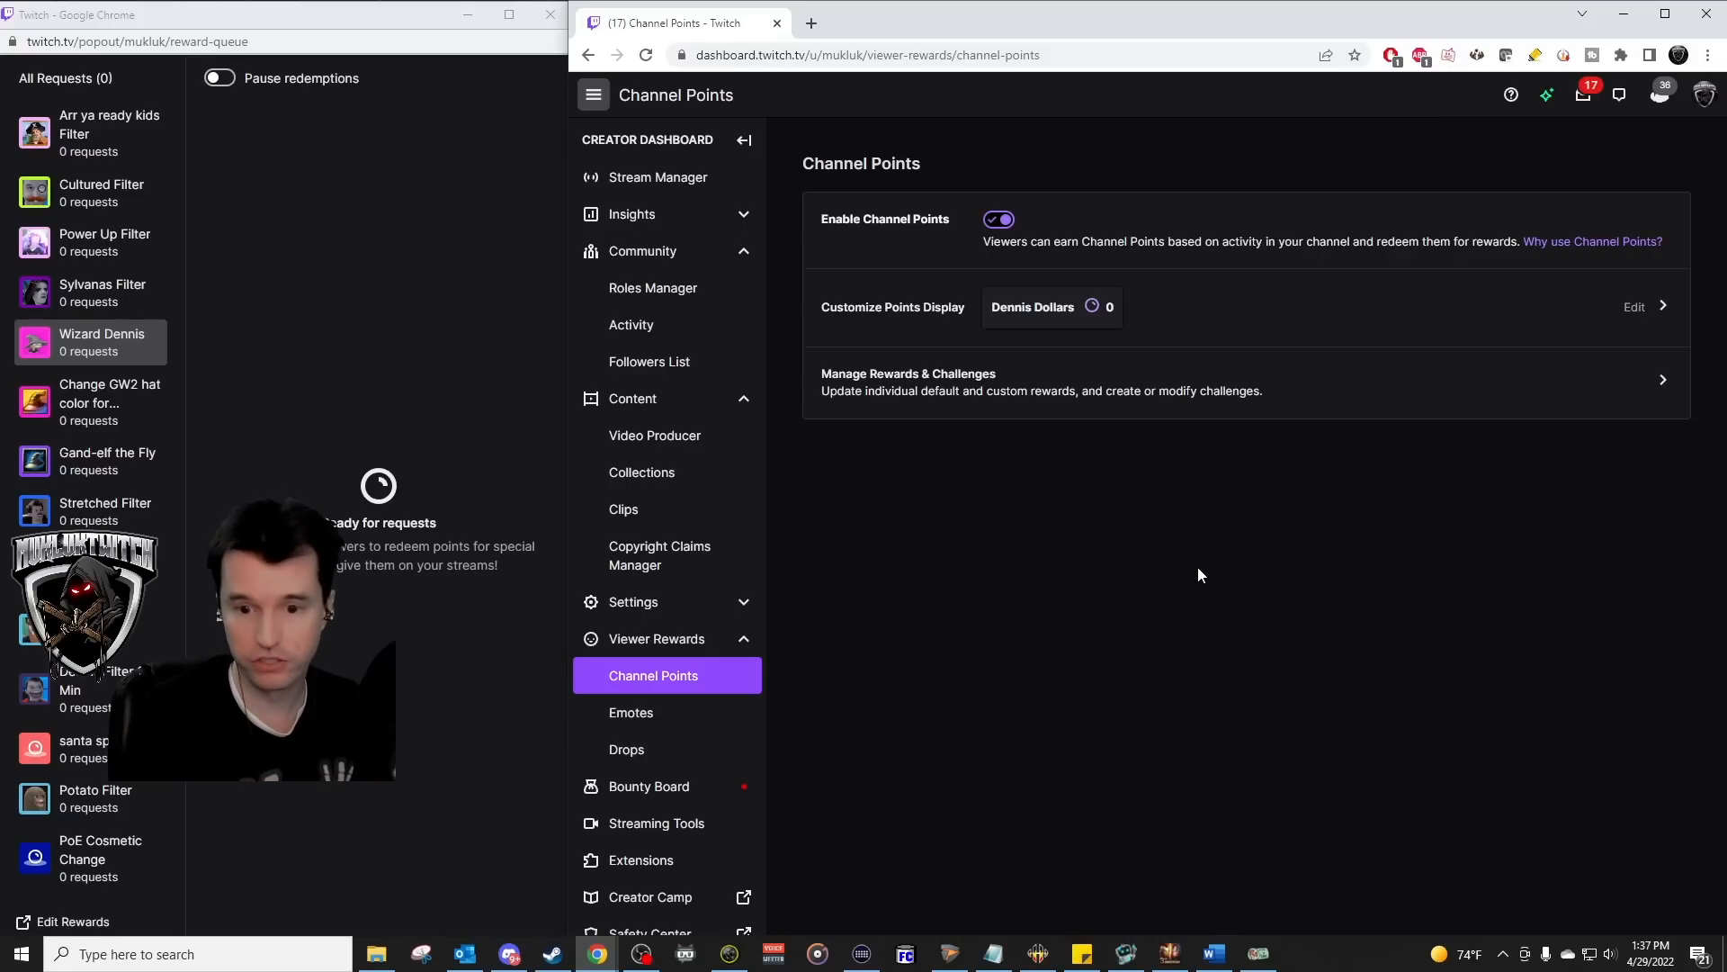
pyautogui.moveTo(877, 367)
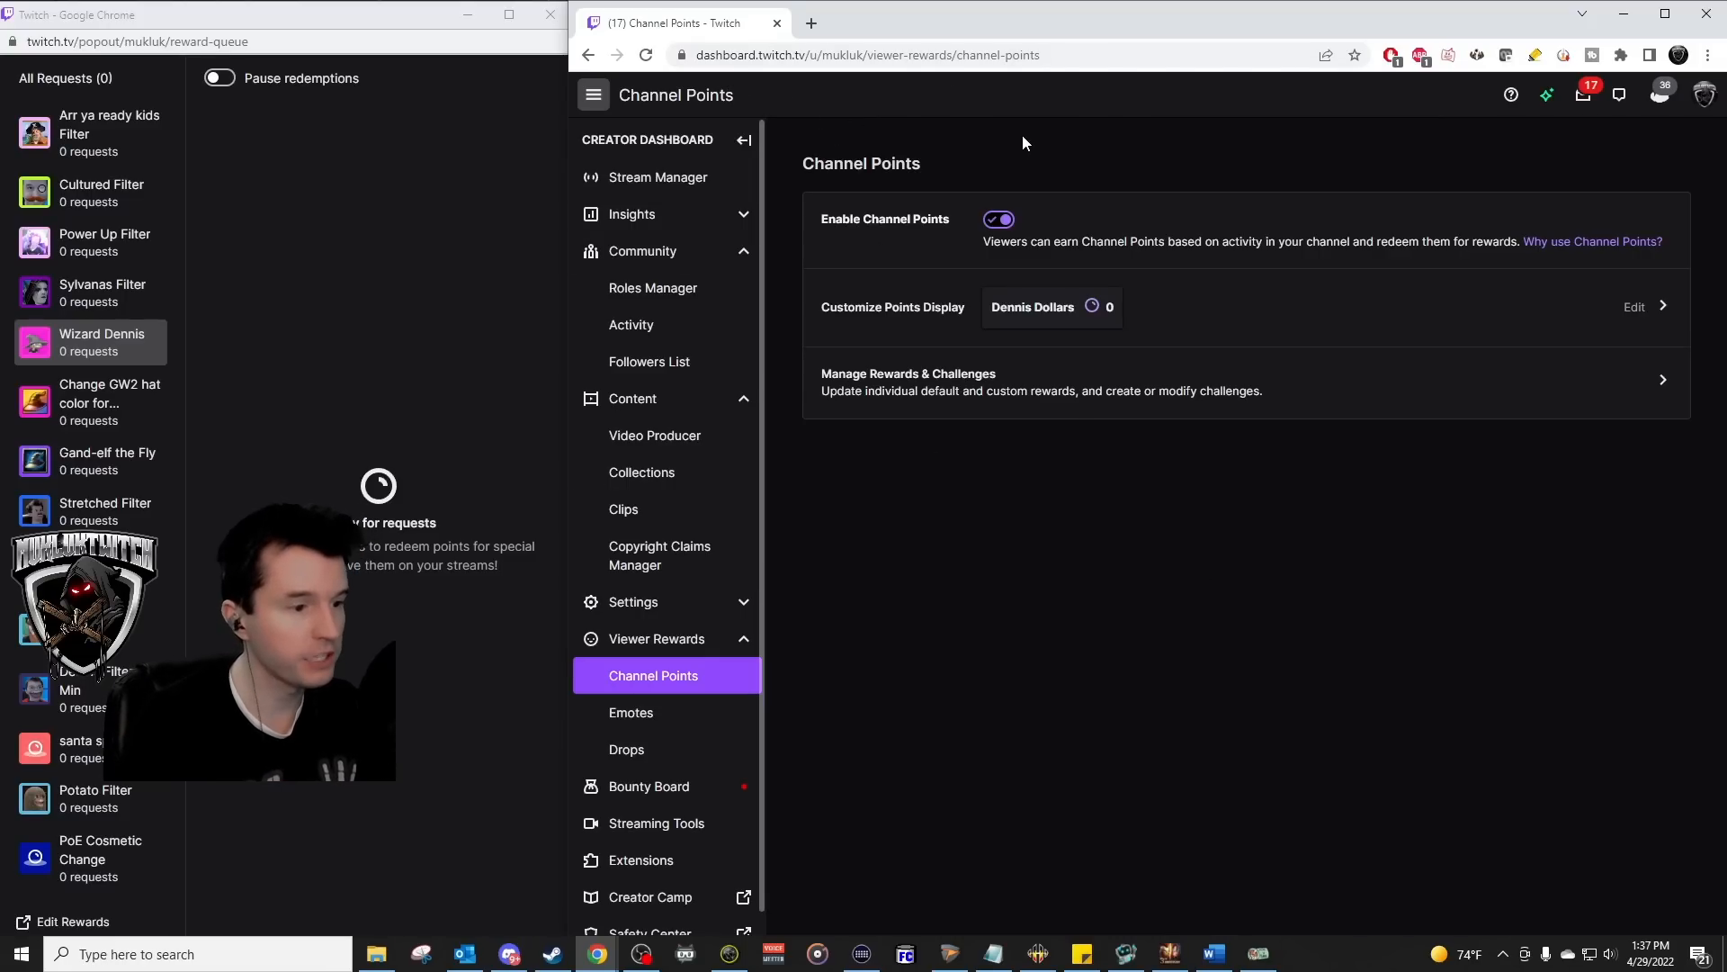
pyautogui.moveTo(685, 675)
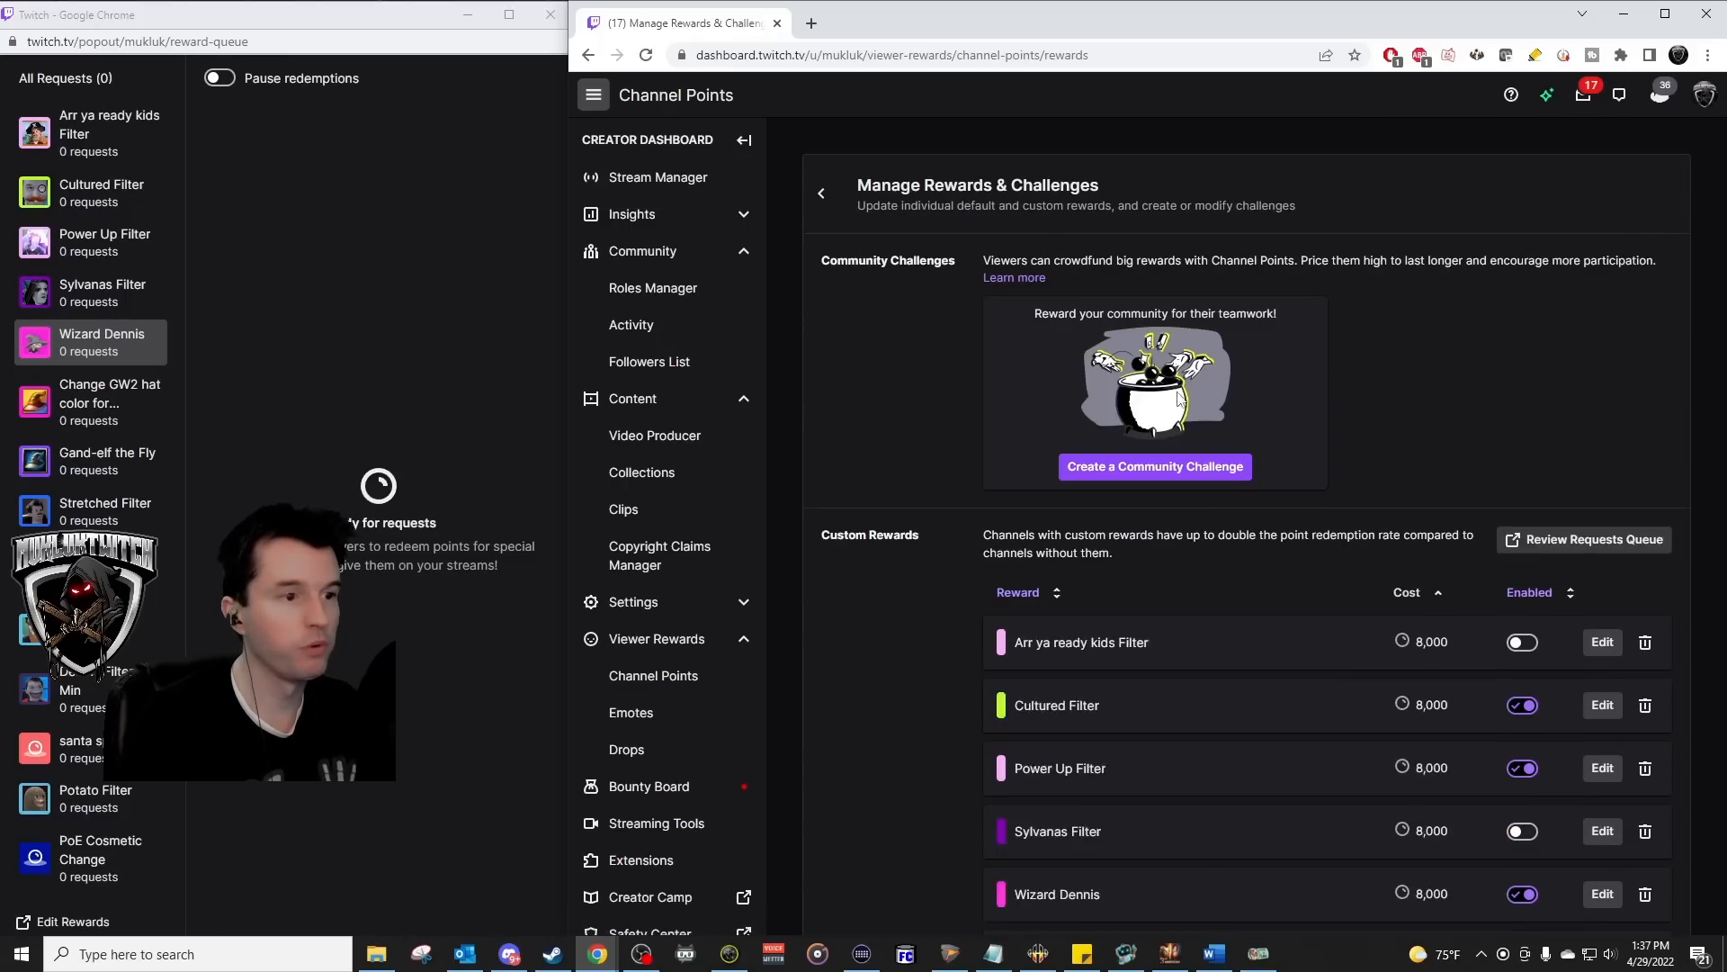
# Scroll the custom rewards list to Wizard Dennis and open its editor
pyautogui.scroll(-3)
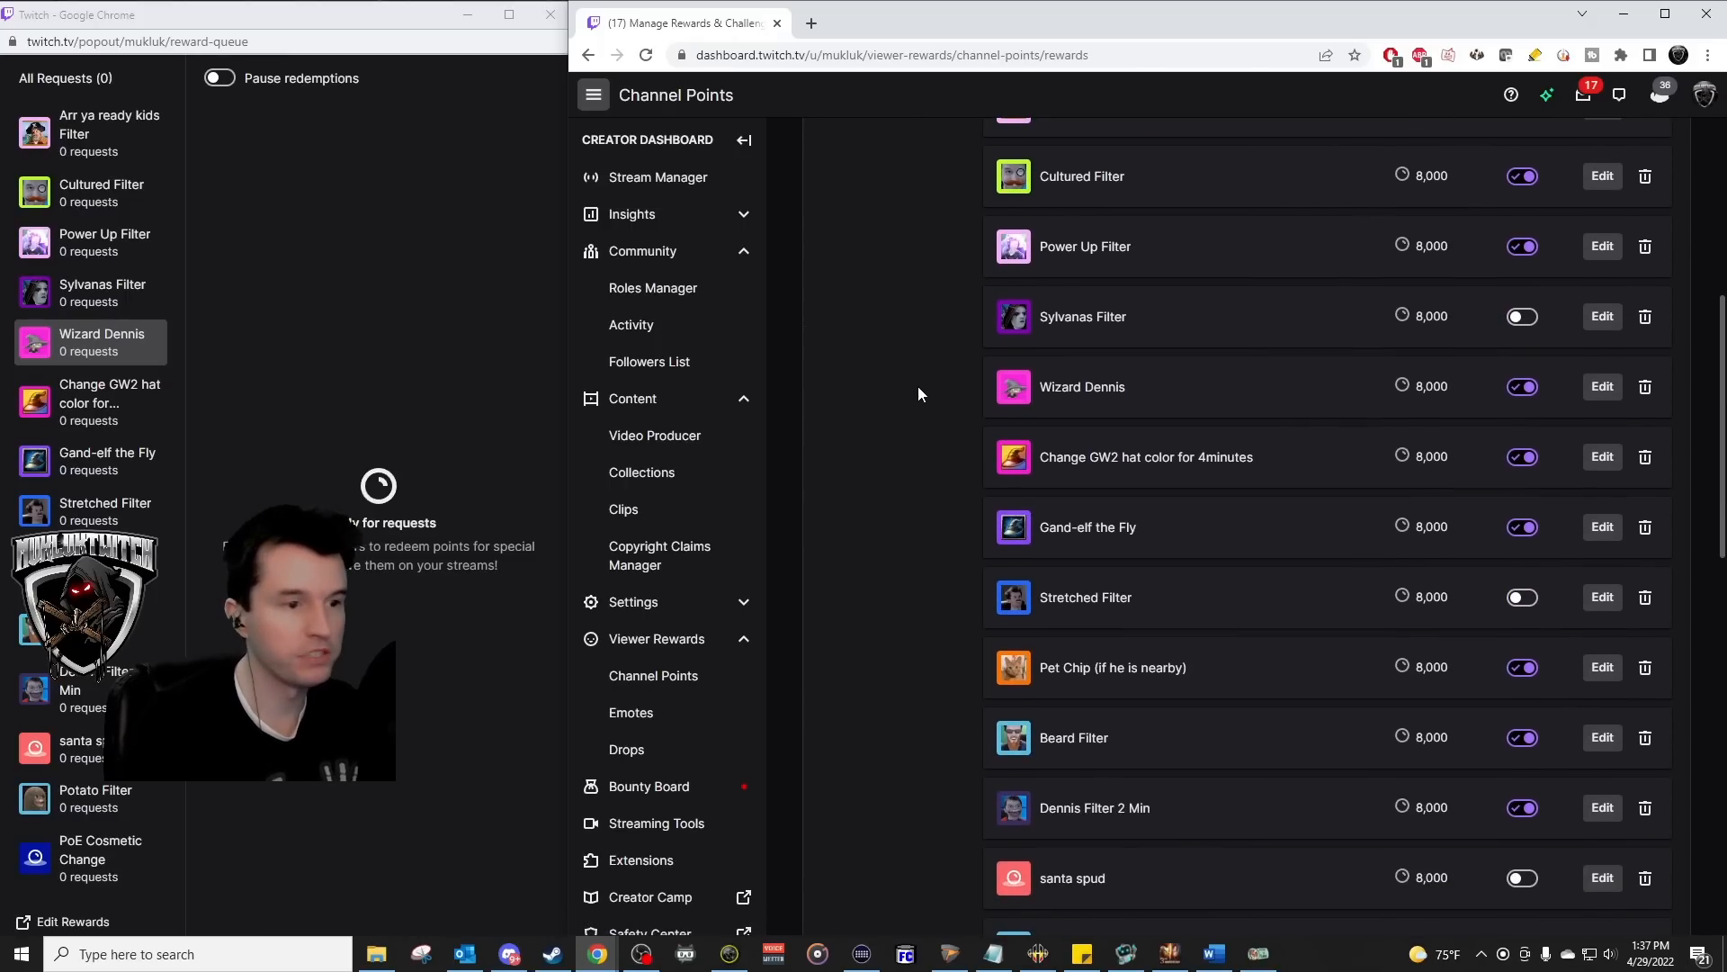
pyautogui.moveTo(1026, 400)
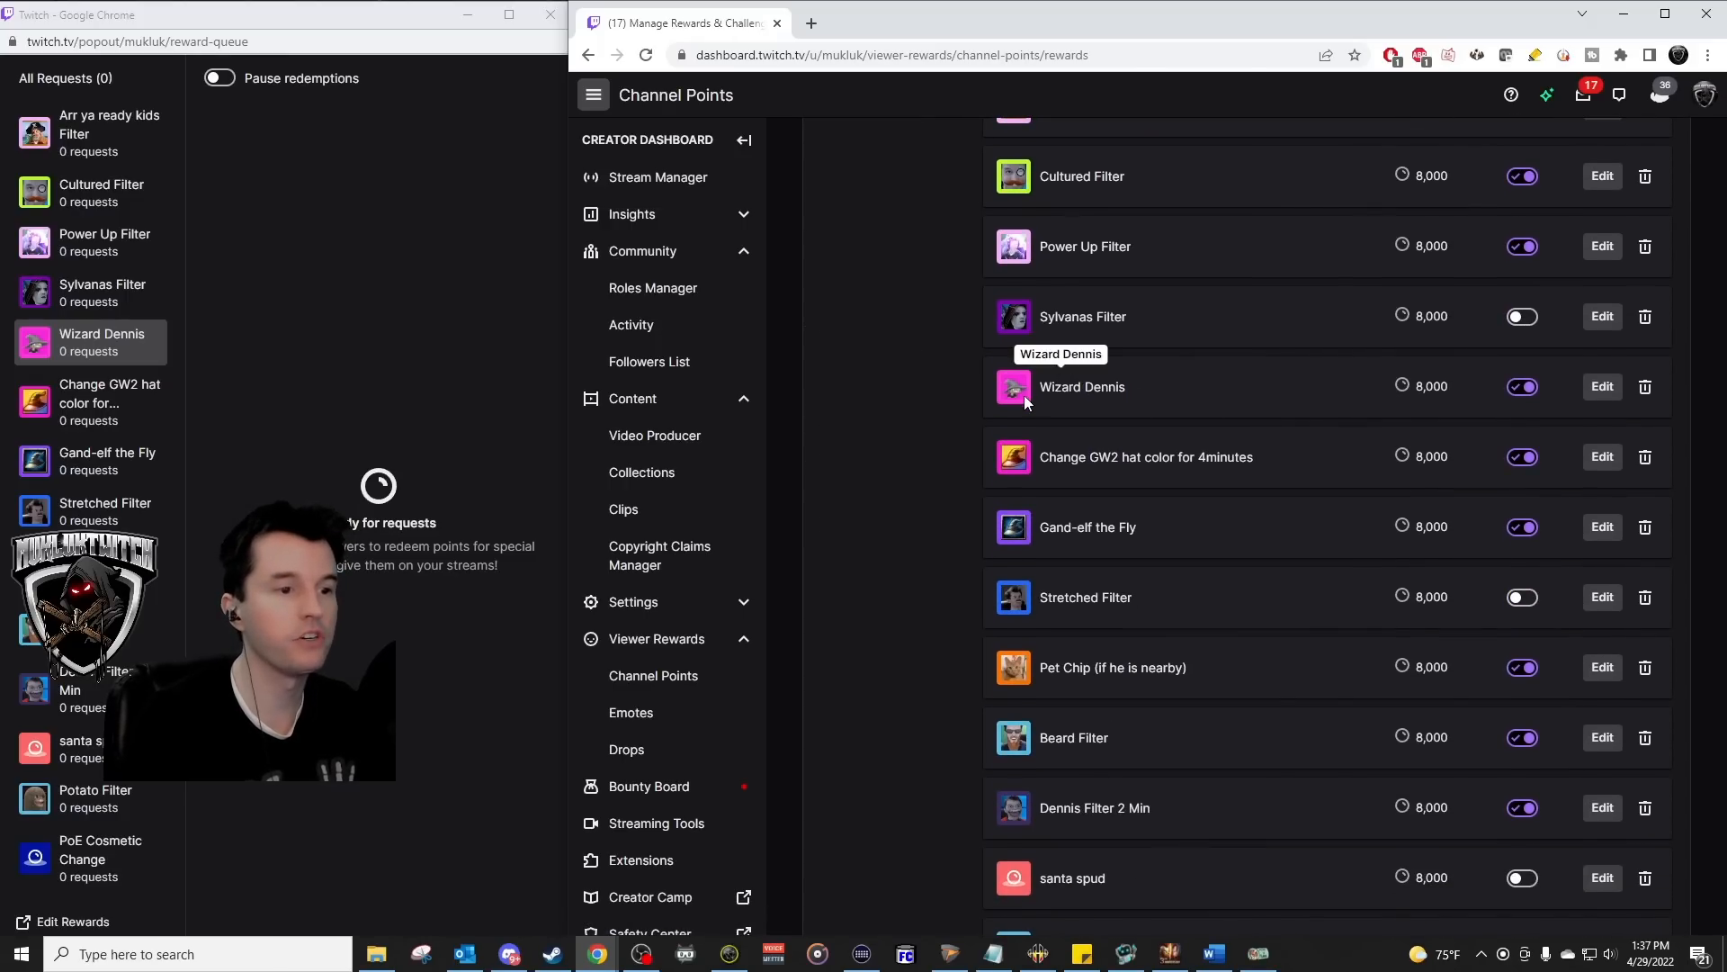
pyautogui.doubleClick(1081, 387)
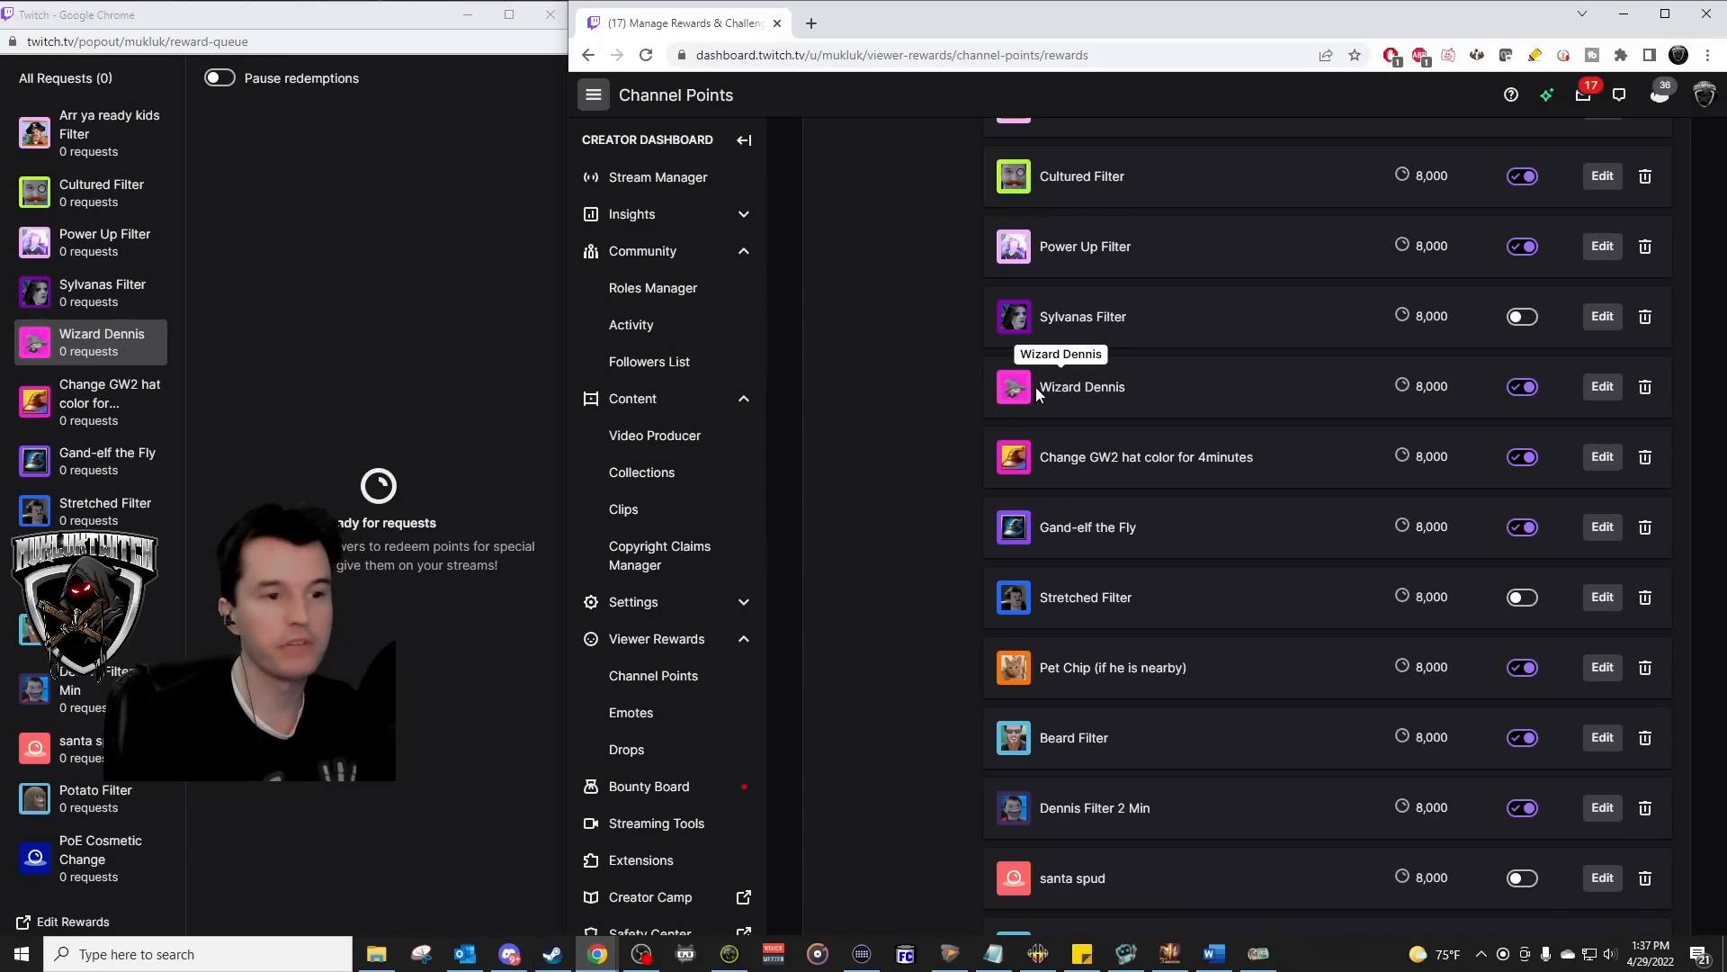
pyautogui.click(1602, 386)
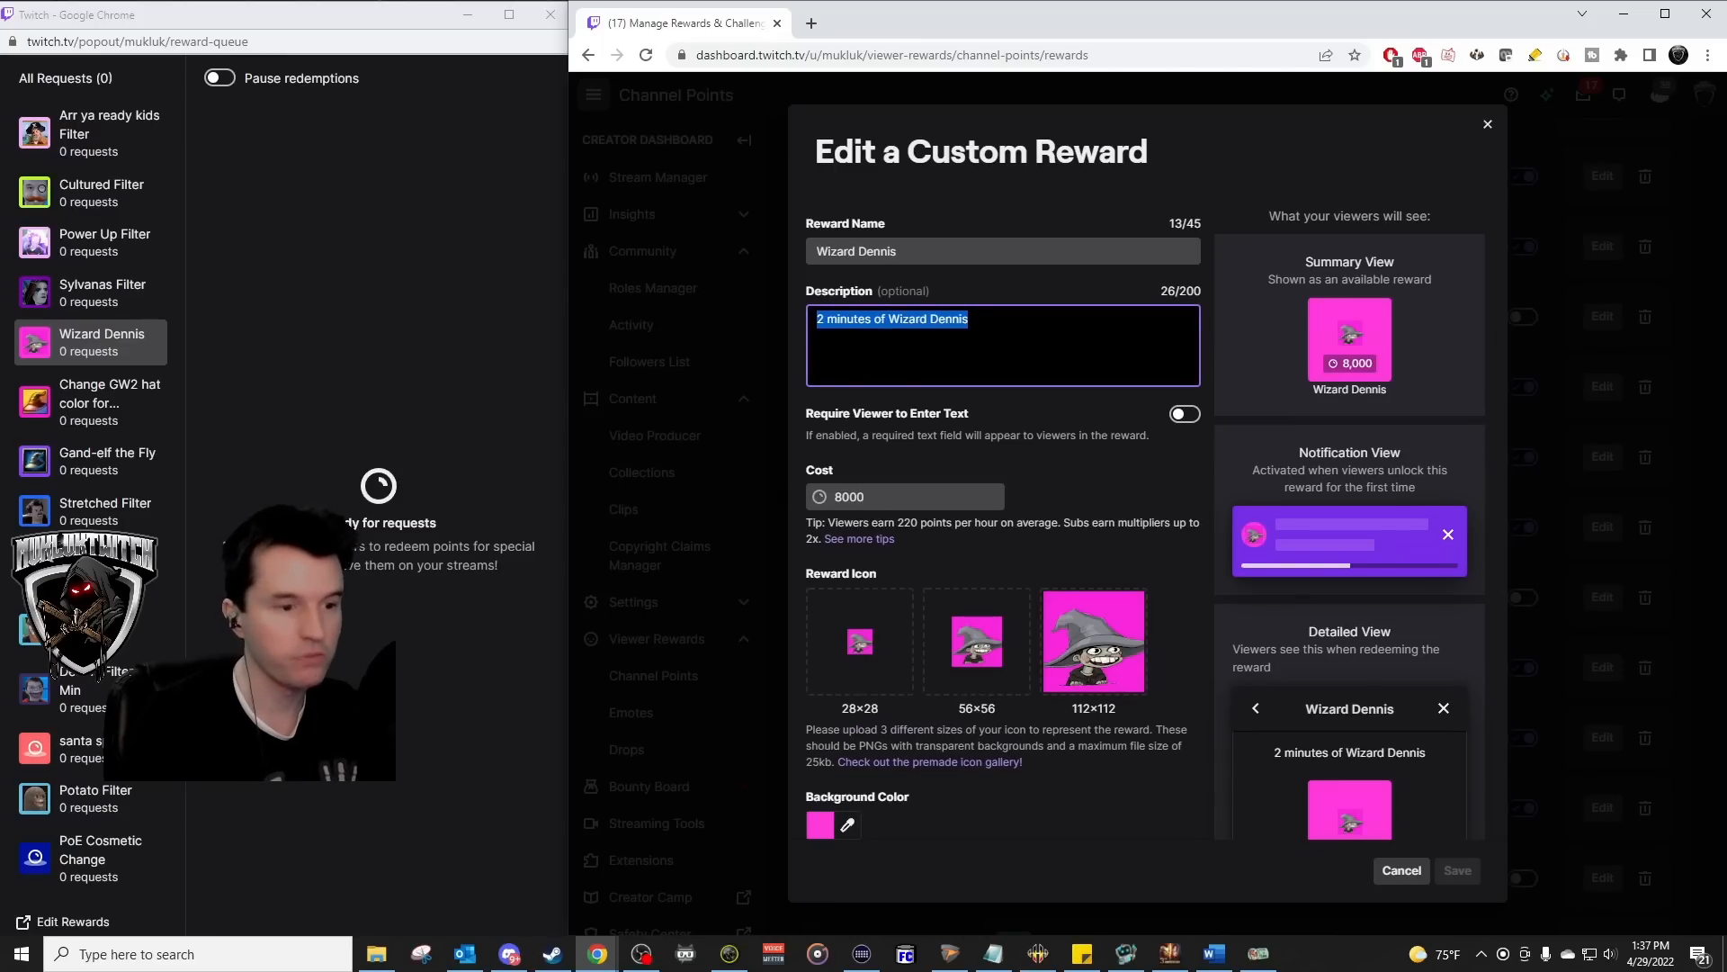
# Scroll the Wizard Dennis reward editor and cancel without saving
pyautogui.scroll(-3)
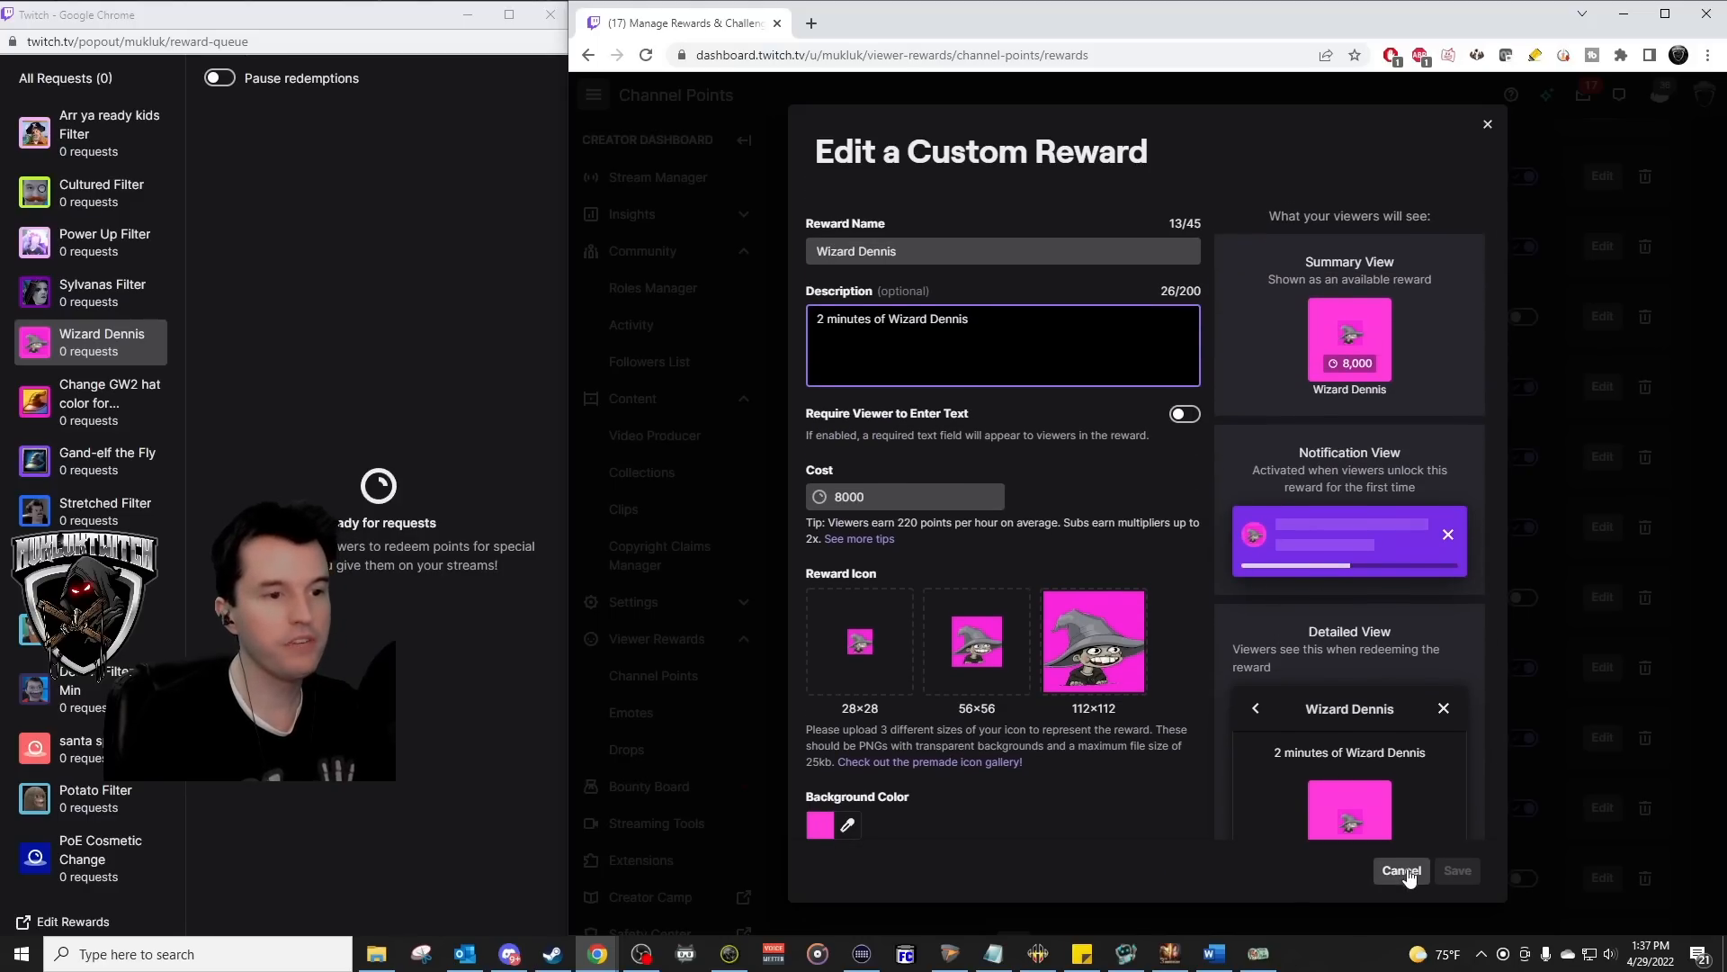
pyautogui.click(1400, 870)
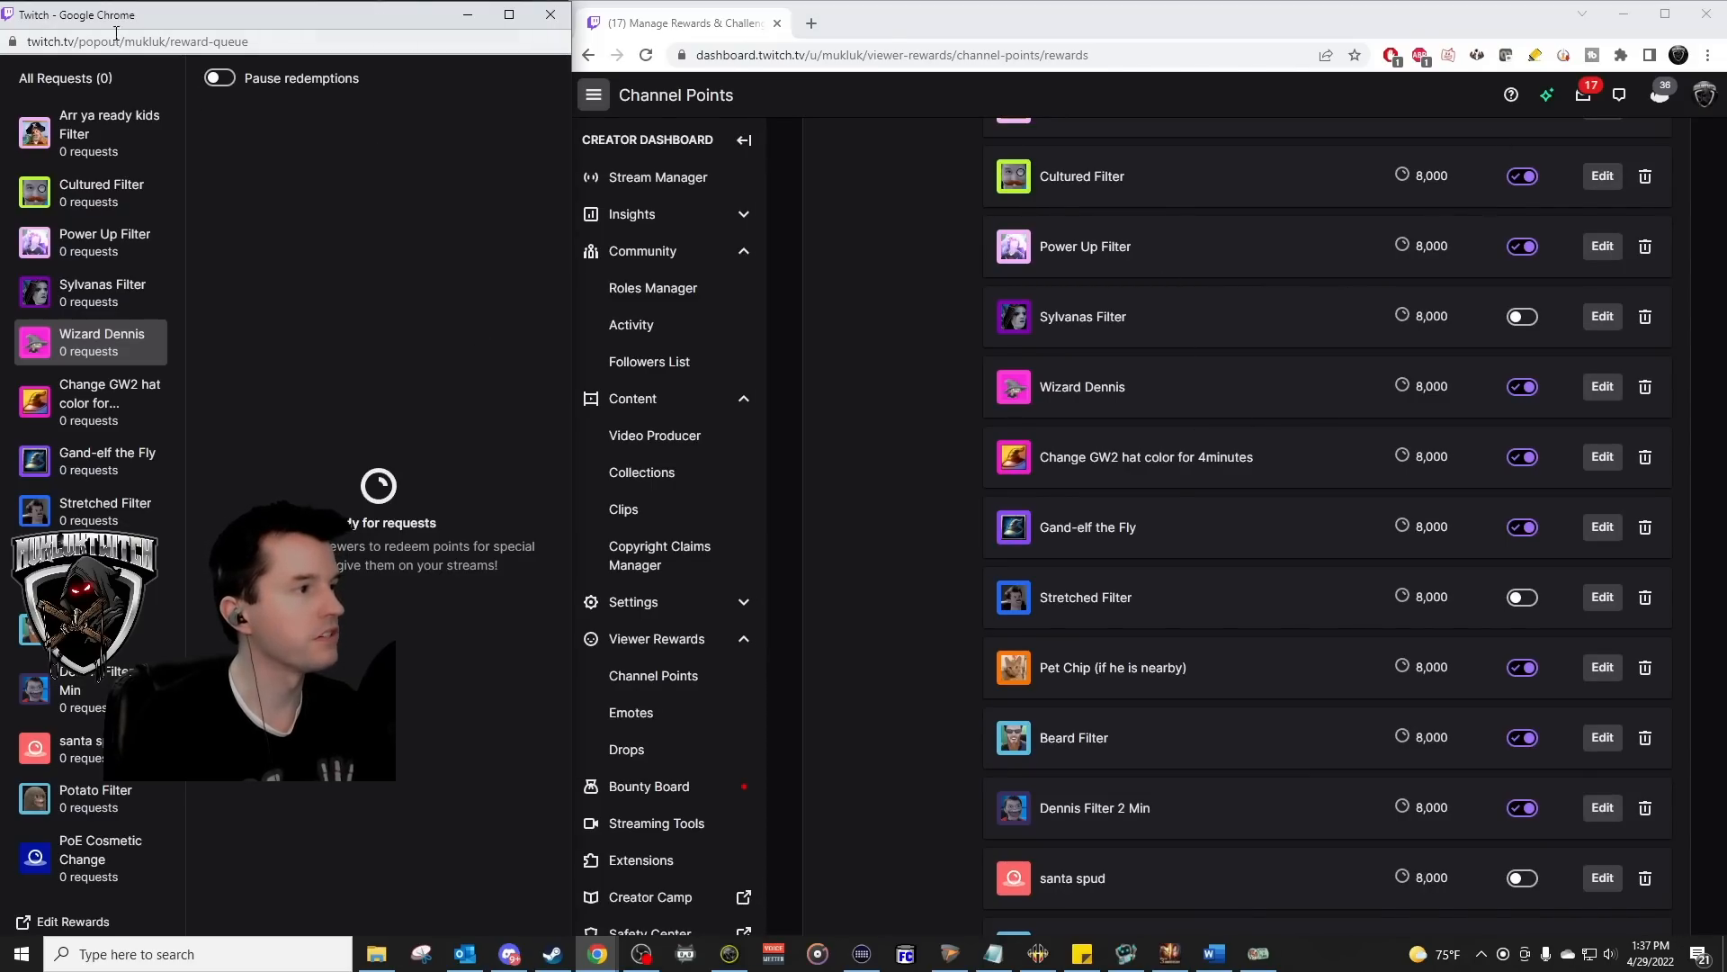
pyautogui.moveTo(314, 460)
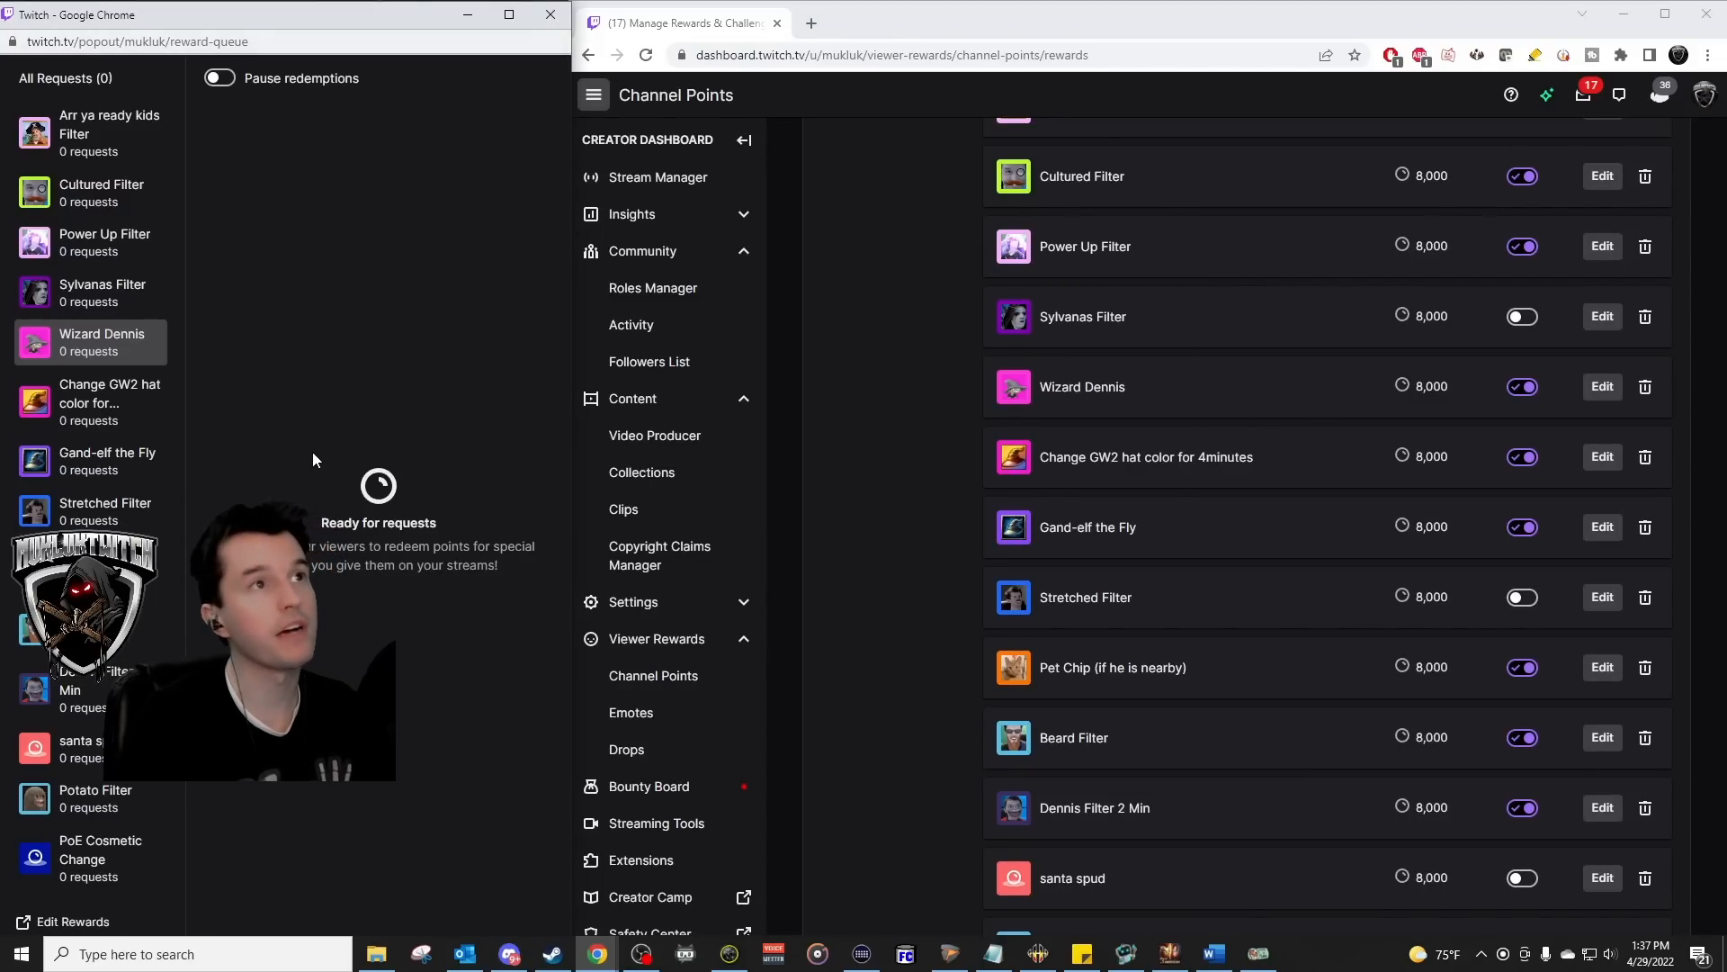
pyautogui.moveTo(228, 155)
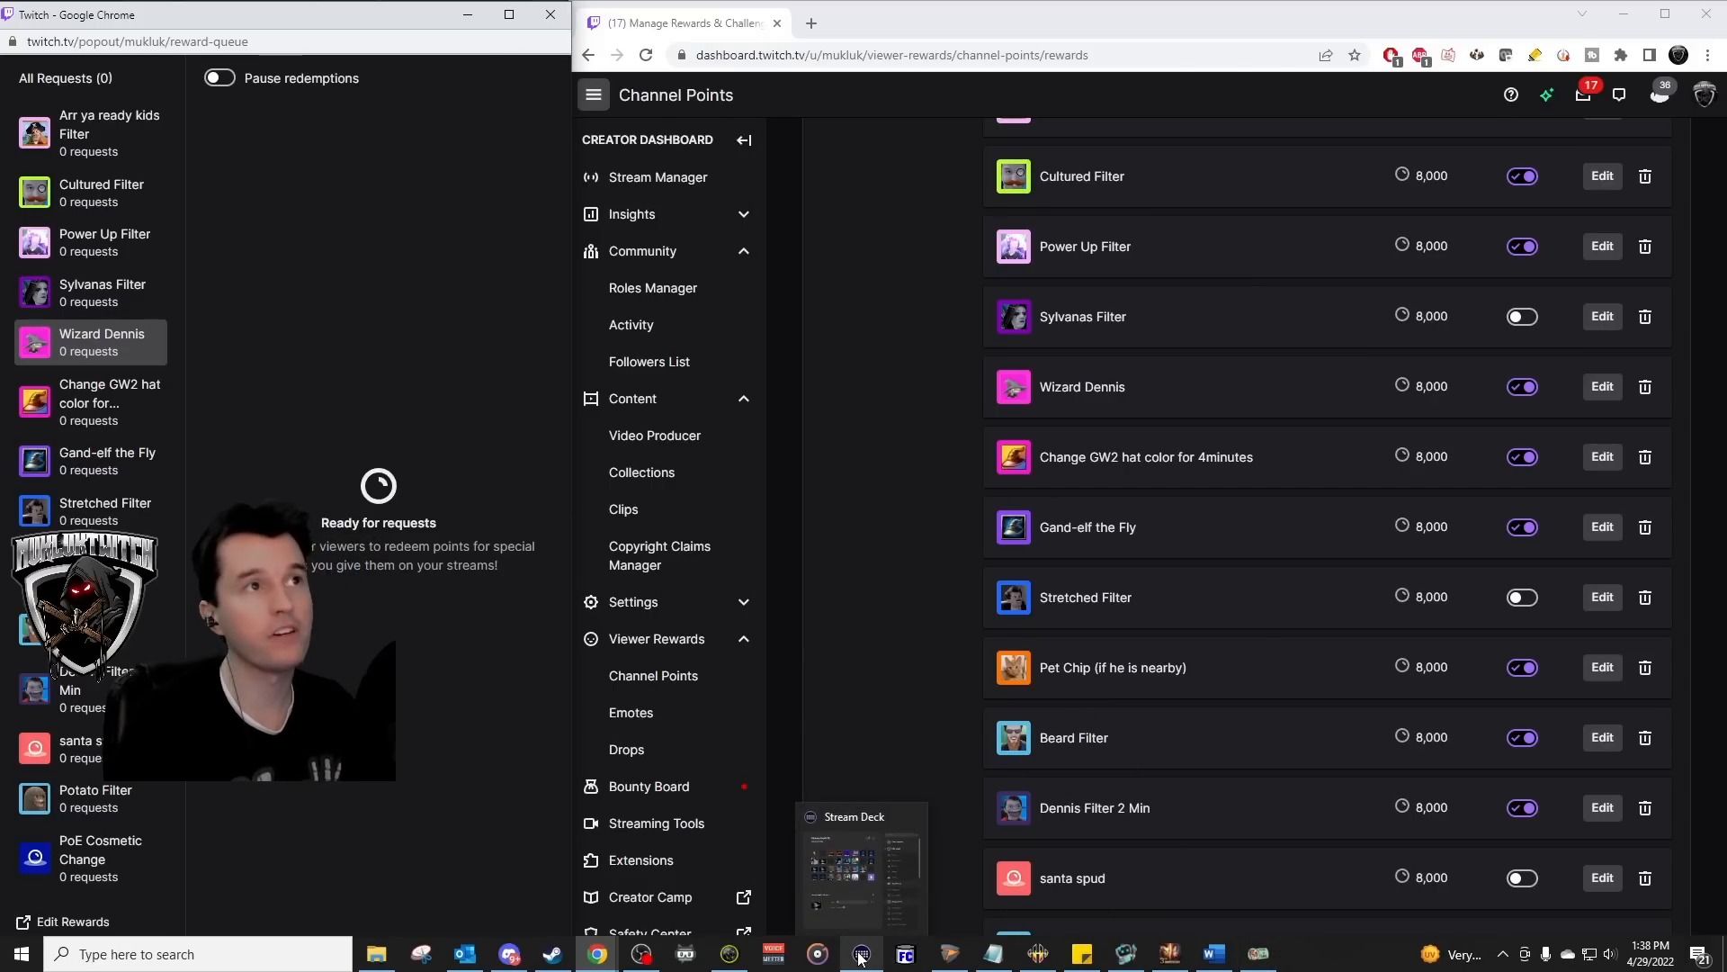
# View the 2 MIN key's steps, including the 120000 ms delay and final Veado step
pyautogui.click(861, 953)
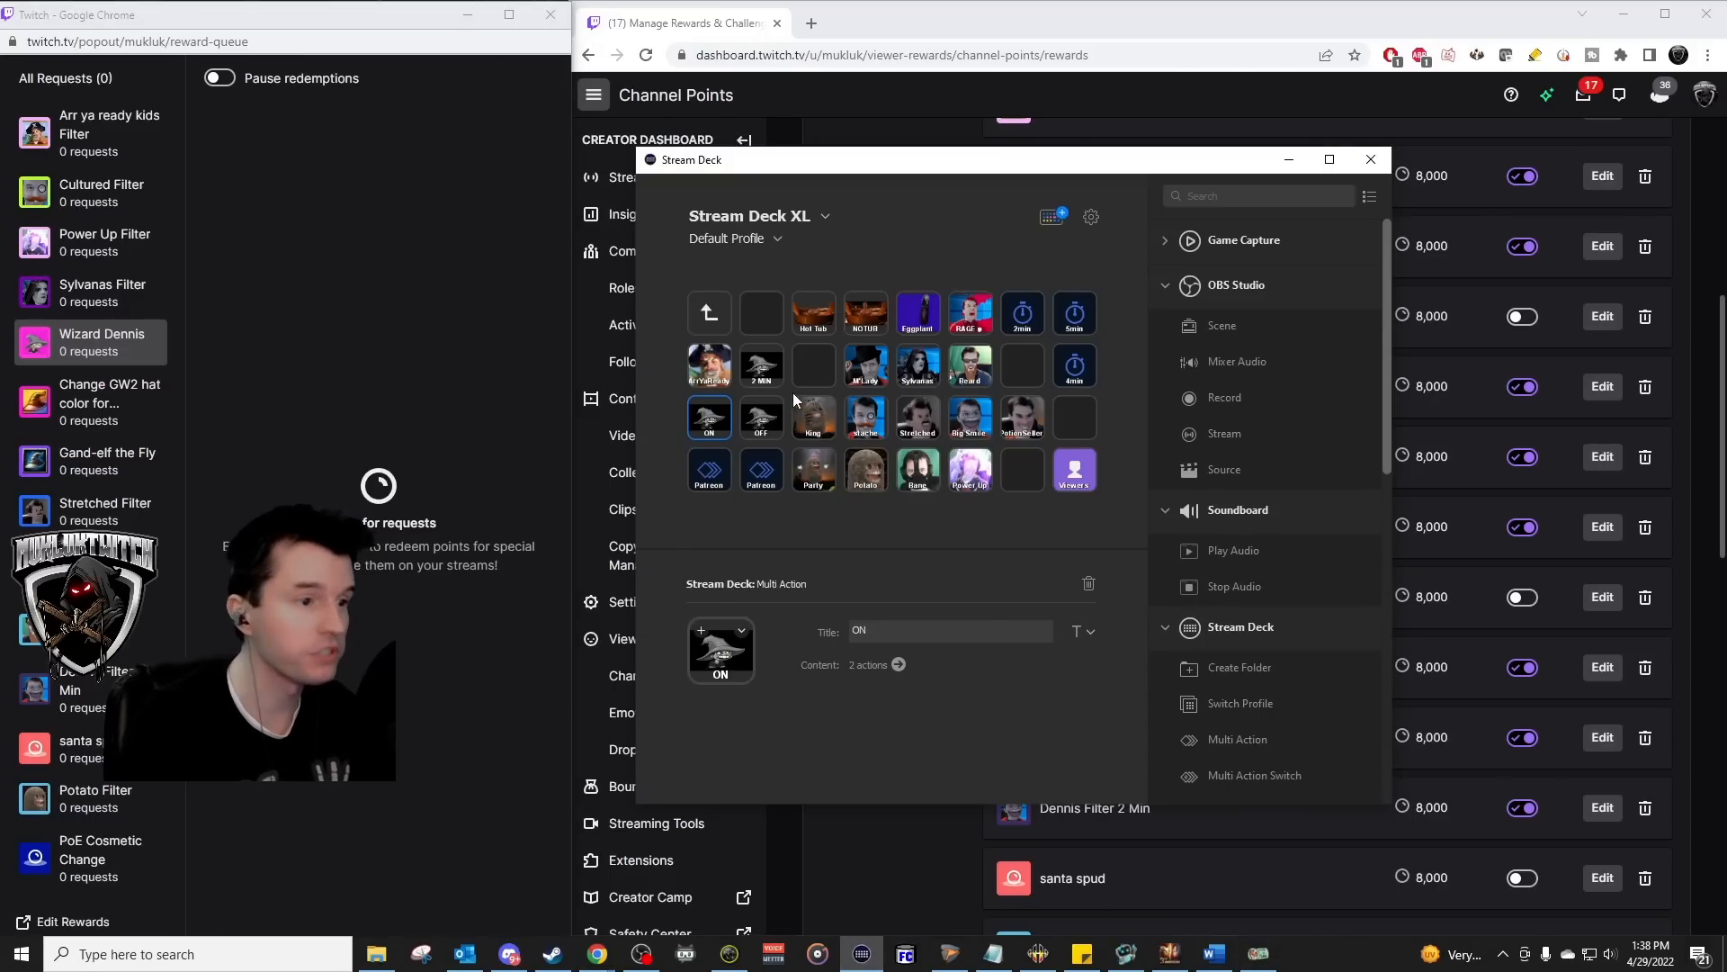
pyautogui.click(761, 365)
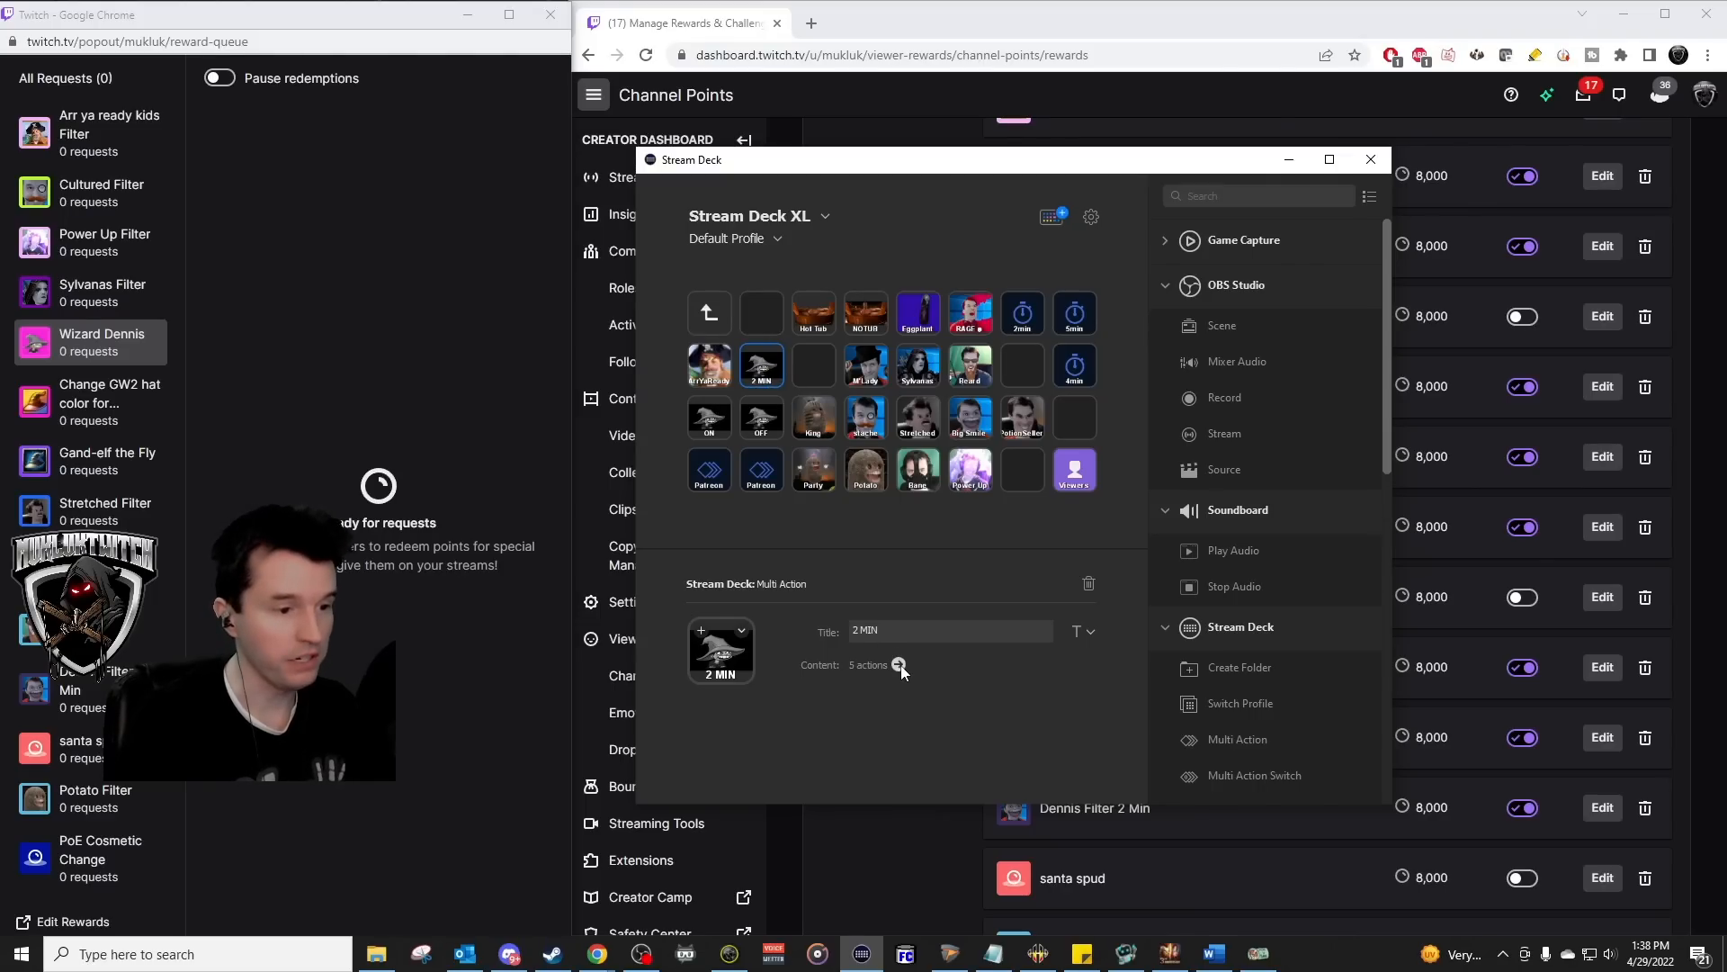
pyautogui.click(898, 664)
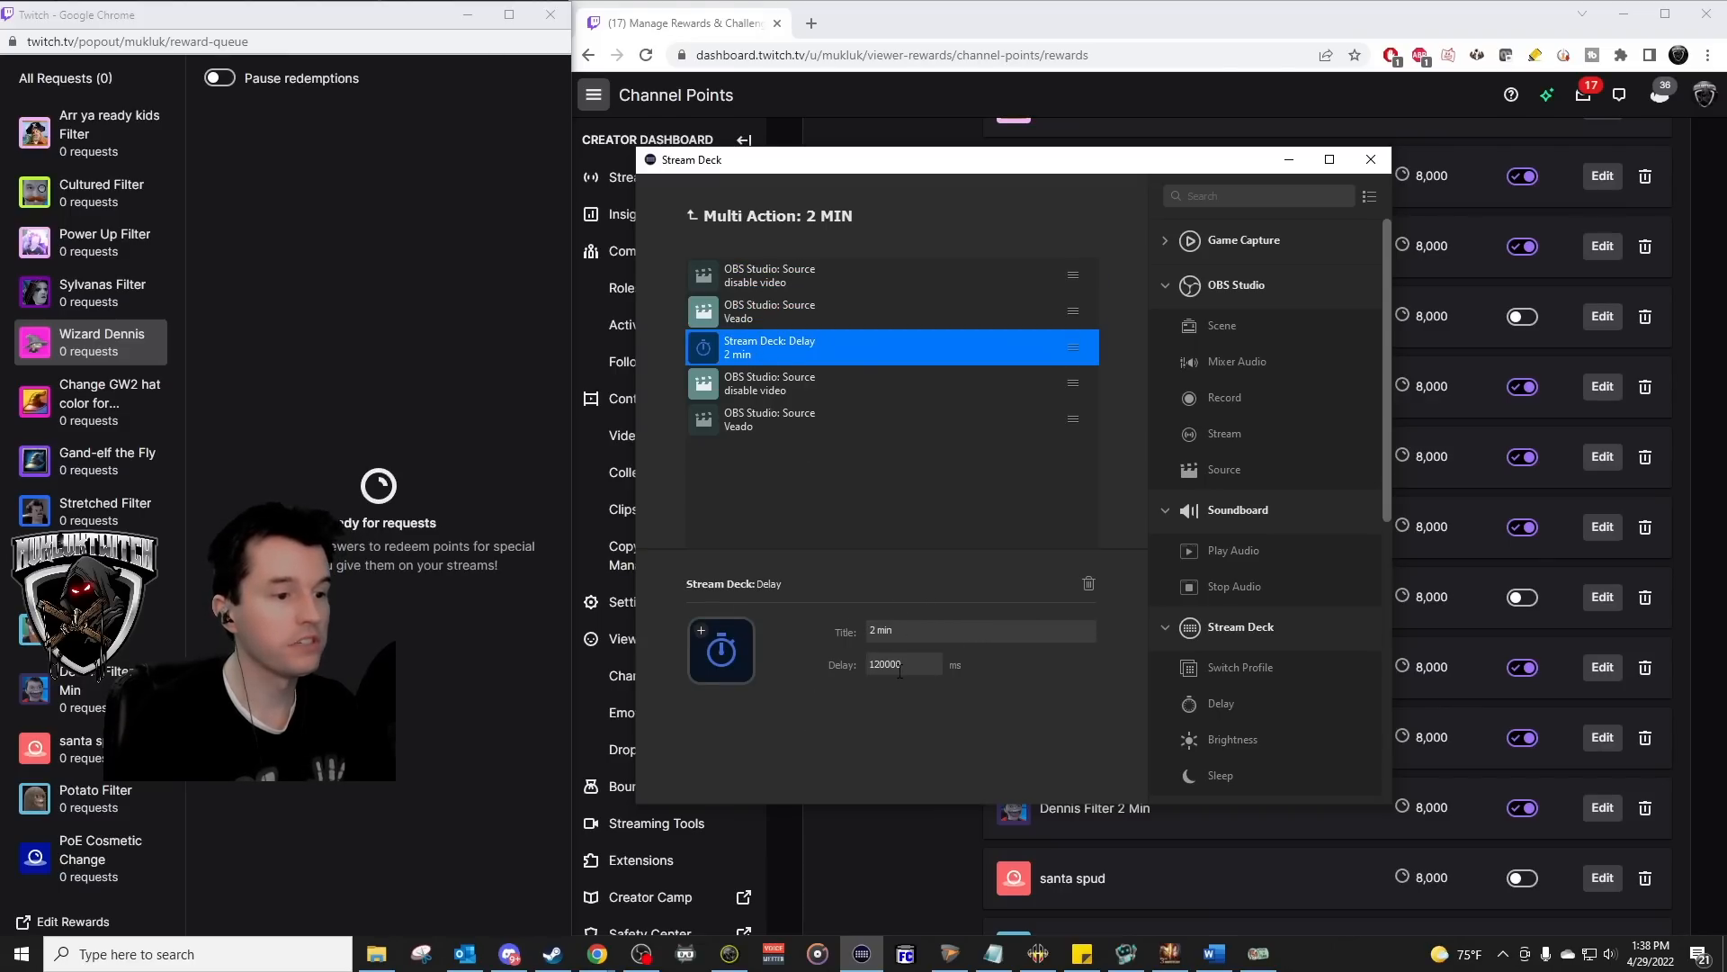
pyautogui.moveTo(1167, 426)
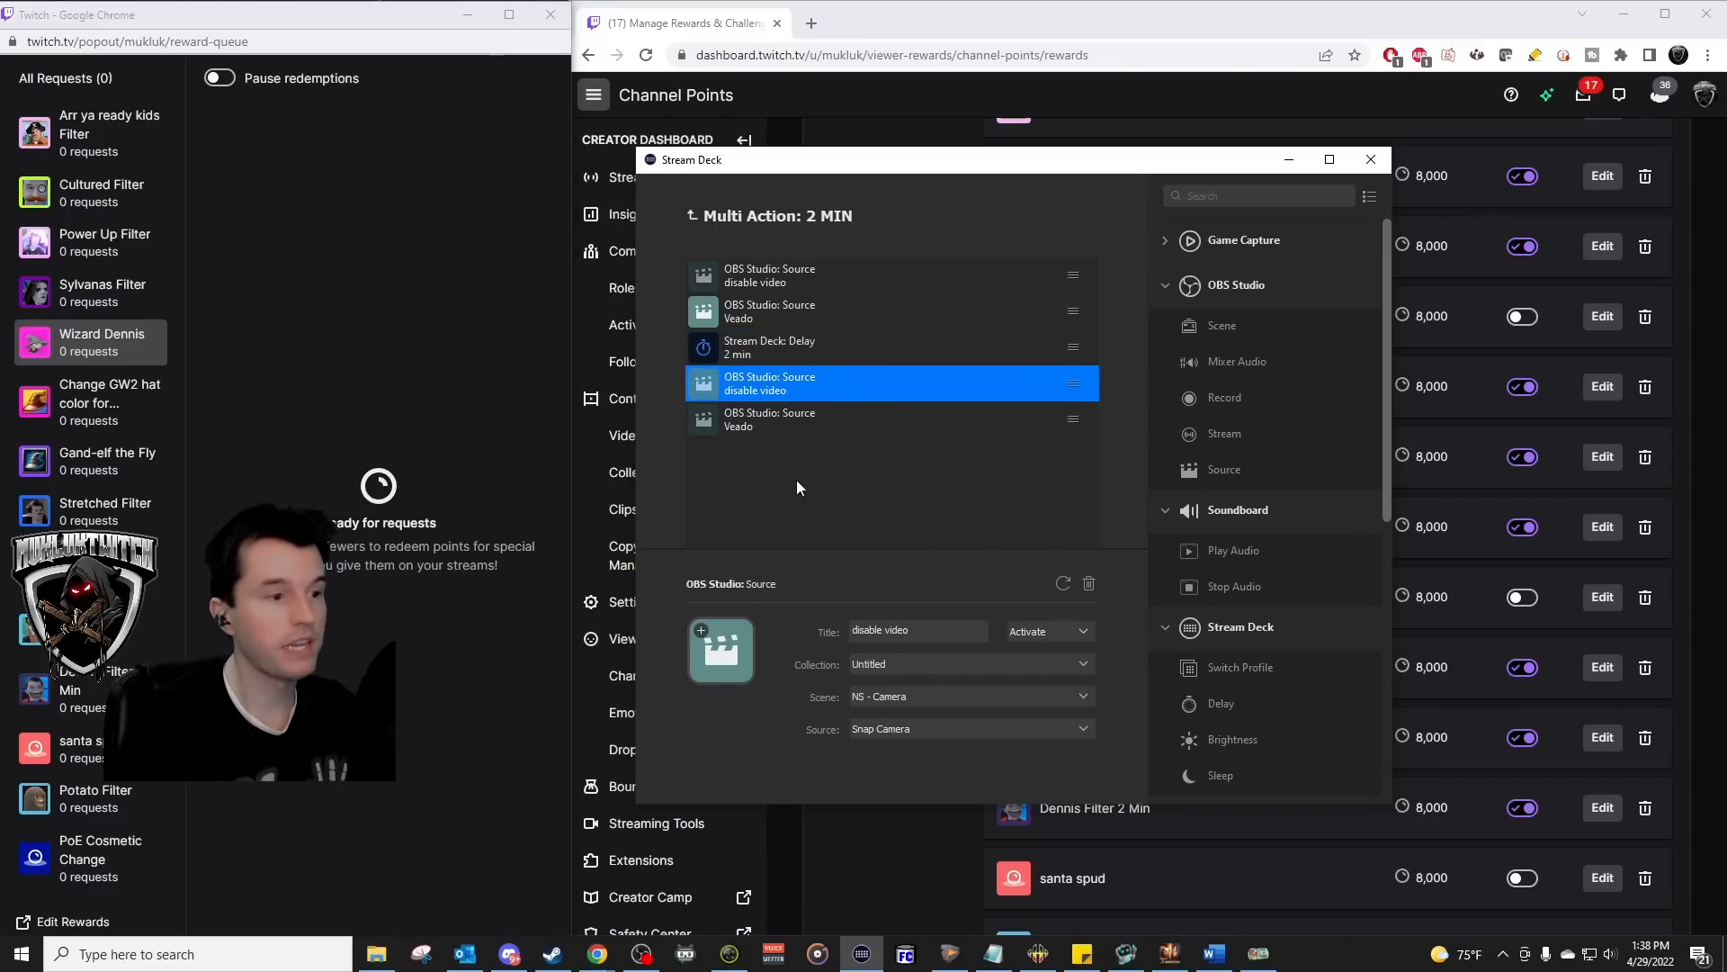
pyautogui.click(820, 419)
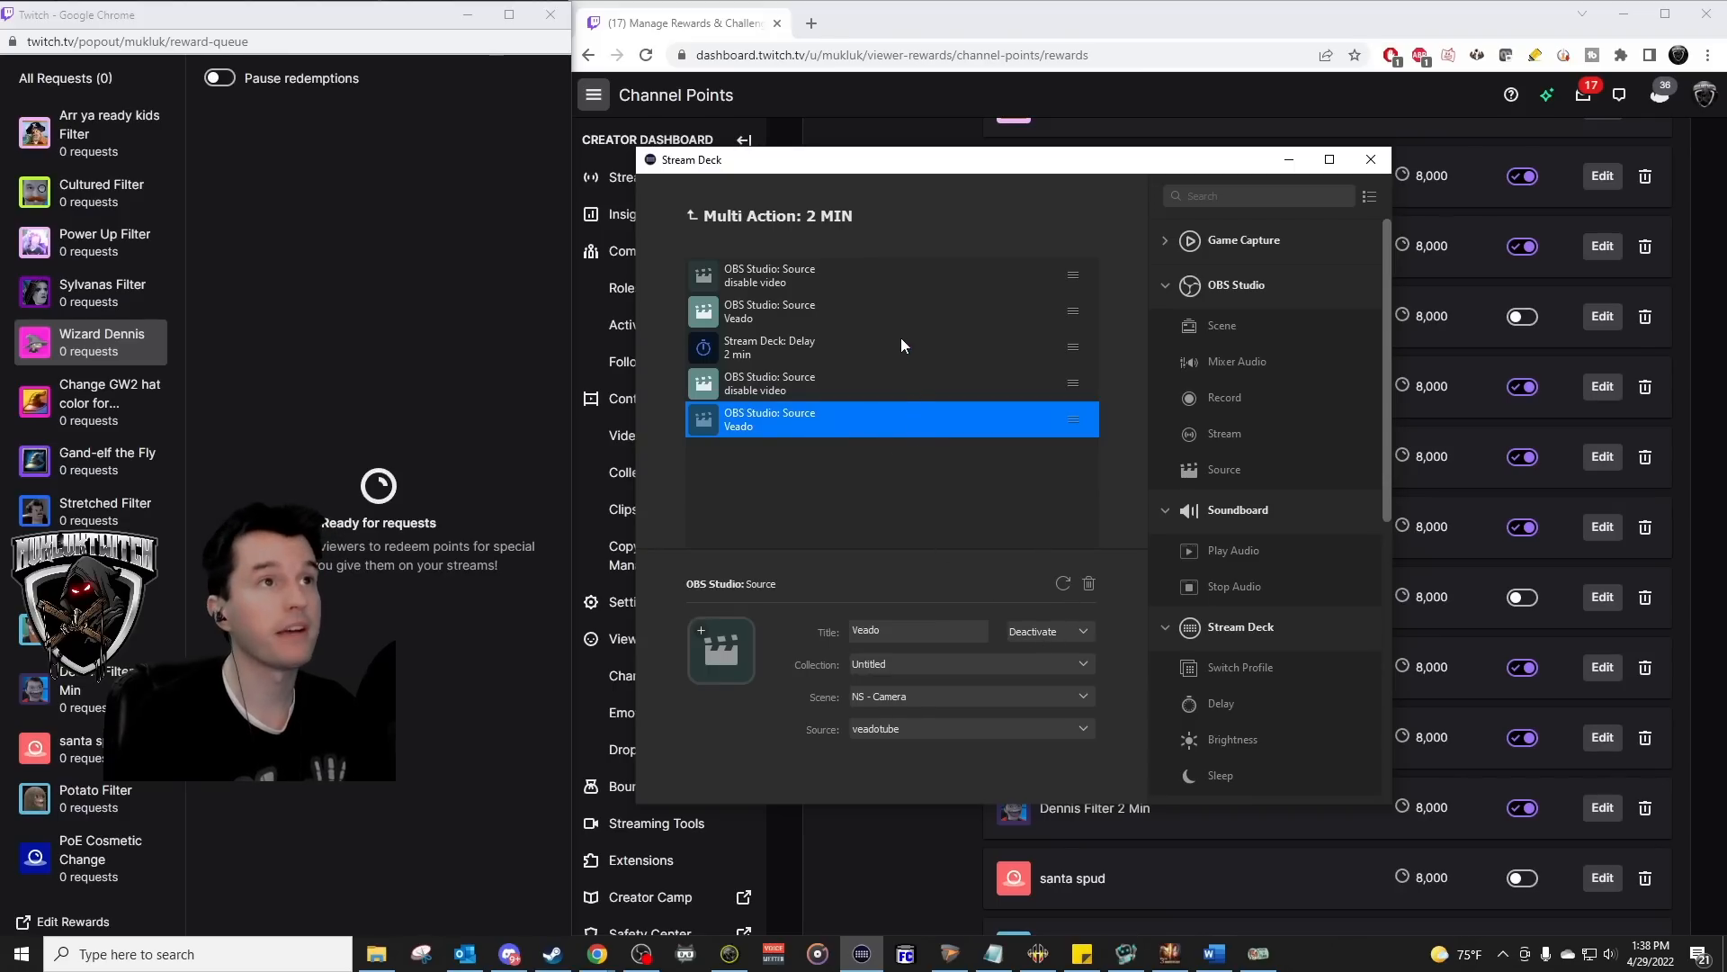